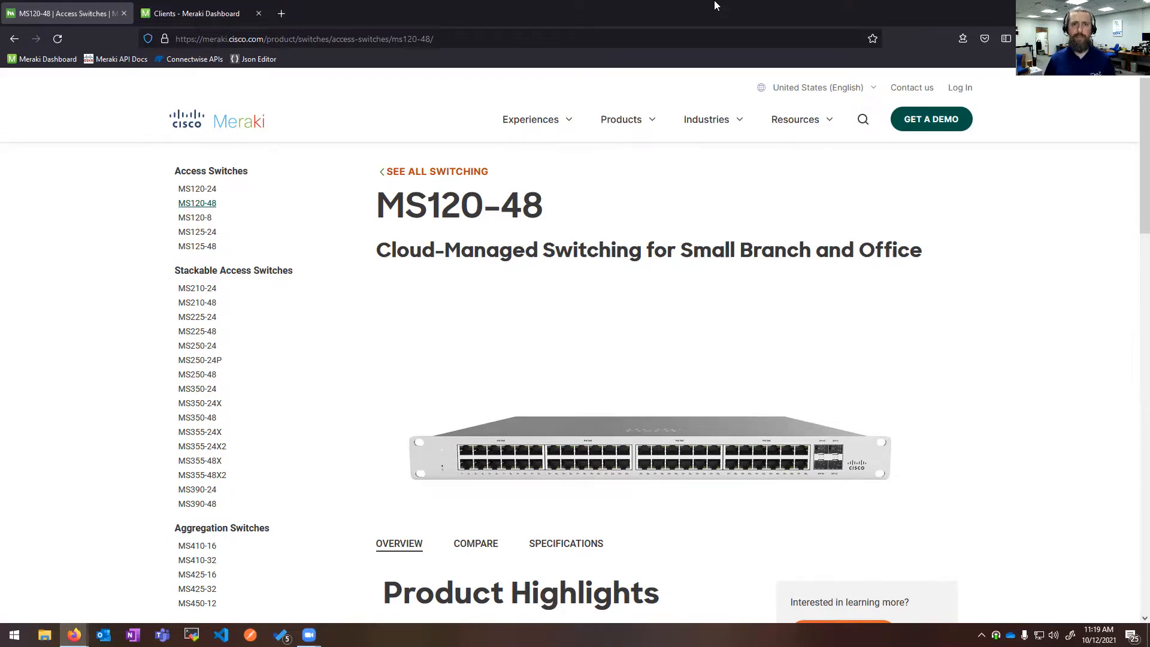
pyautogui.moveTo(288, 325)
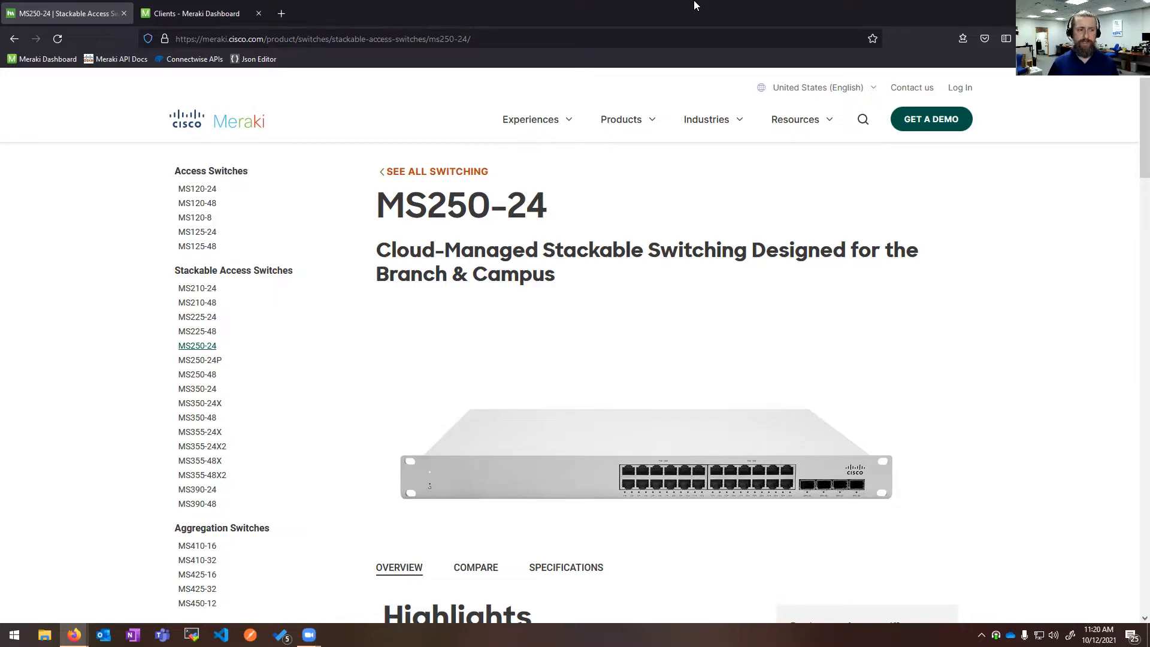
# - Open the MS350-24X high-capacity switch product page from the sidebar
pyautogui.click(199, 403)
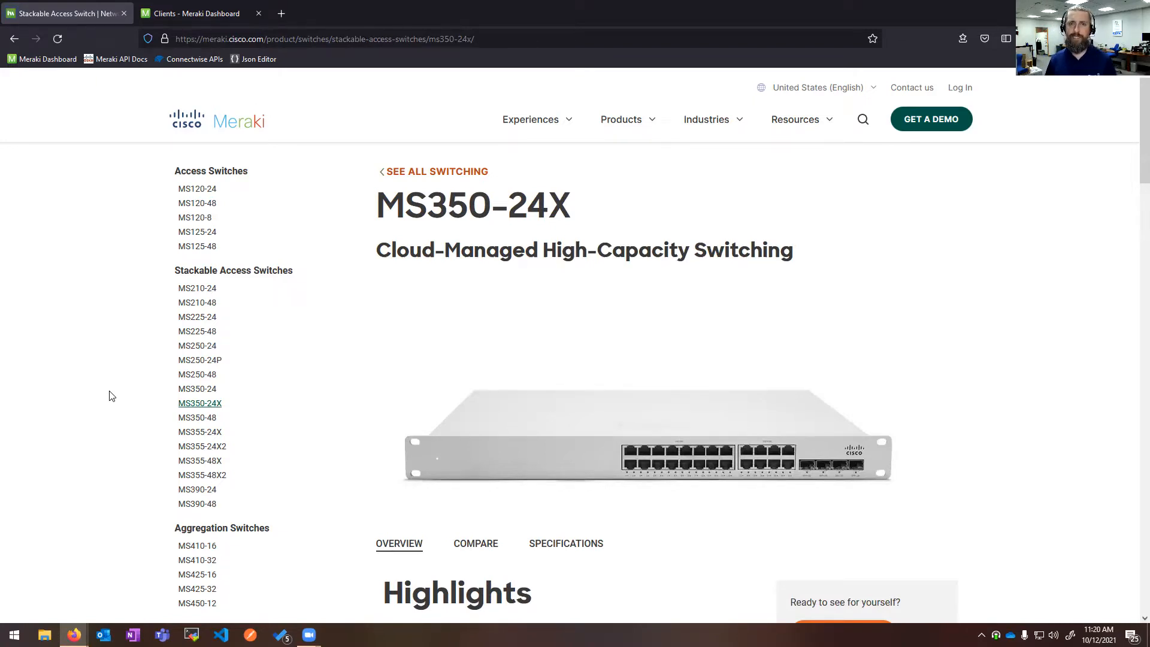
pyautogui.moveTo(859, 514)
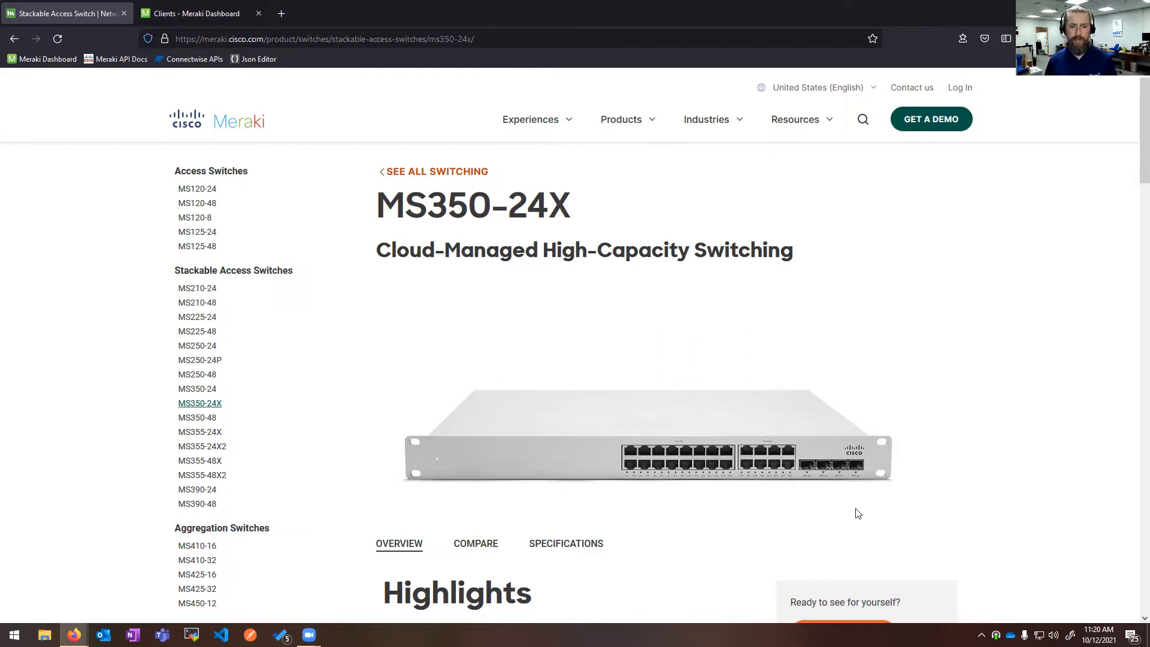
pyautogui.moveTo(796, 373)
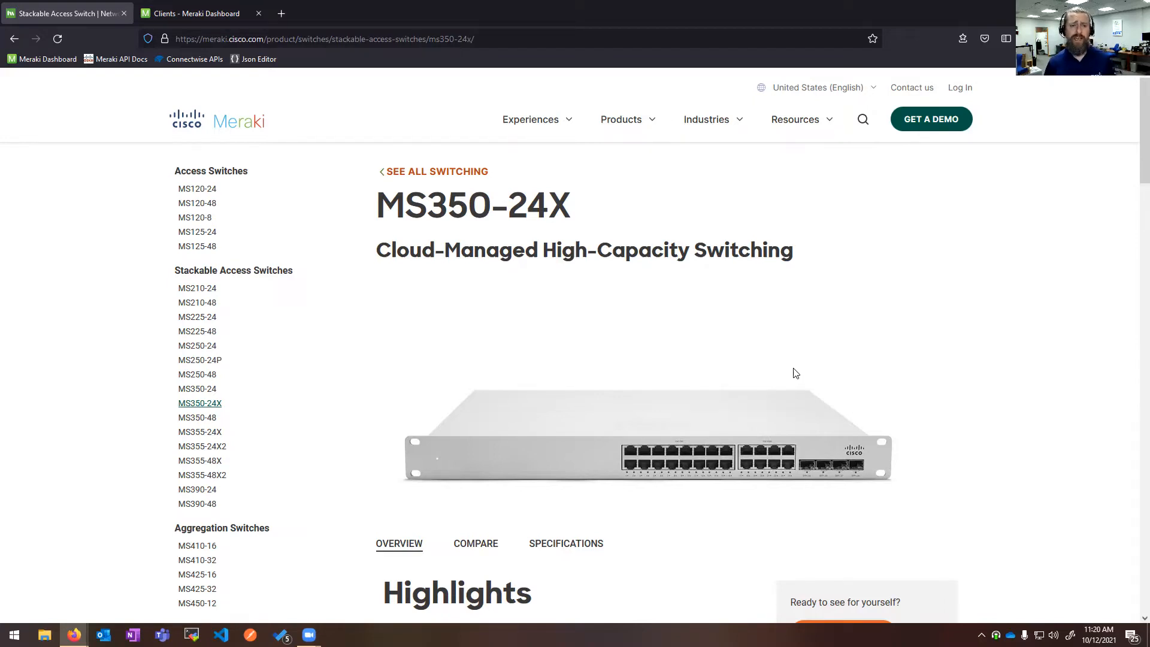
pyautogui.moveTo(266, 554)
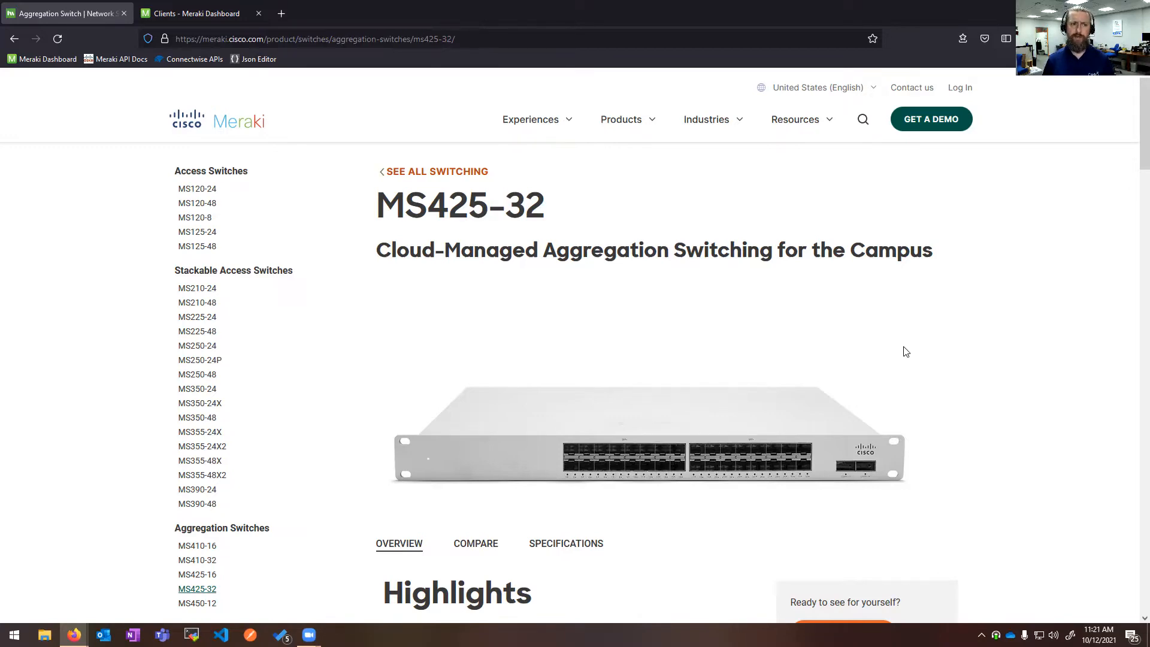
# - Switch to the dashboard tab showing the HQ - Main Network Clients list
pyautogui.click(194, 13)
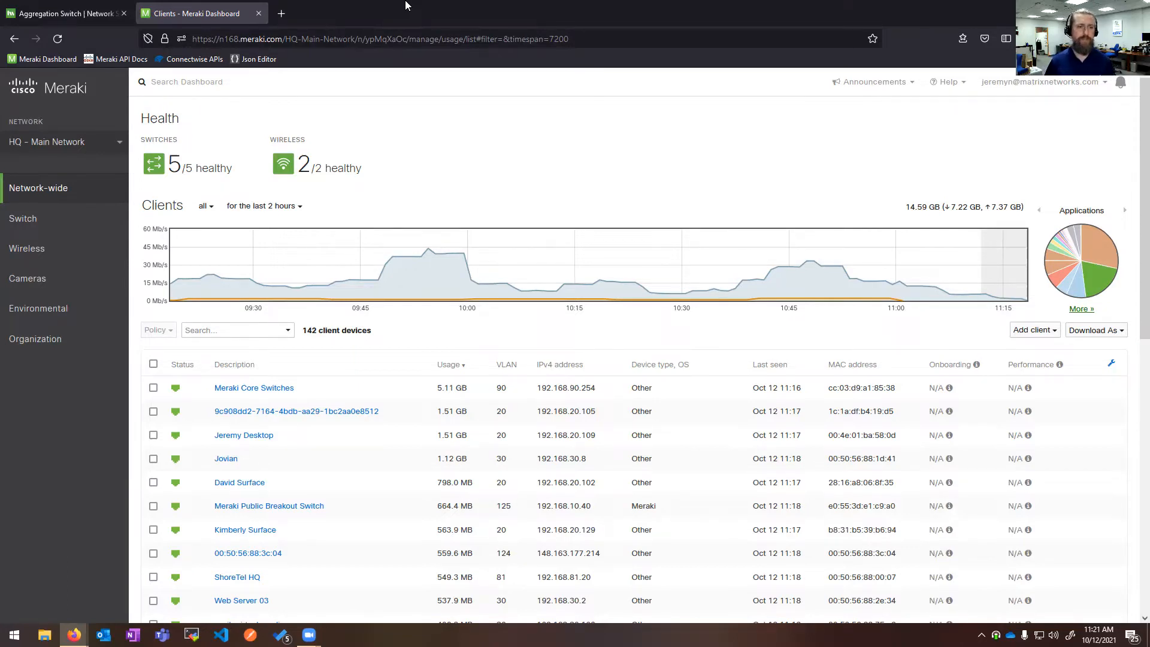
# - Filter the HQ client list and usage graph to 'only switch clients'
pyautogui.click(205, 205)
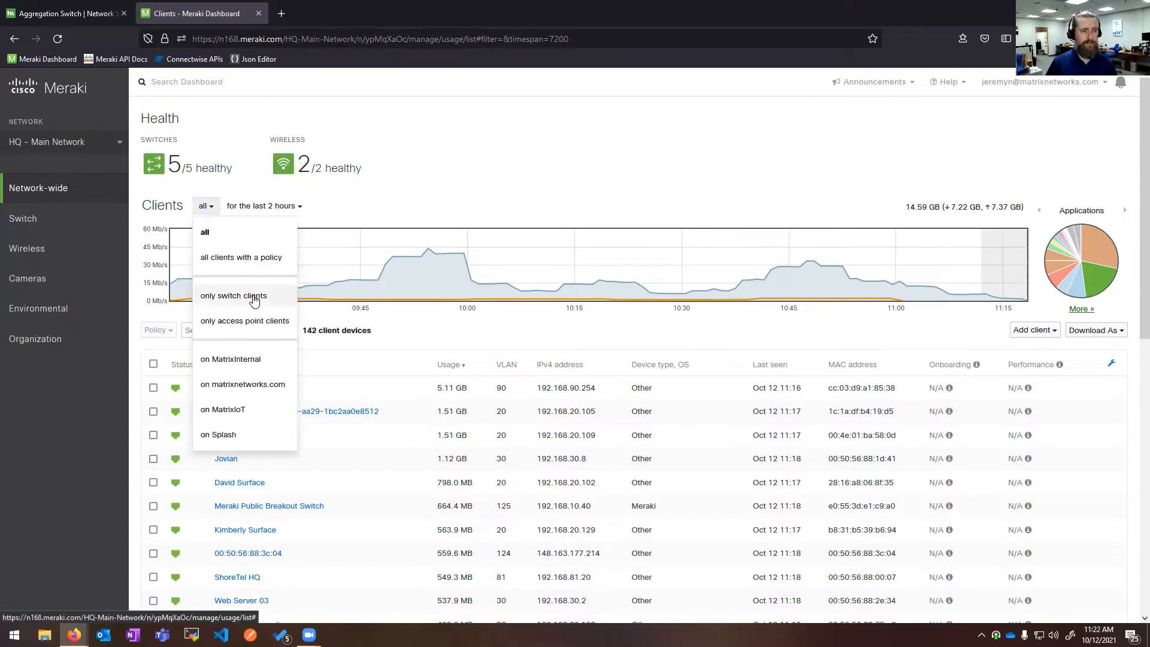
pyautogui.click(234, 294)
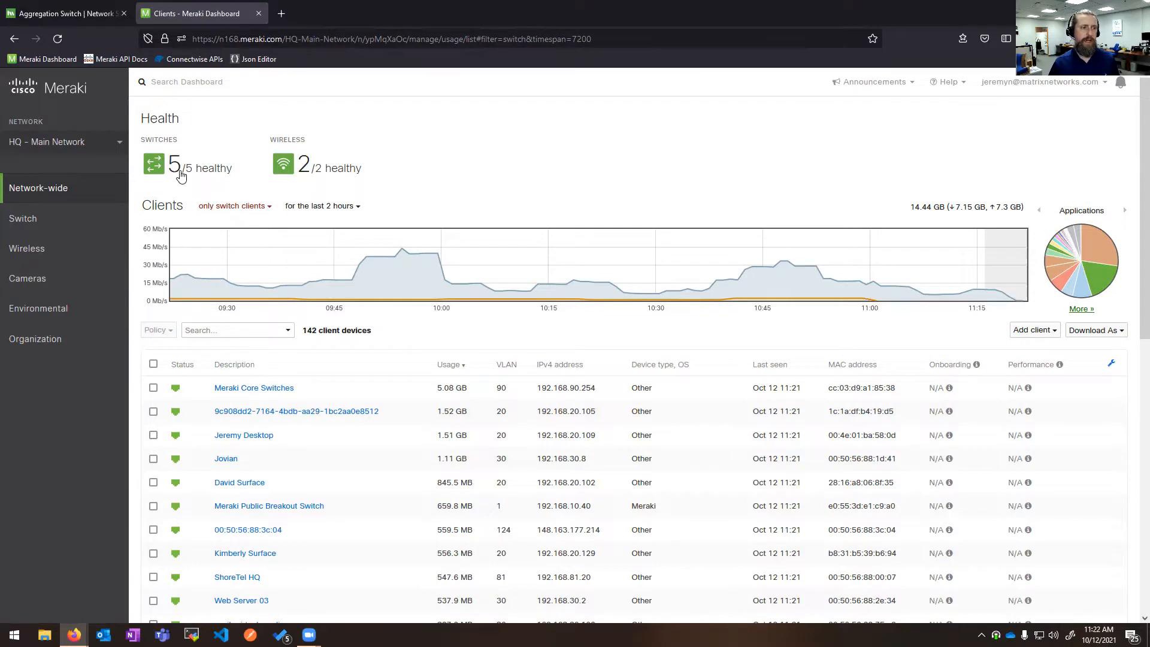
pyautogui.moveTo(575, 221)
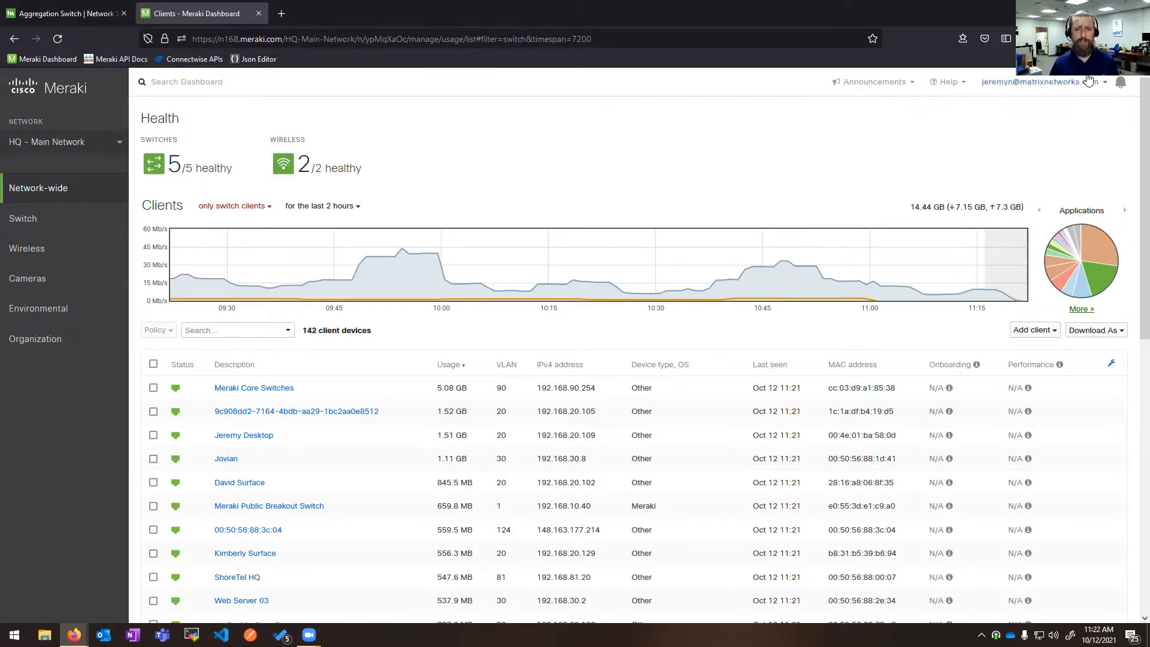
pyautogui.click(1081, 308)
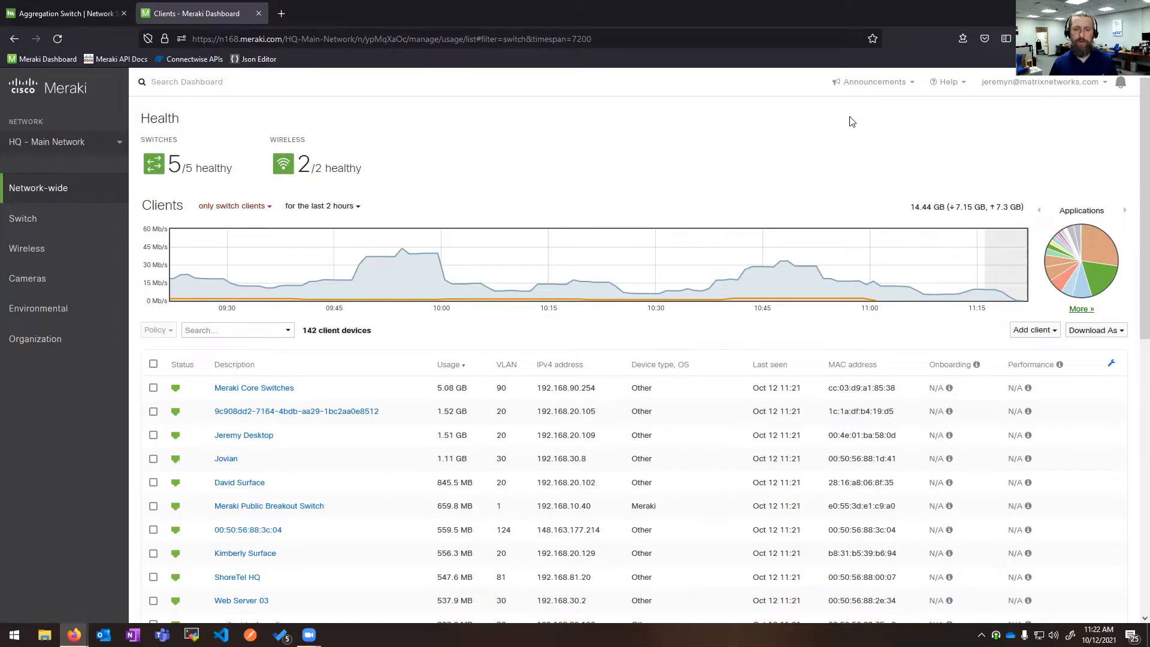
pyautogui.moveTo(692, 134)
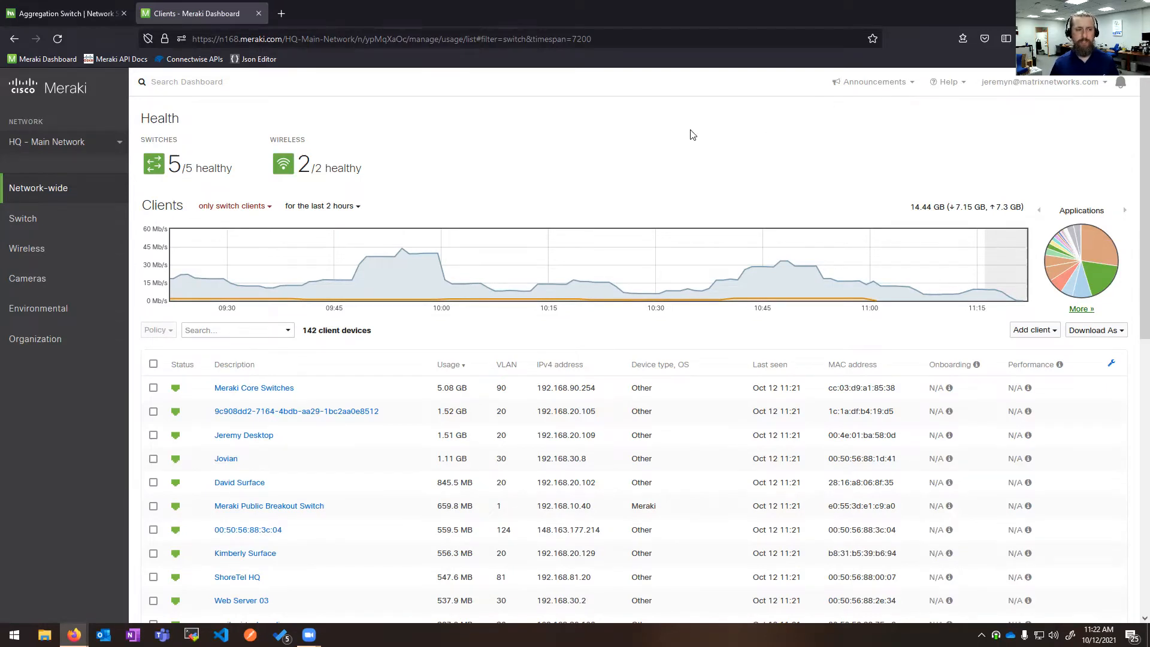
pyautogui.moveTo(308, 449)
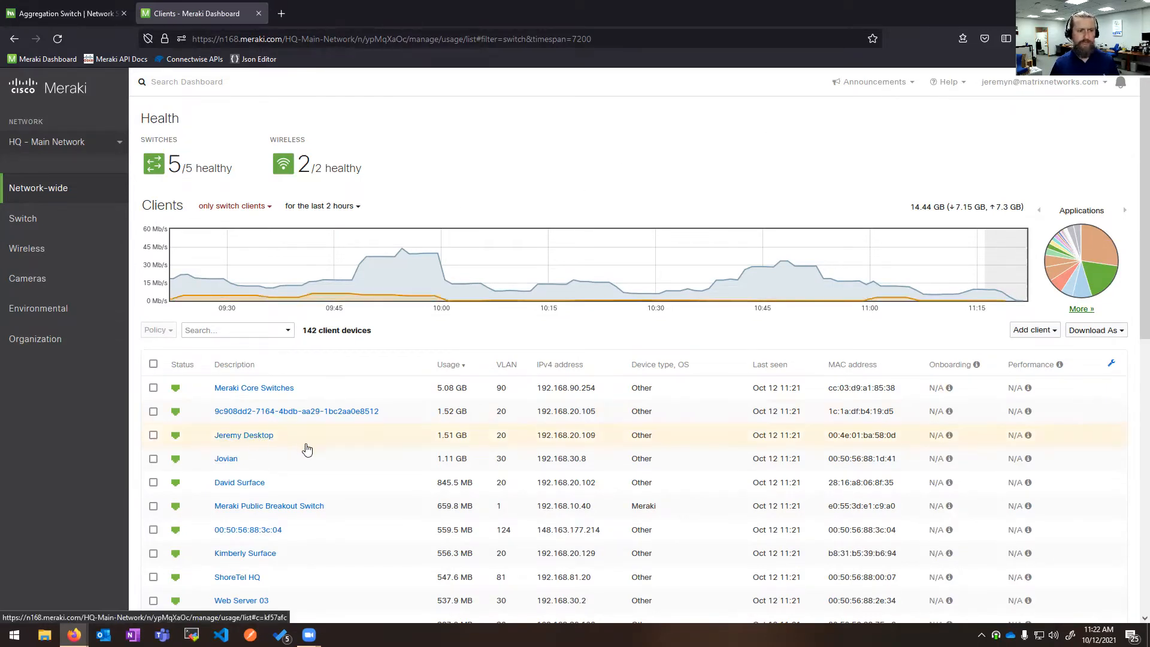
pyautogui.moveTo(472, 433)
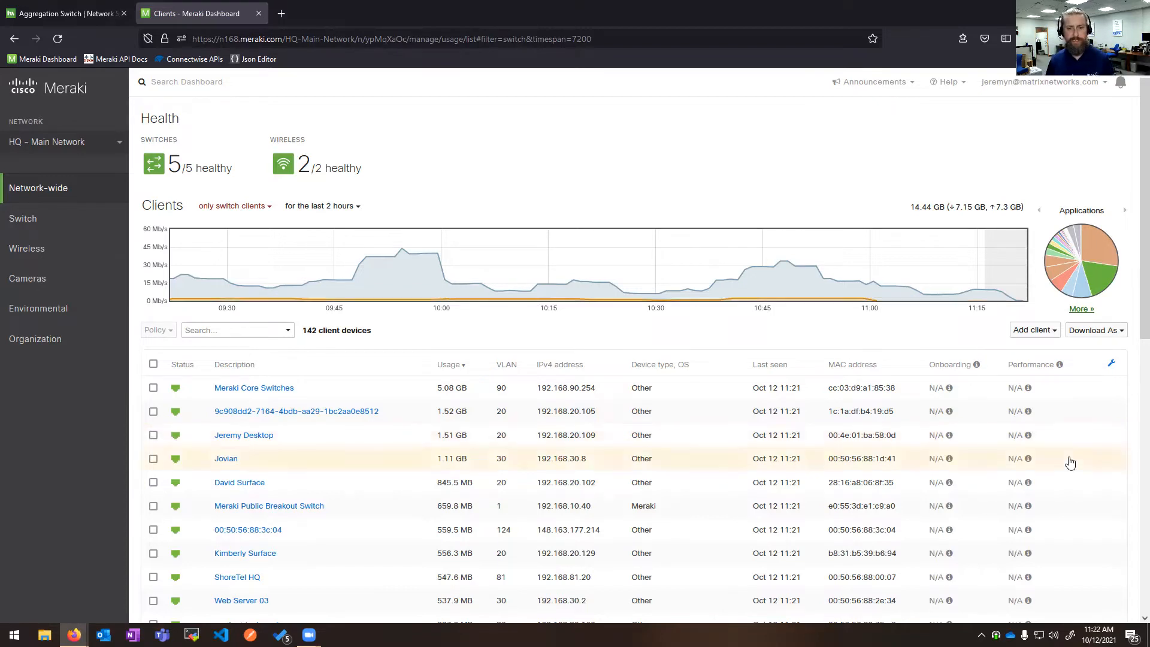
# - Add a Manufacturer column to the switch-client table to show each client's vendor
pyautogui.click(1110, 364)
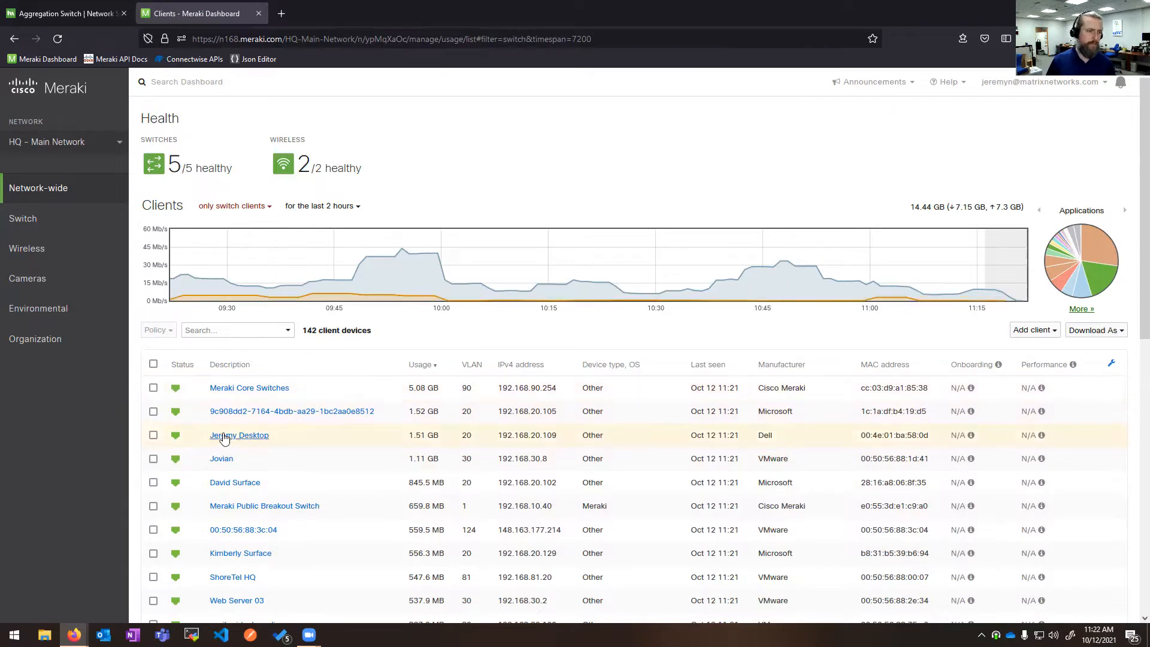
# - Open the desktop client at 192.168.20.109 and cancel the rename without changes
pyautogui.click(238, 435)
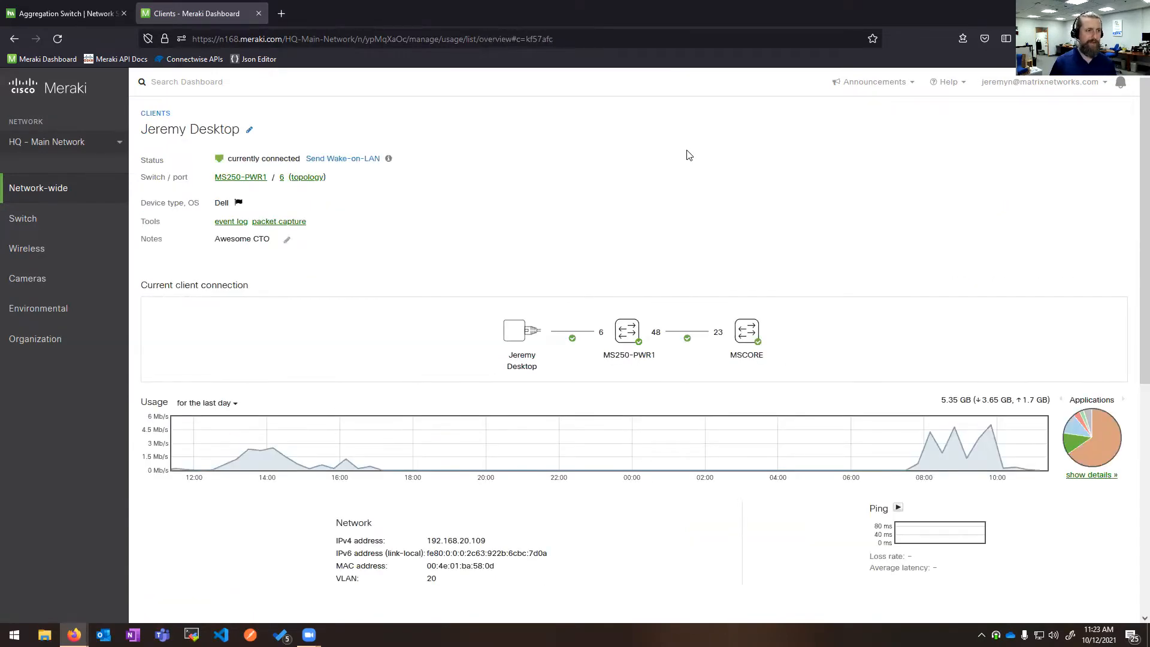
pyautogui.moveTo(308, 138)
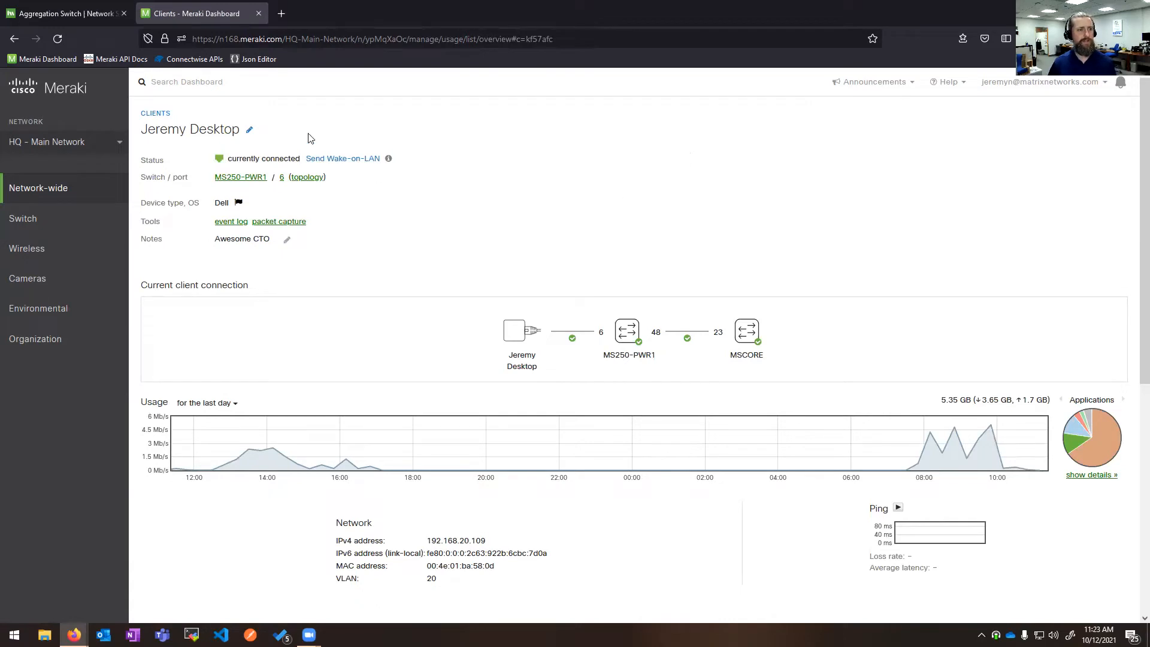
pyautogui.click(249, 129)
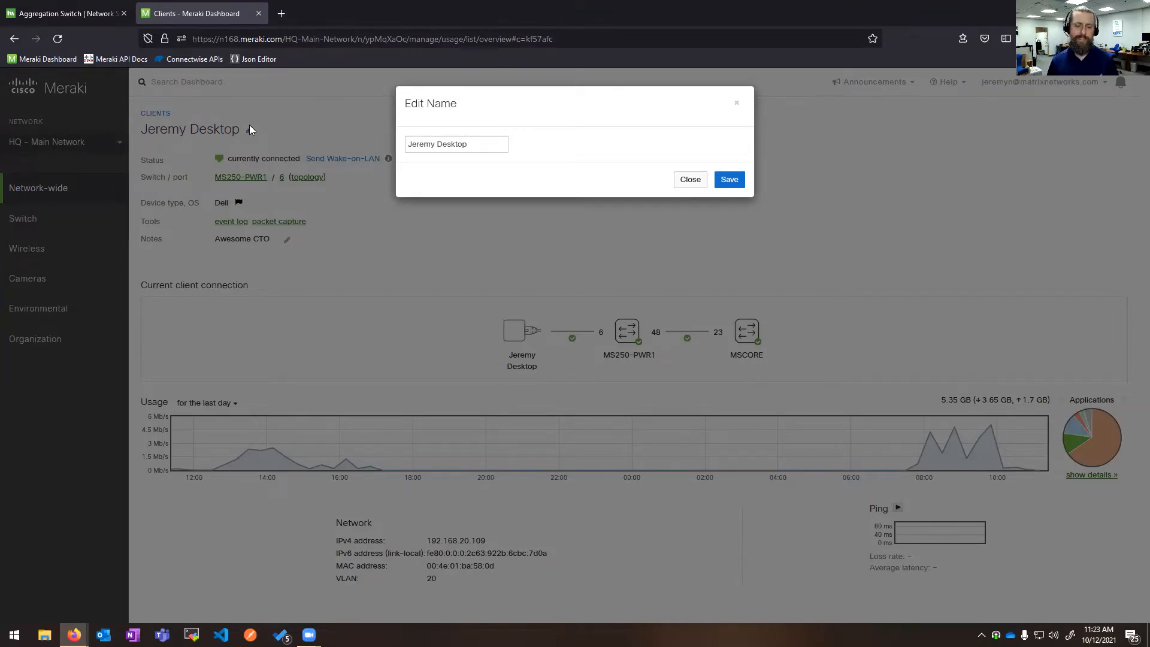
pyautogui.click(689, 179)
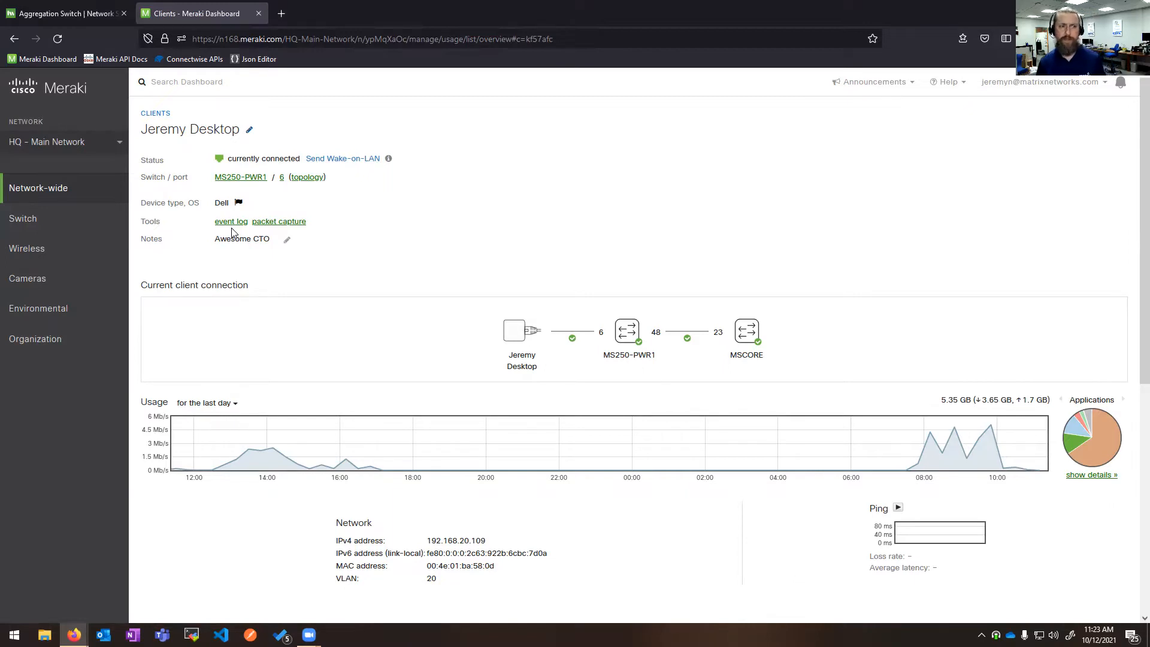
pyautogui.moveTo(278, 221)
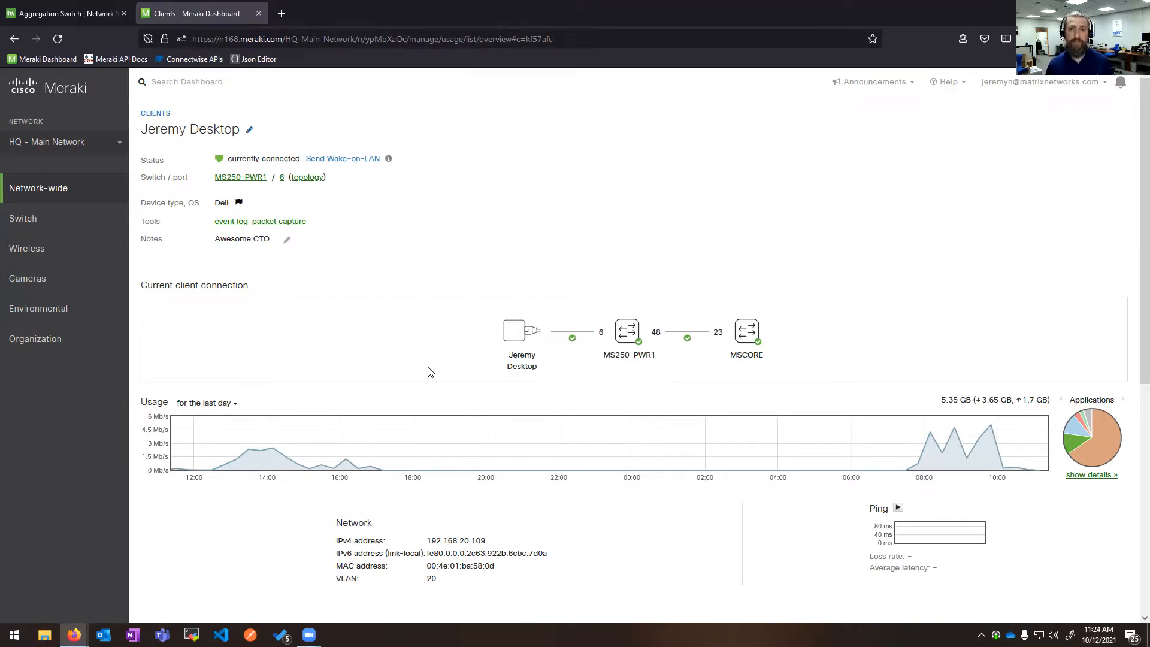
pyautogui.moveTo(572, 338)
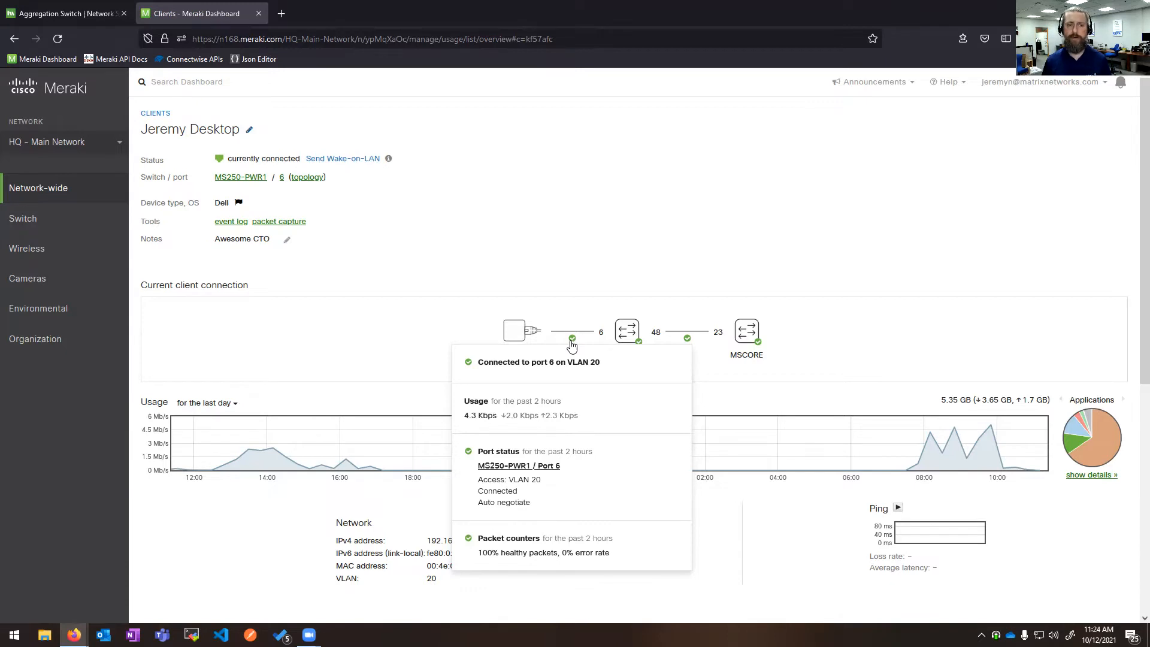
pyautogui.moveTo(601, 334)
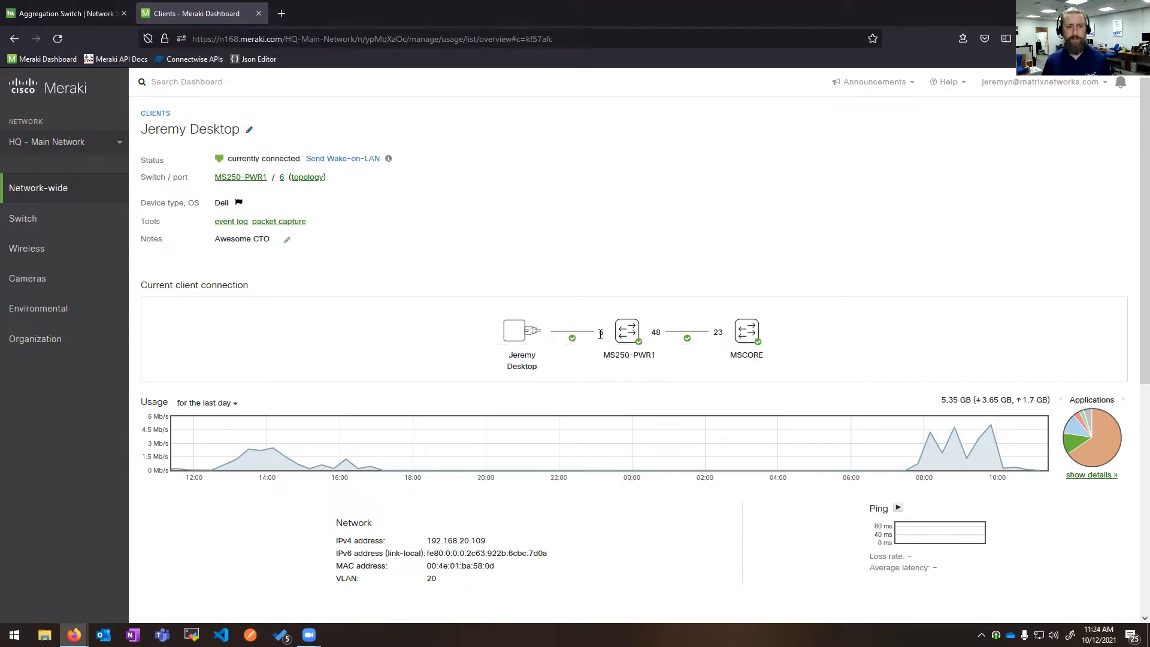
pyautogui.click(628, 330)
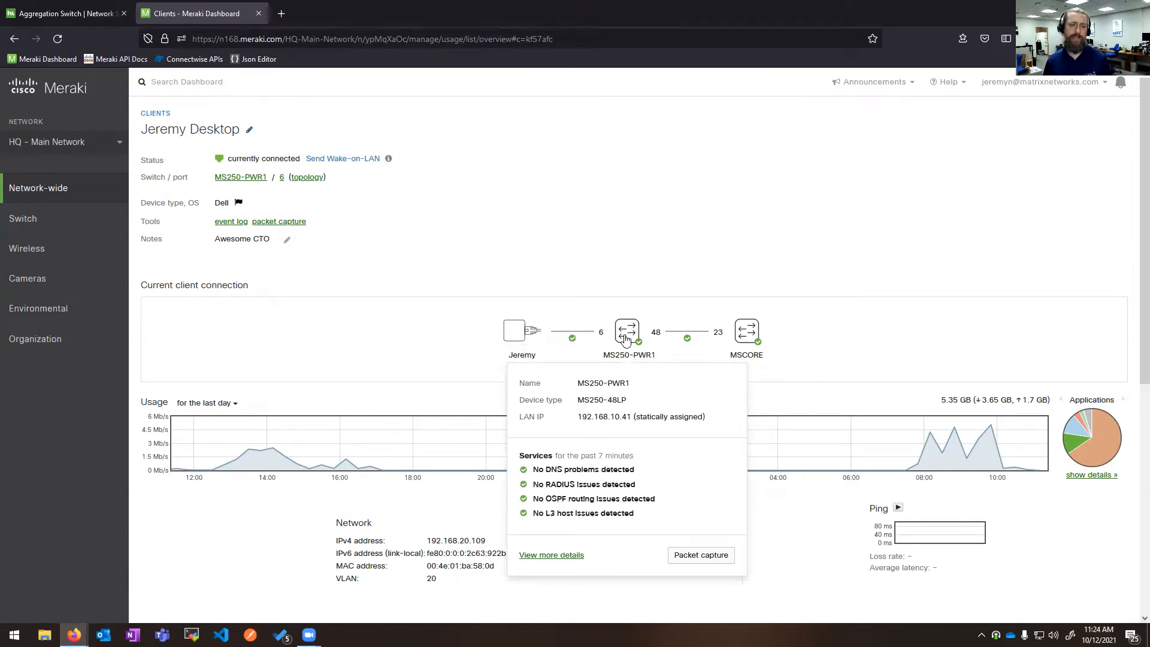
pyautogui.moveTo(746, 330)
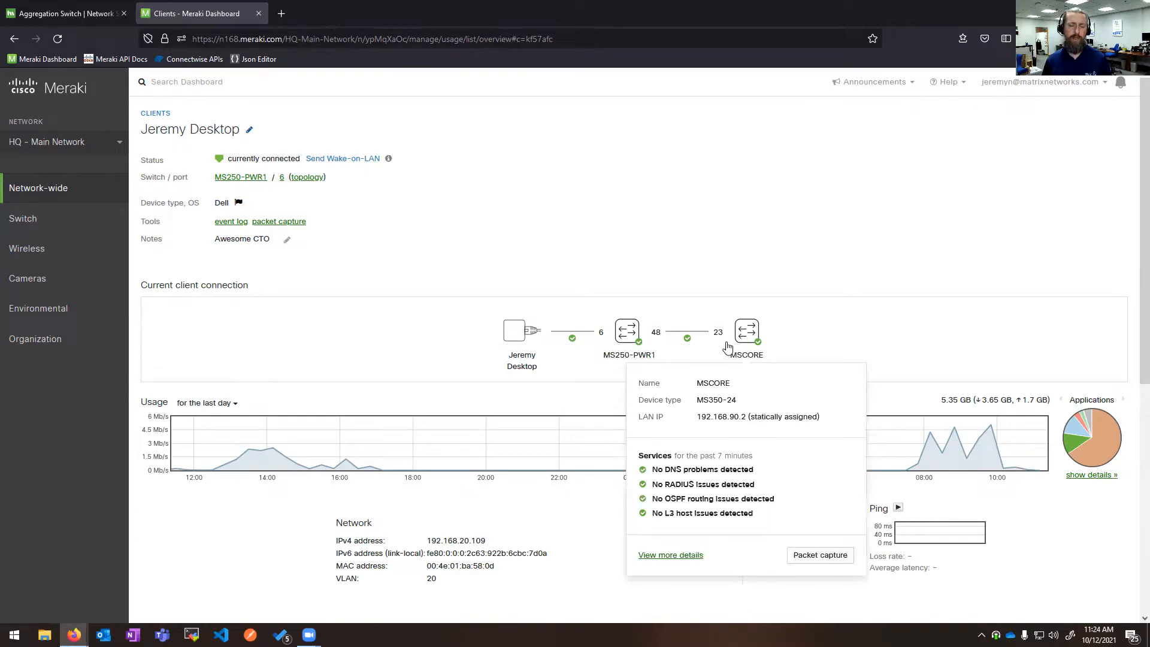
pyautogui.moveTo(857, 336)
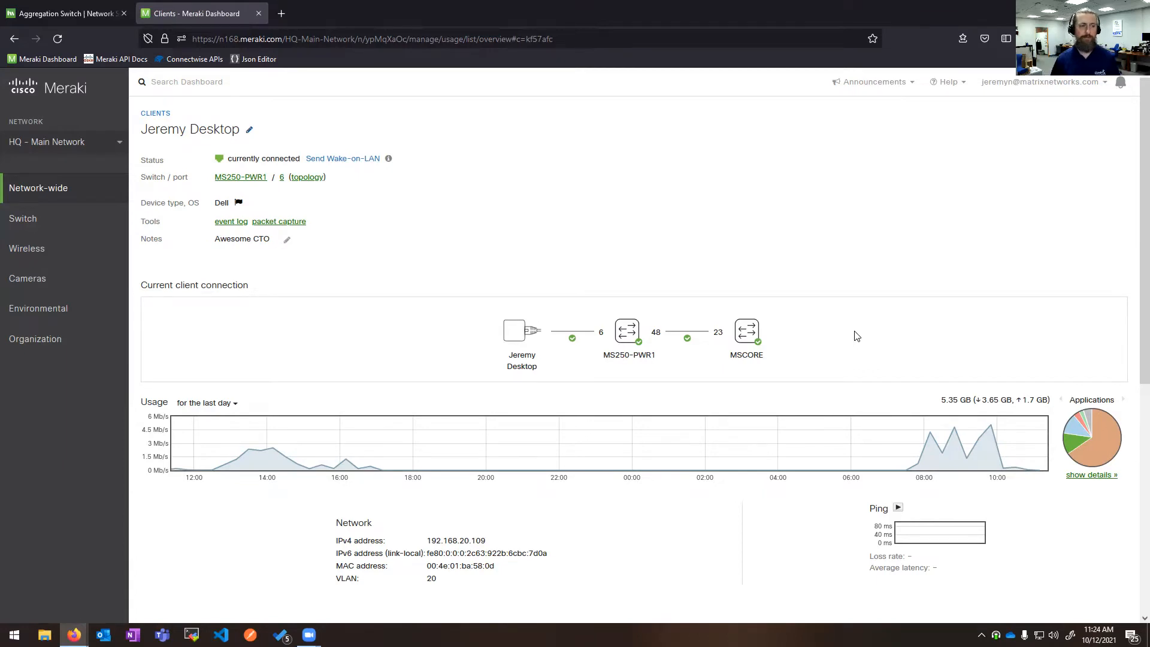
# - Show the desktop client's per-destination traffic table below the Applications pie chart
pyautogui.click(1091, 474)
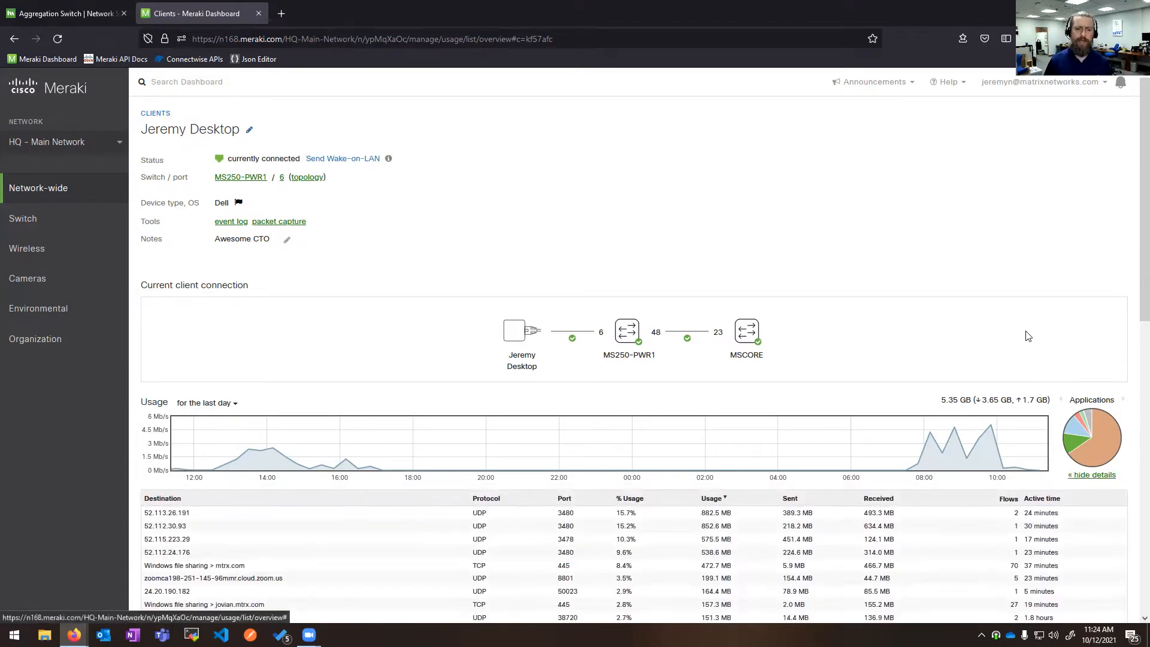
pyautogui.scroll(-3)
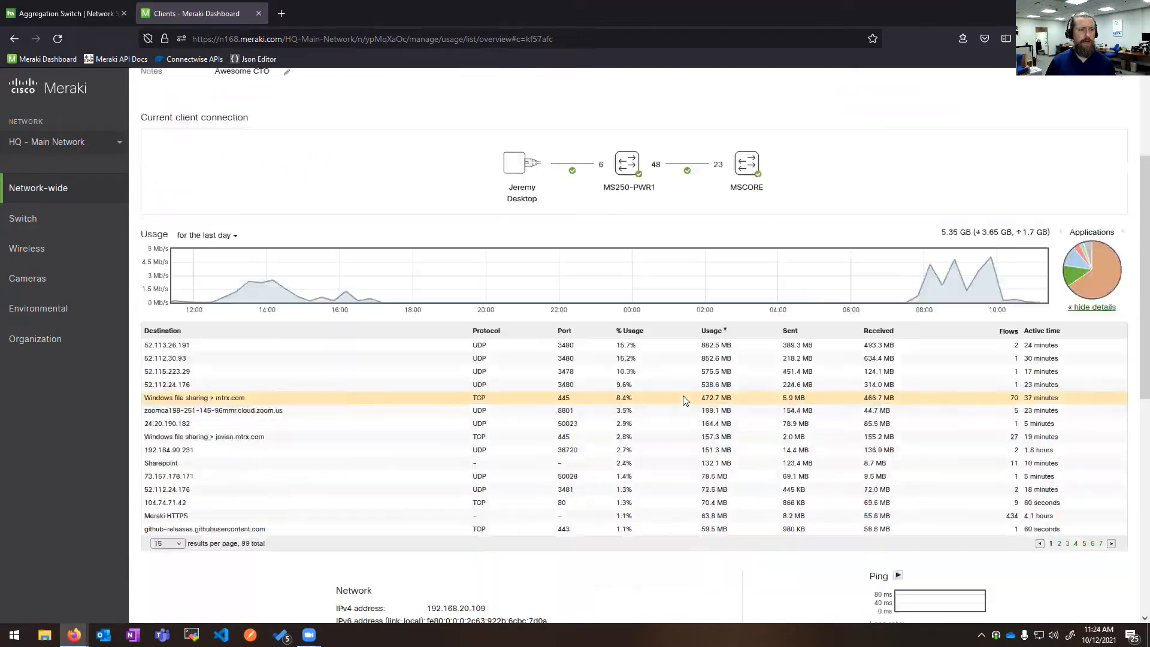
pyautogui.moveTo(194, 353)
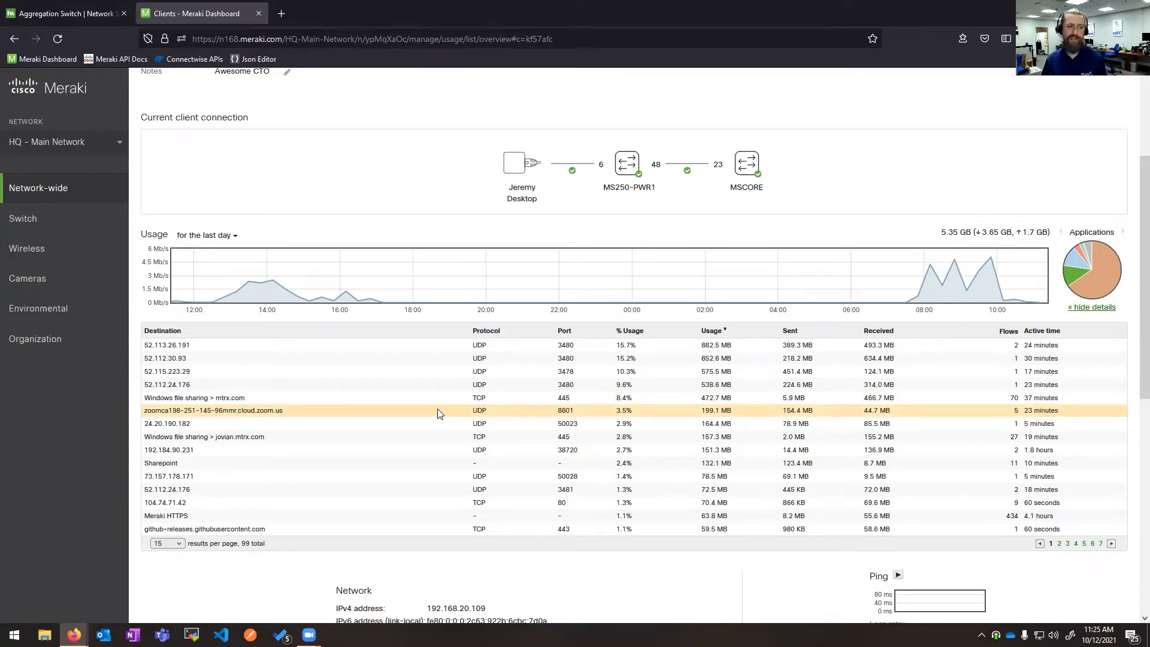
pyautogui.moveTo(431, 463)
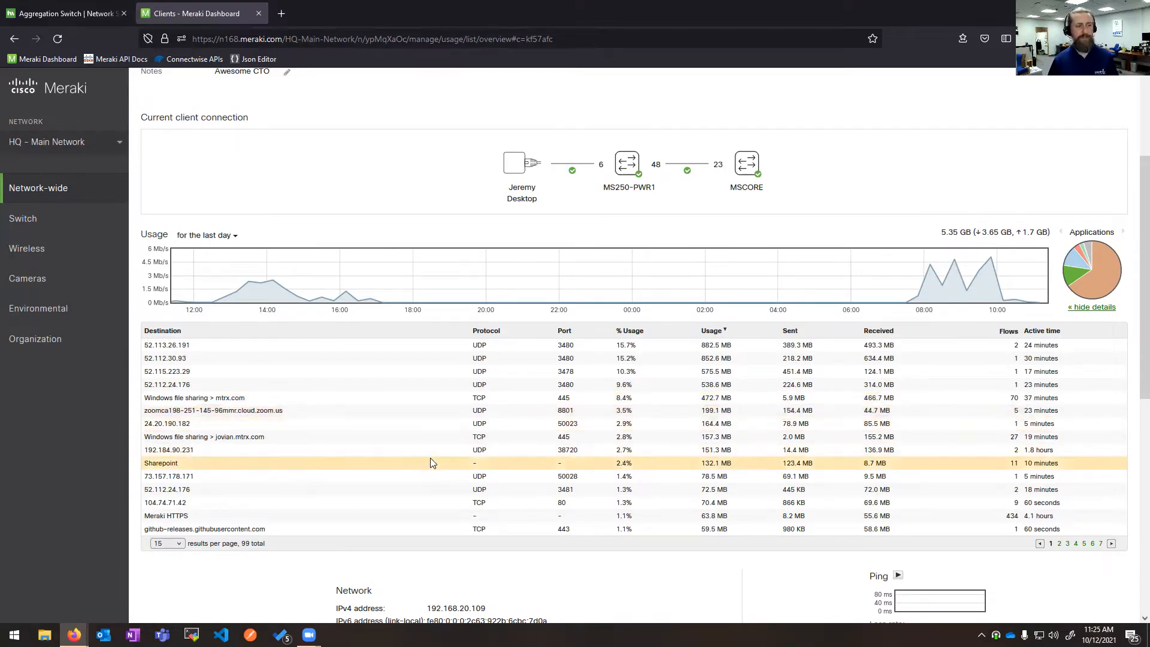
pyautogui.moveTo(414, 529)
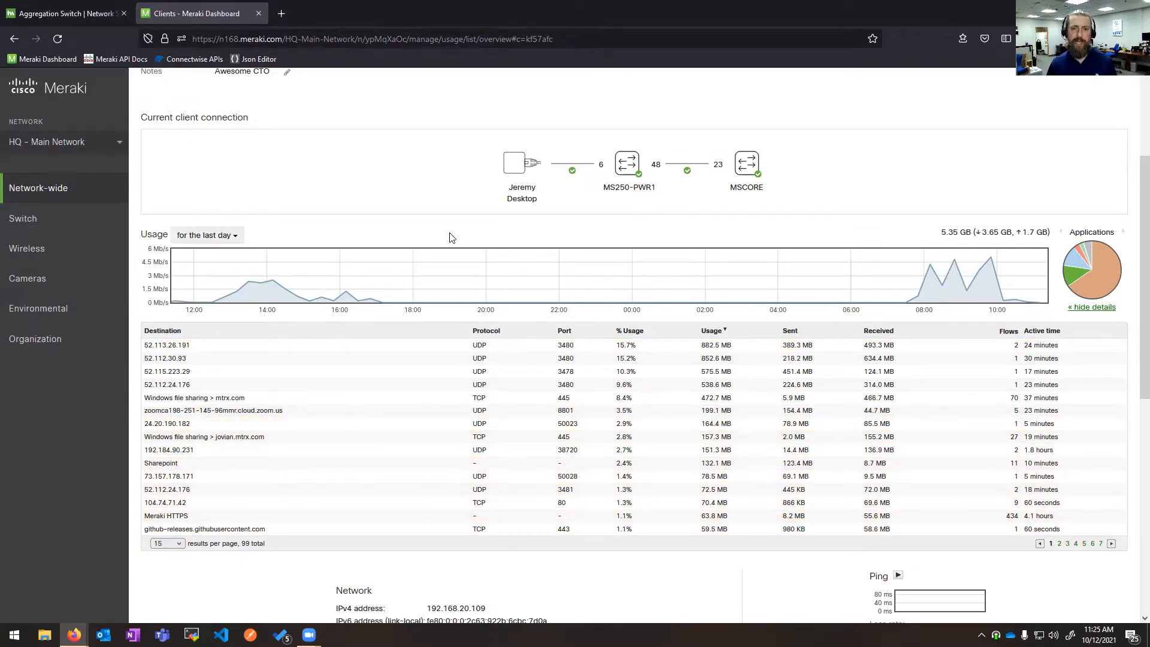
pyautogui.scroll(-3)
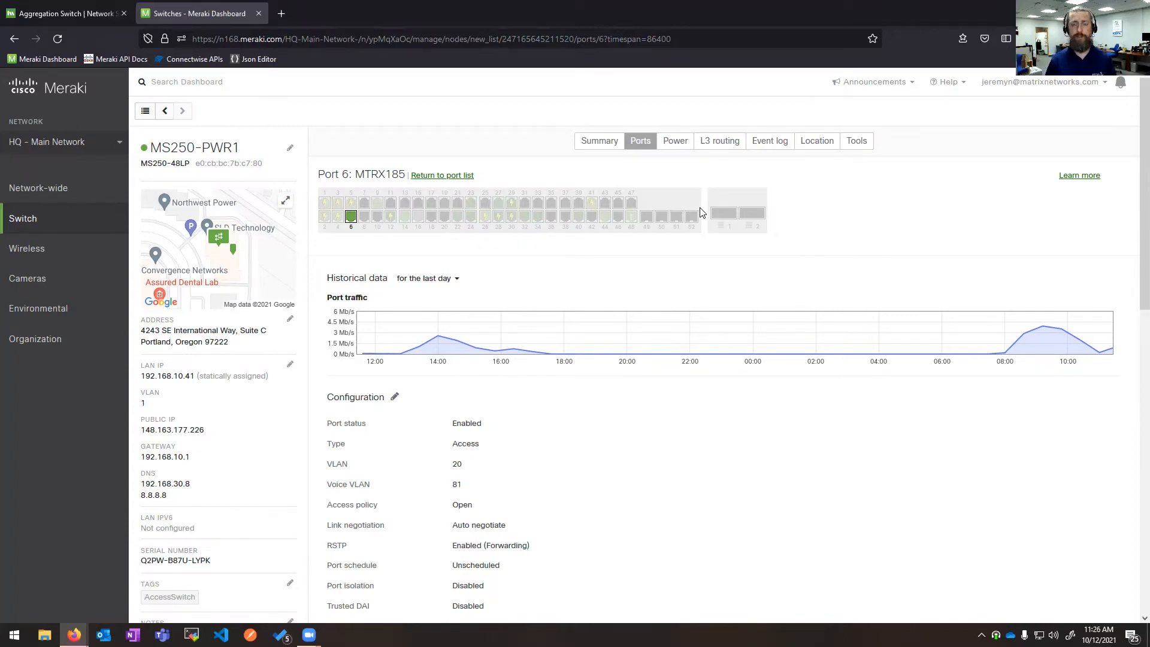
pyautogui.moveTo(434, 300)
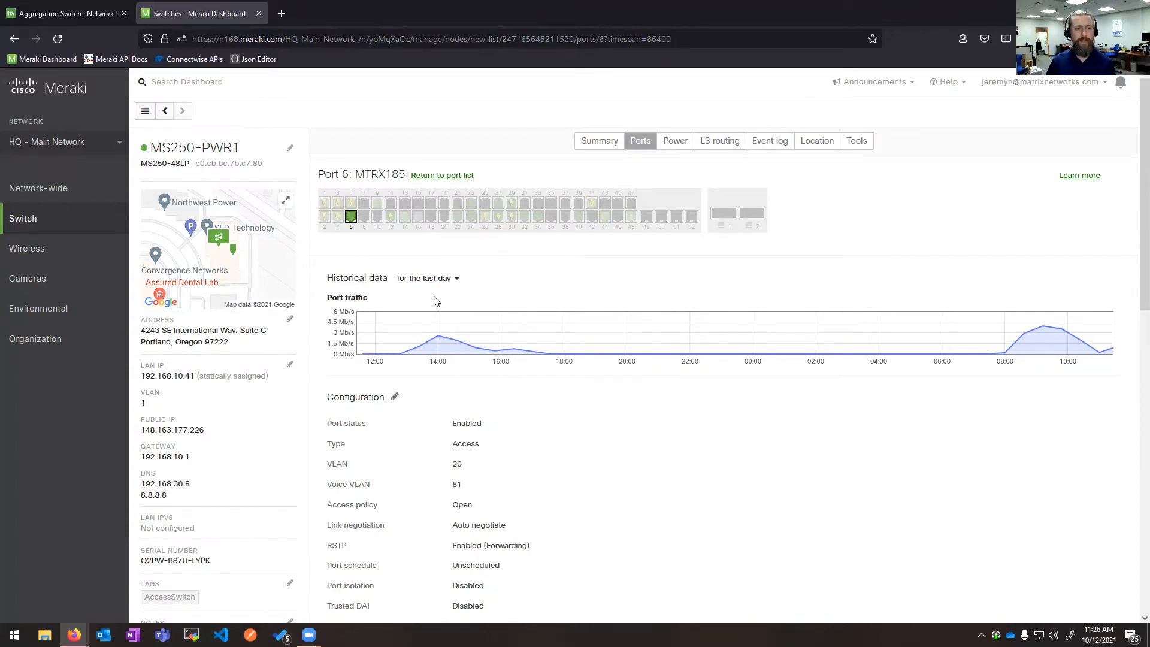
pyautogui.scroll(-3)
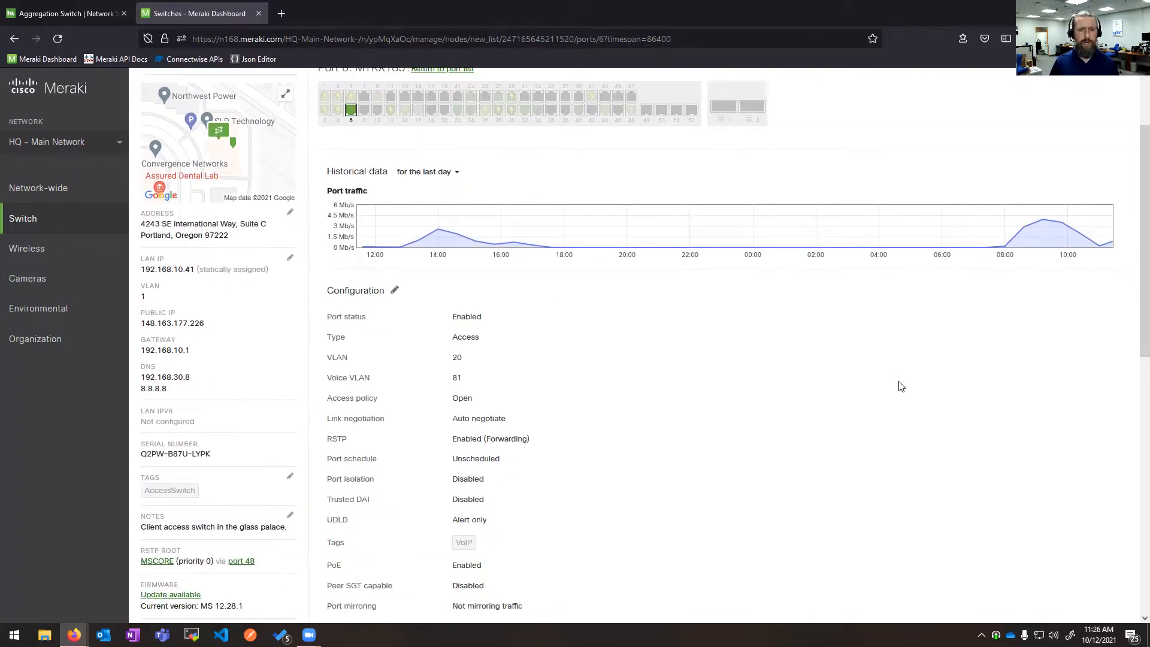
pyautogui.click(394, 291)
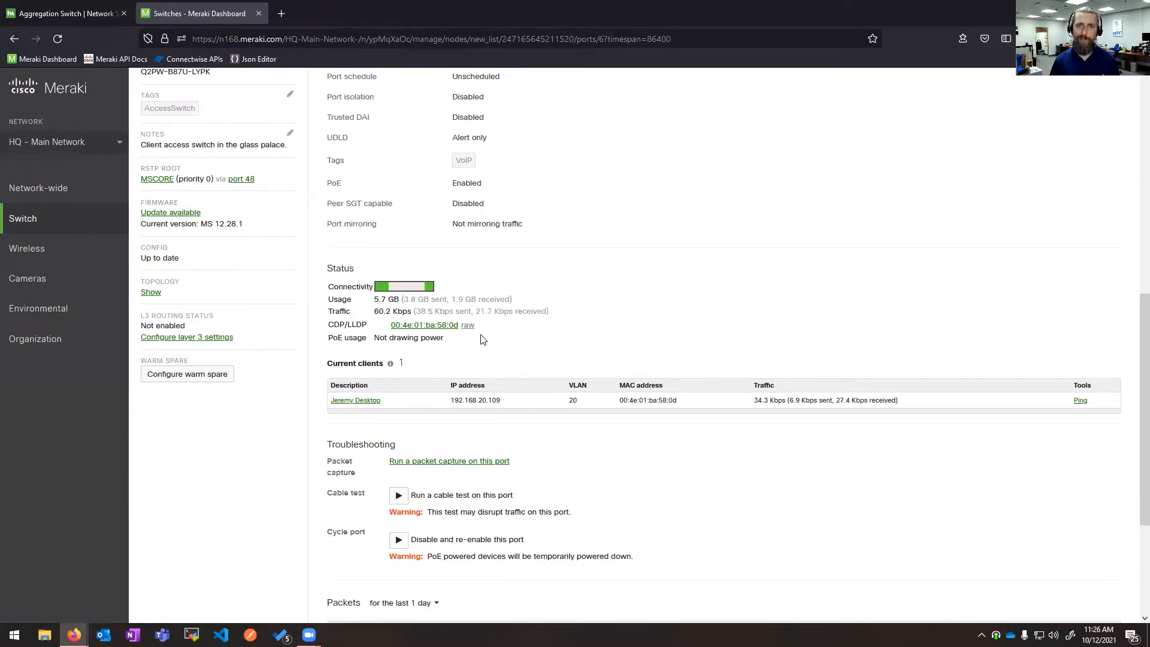
pyautogui.moveTo(457, 337)
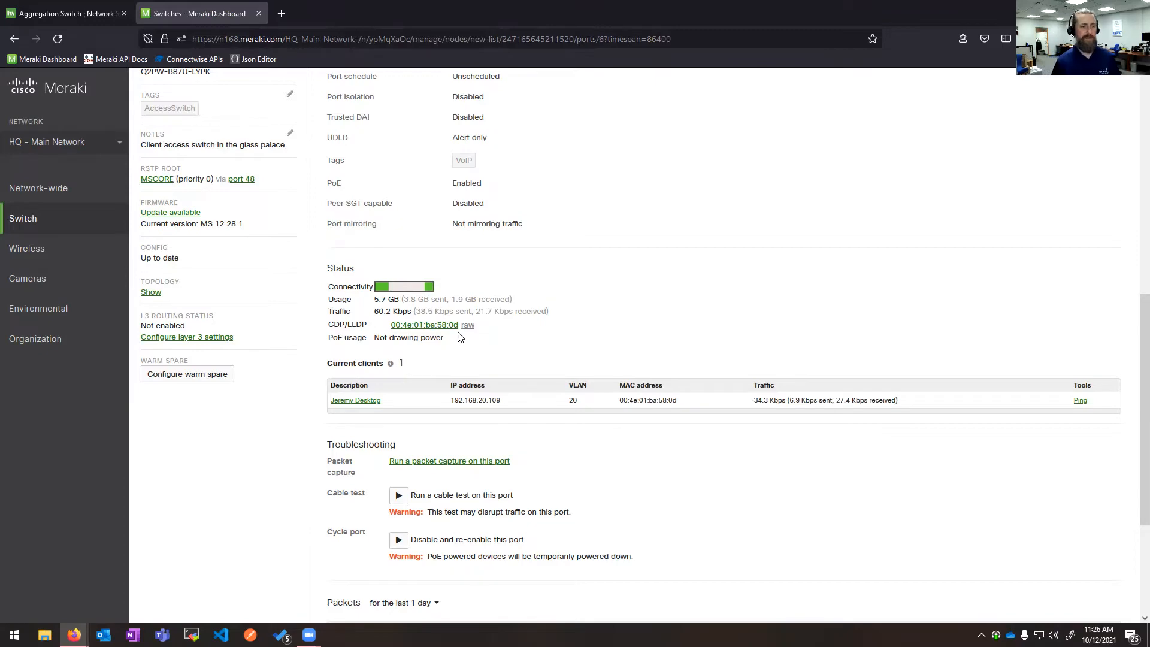
pyautogui.scroll(-3)
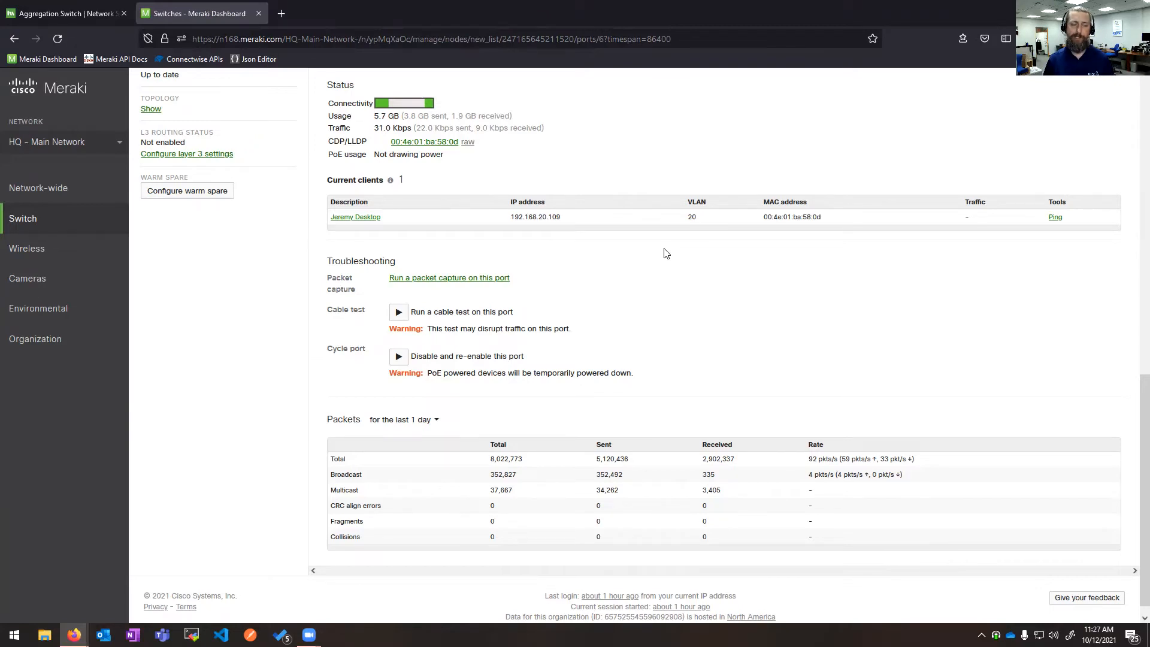
pyautogui.moveTo(483, 310)
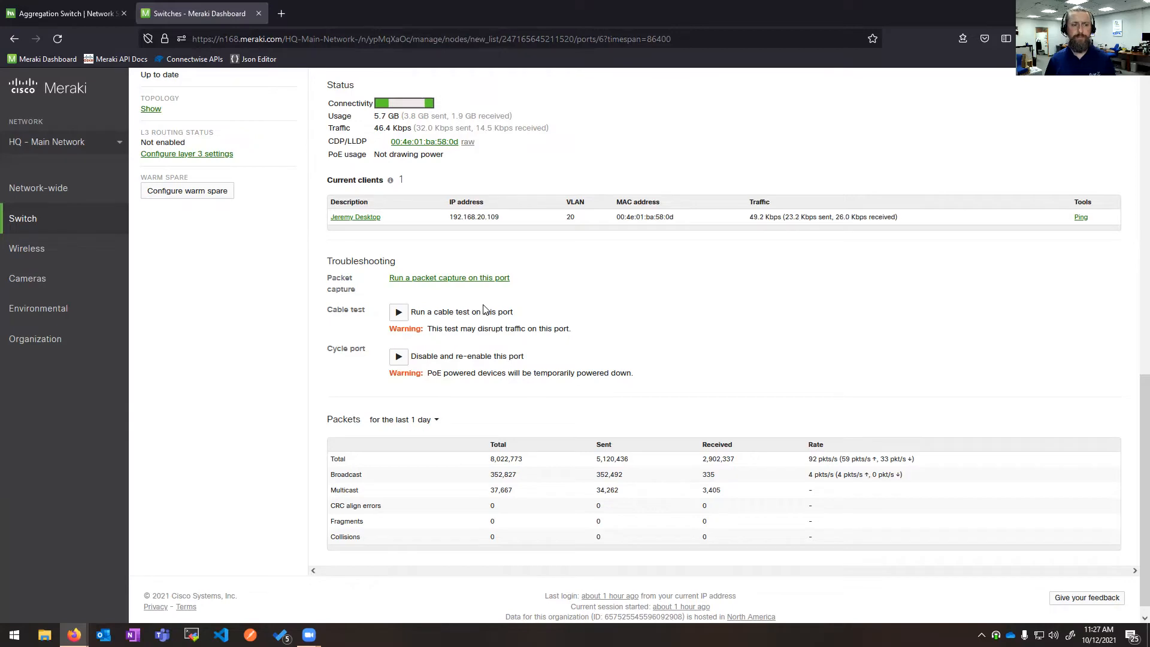
pyautogui.moveTo(994, 362)
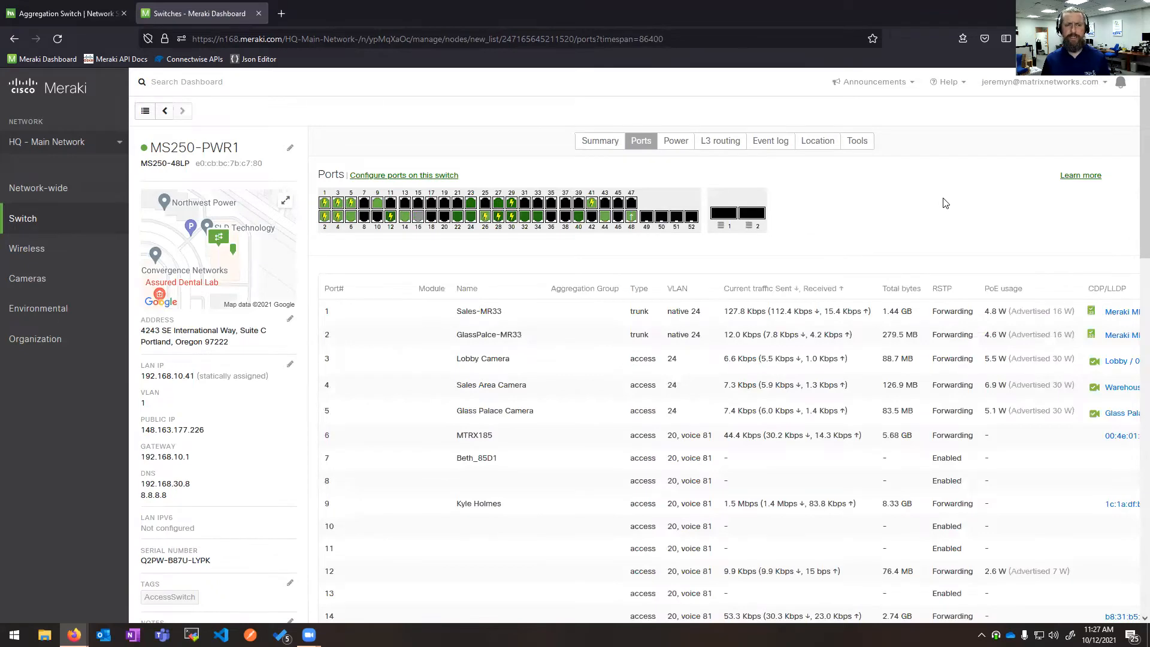
pyautogui.moveTo(607, 425)
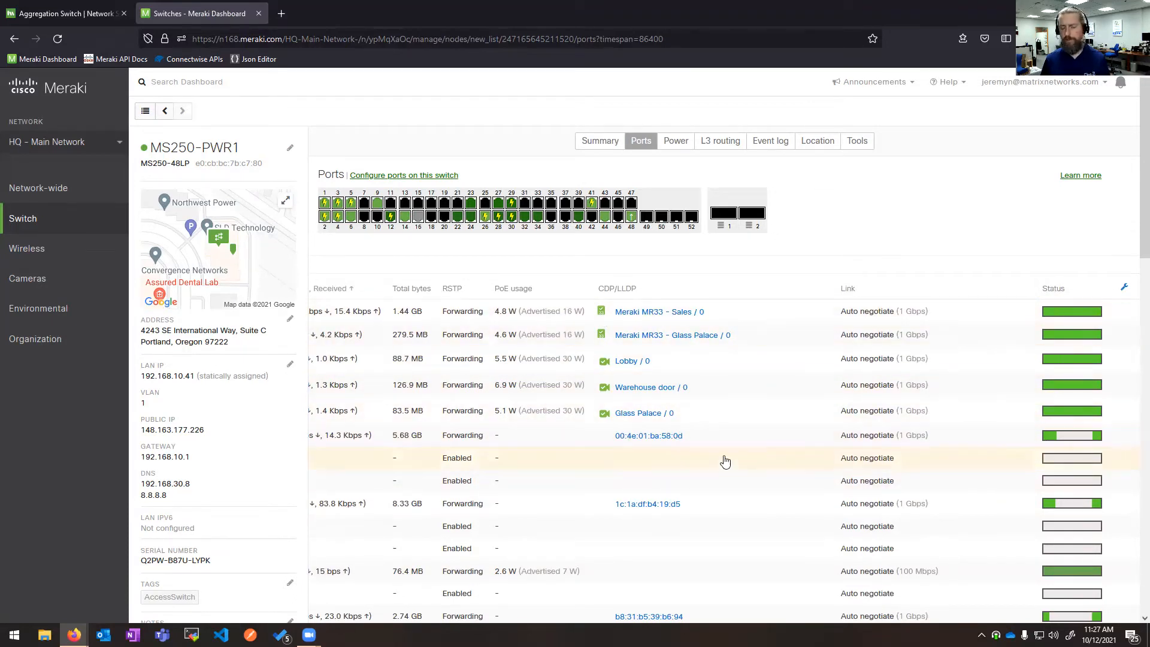
pyautogui.moveTo(546, 449)
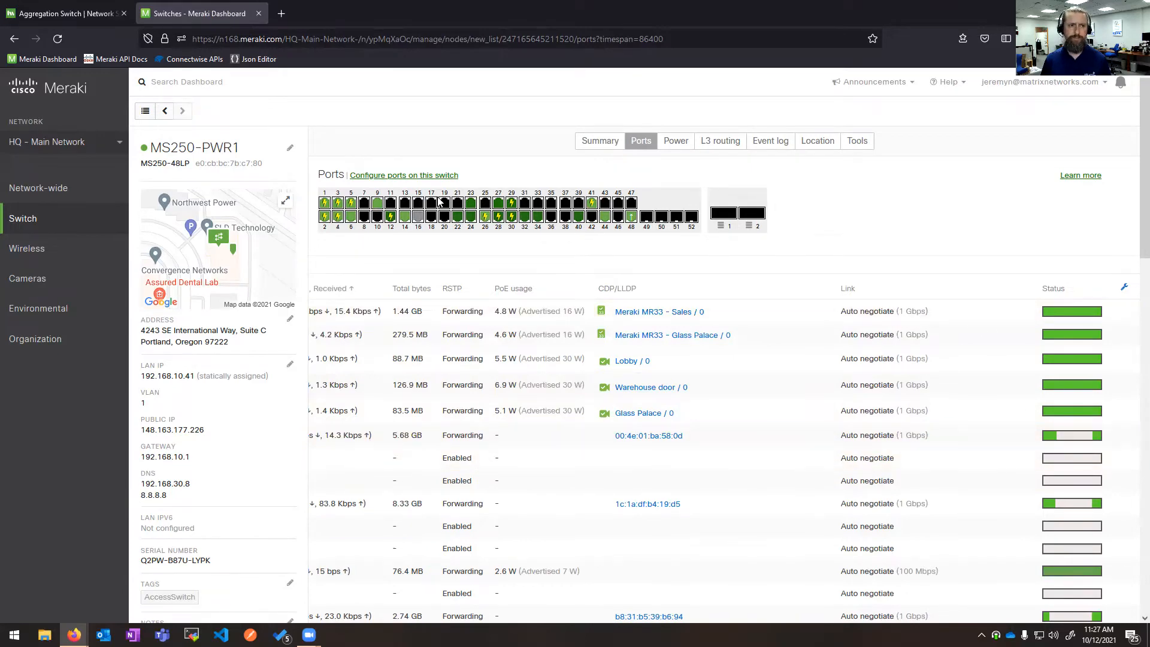
# - Open the Switchports list filtered to the 54 ports of MS250-PWR1
pyautogui.click(403, 176)
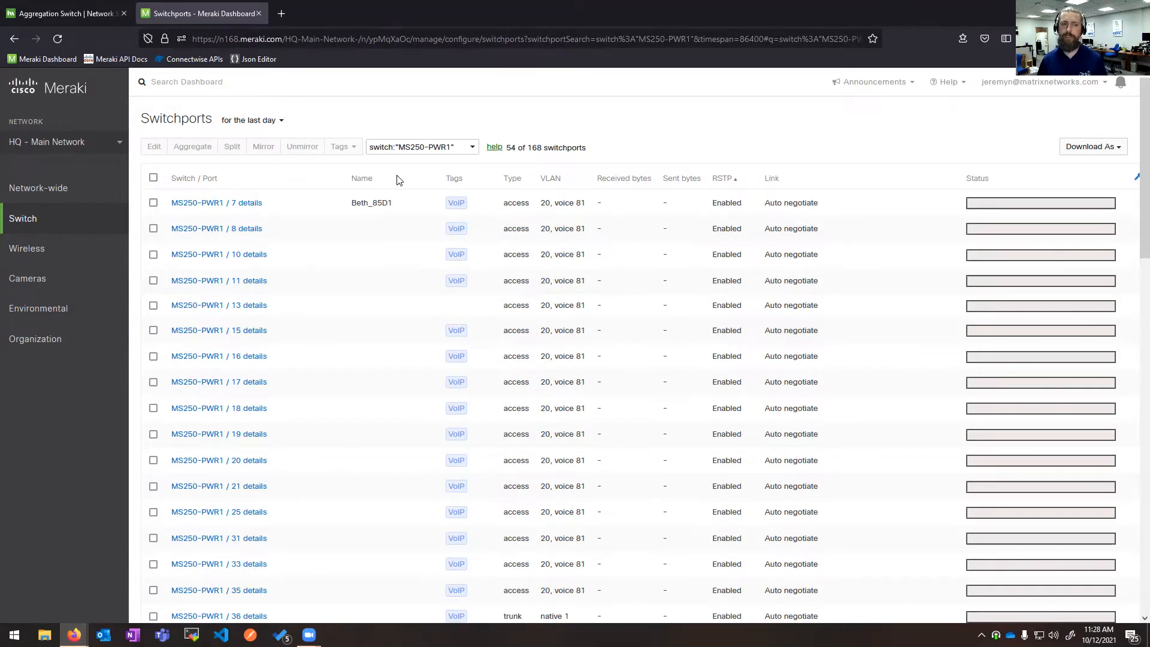
# - Select the MS250-PWR1 ports, excluding uplink port 48 and the stack ports
pyautogui.scroll(-3)
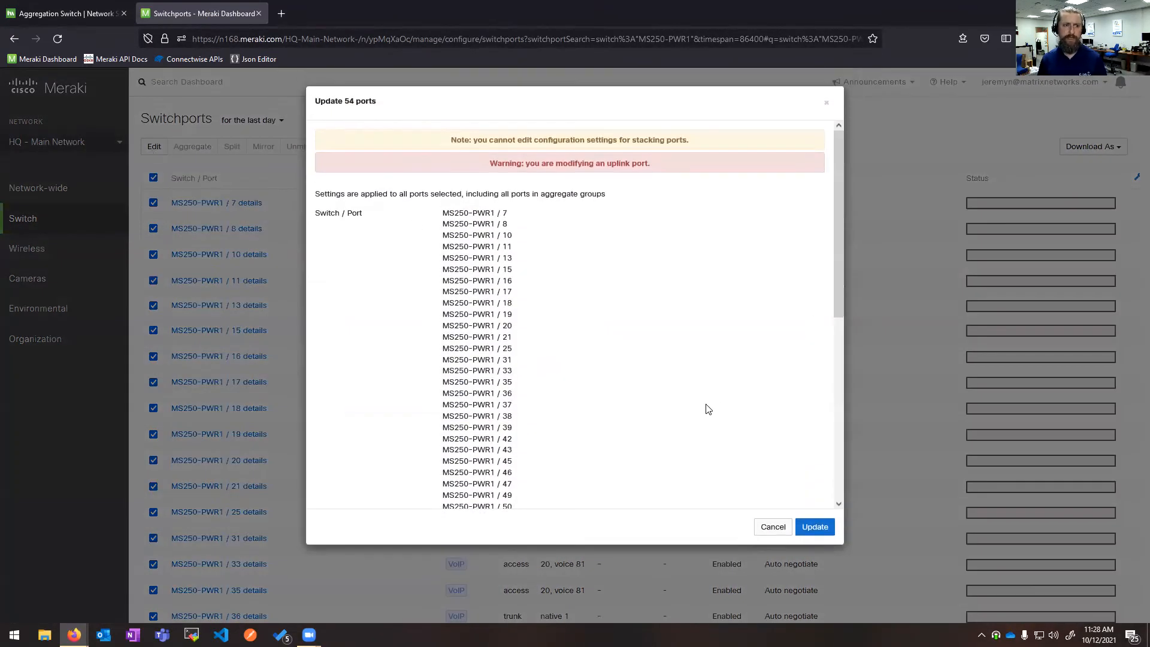
pyautogui.scroll(-3)
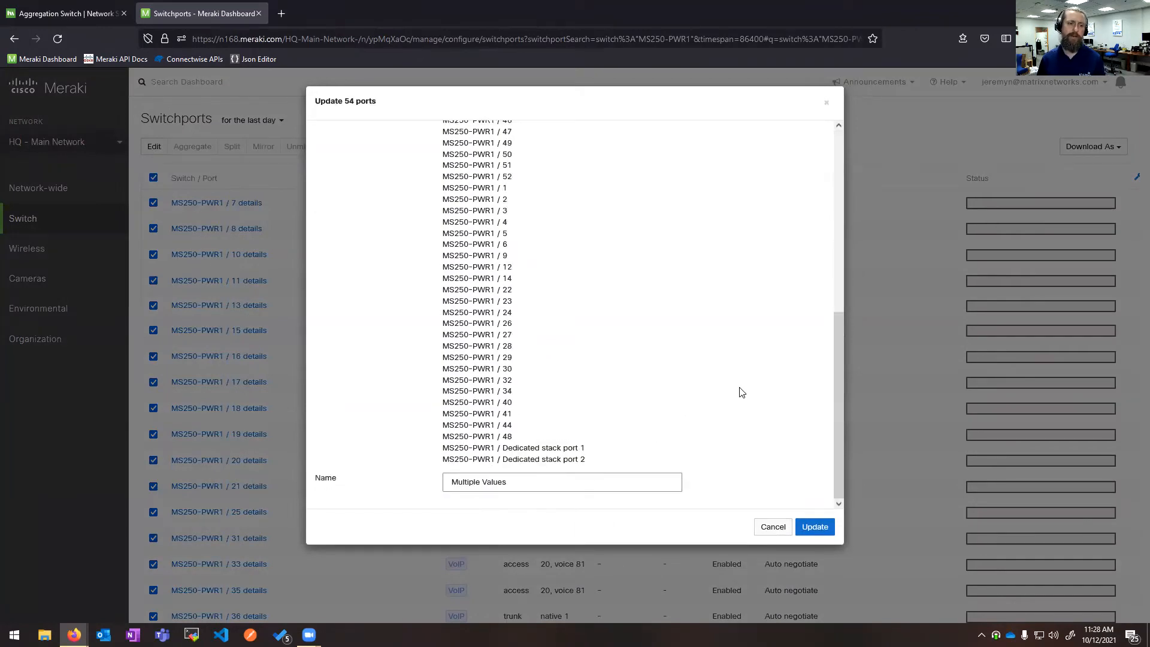
pyautogui.click(772, 527)
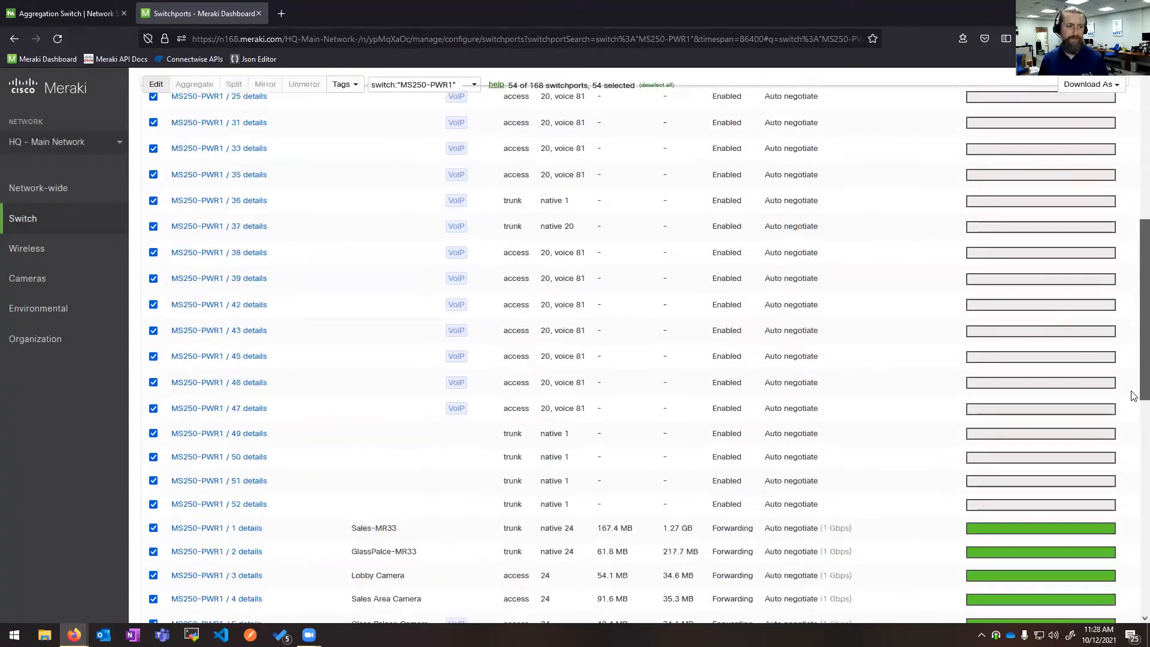
pyautogui.scroll(-3)
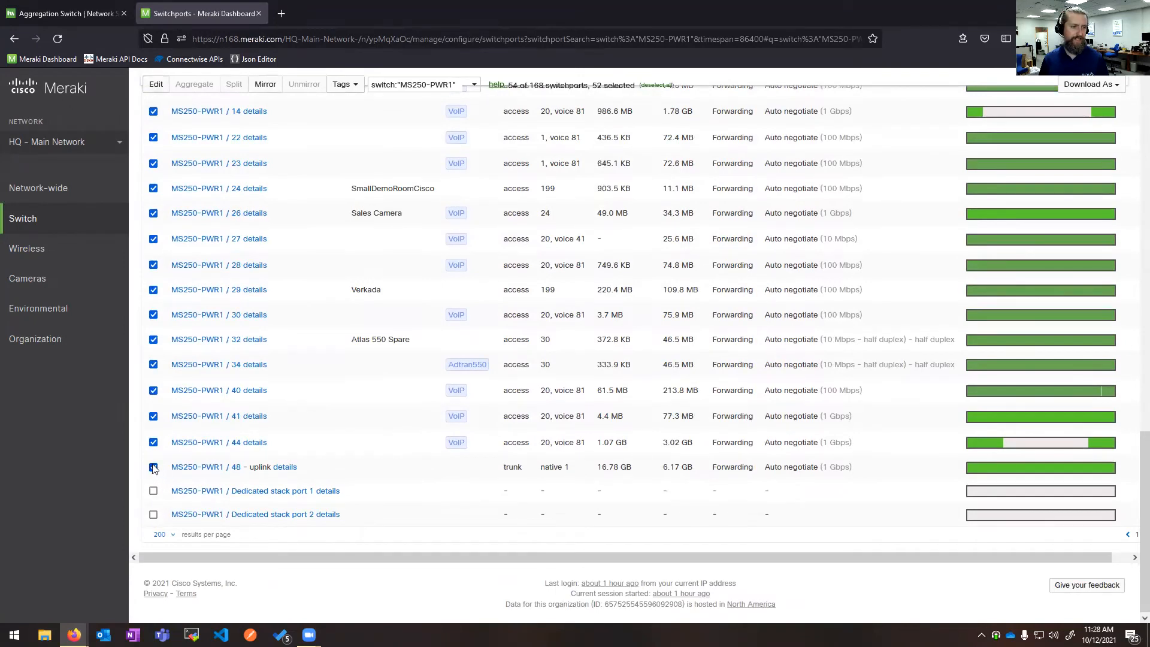
pyautogui.click(153, 467)
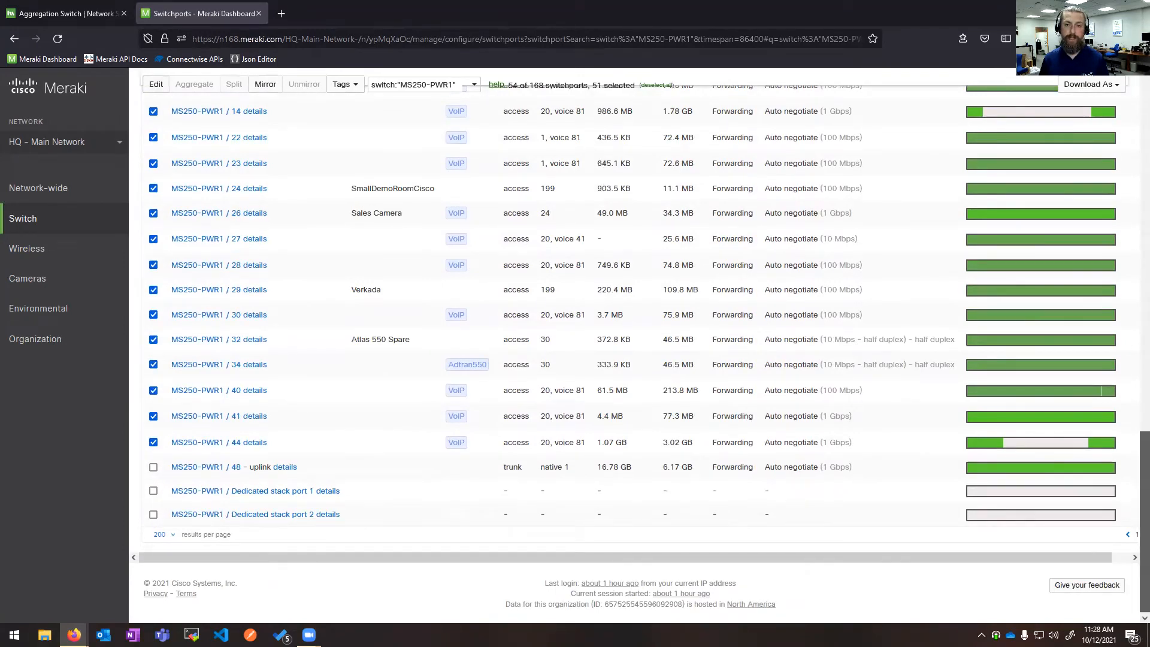
# - Draft a bulk edit to Access type with voice VLAN 80, then discard it
pyautogui.click(156, 84)
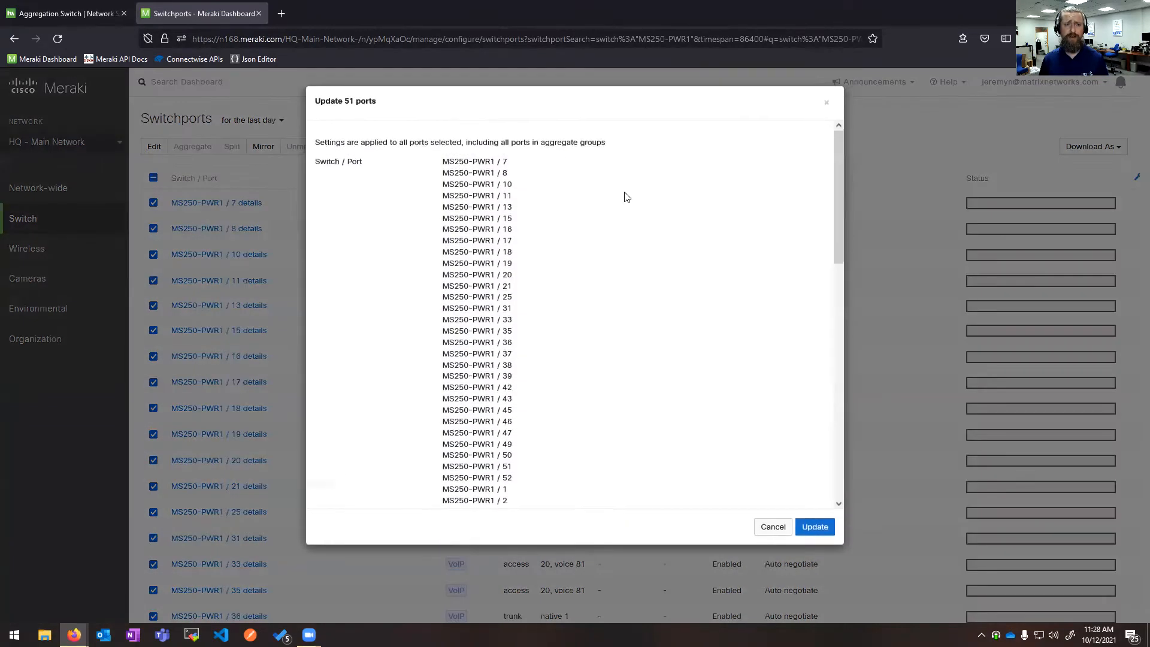
pyautogui.scroll(-3)
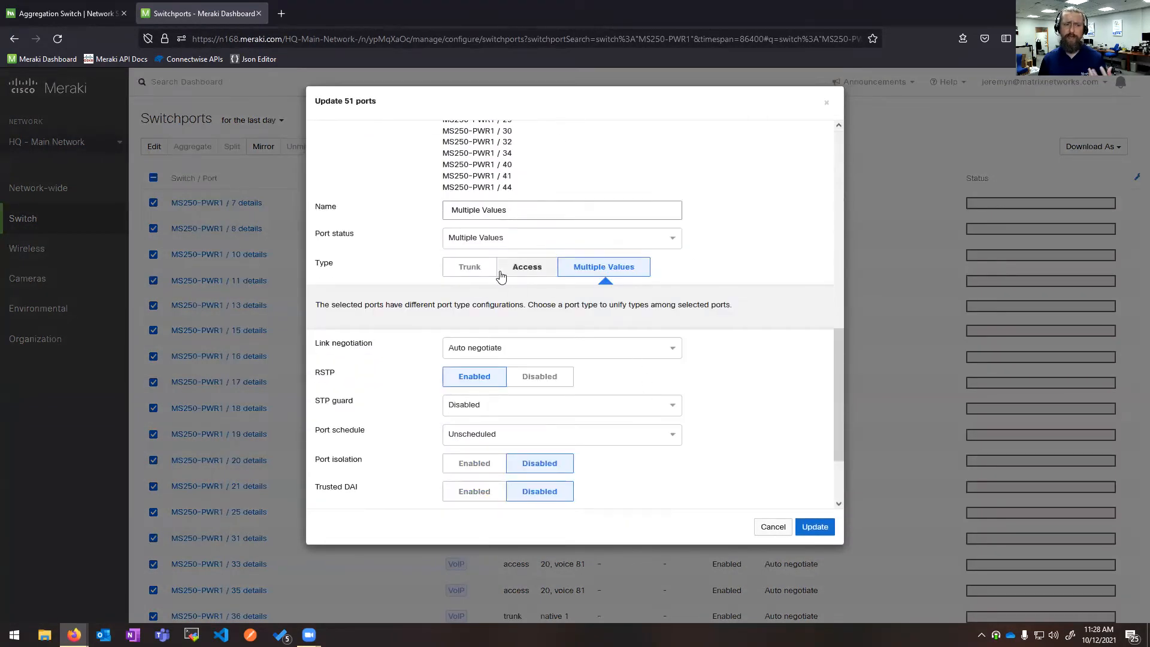
pyautogui.moveTo(517, 284)
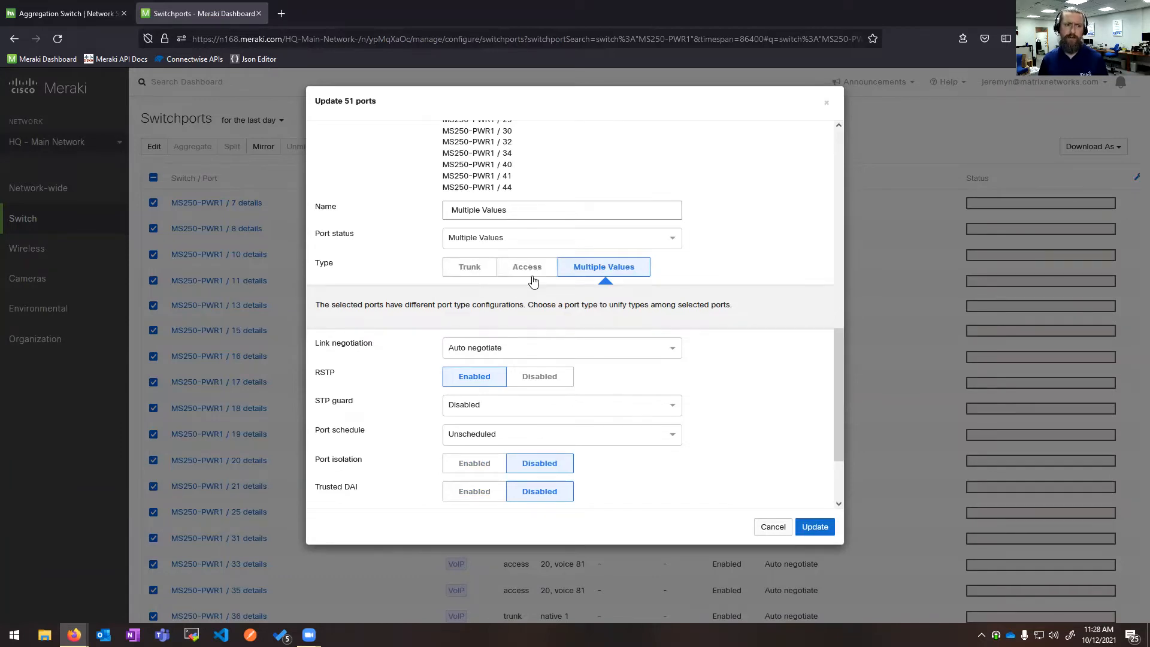
pyautogui.click(527, 266)
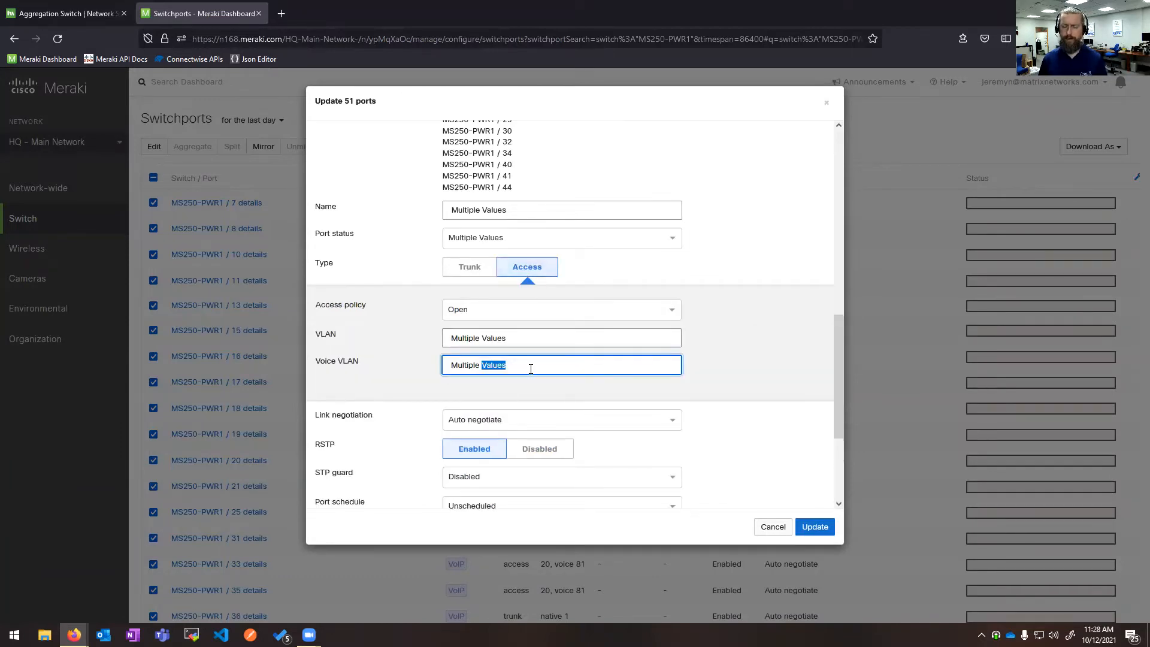
pyautogui.write('8')
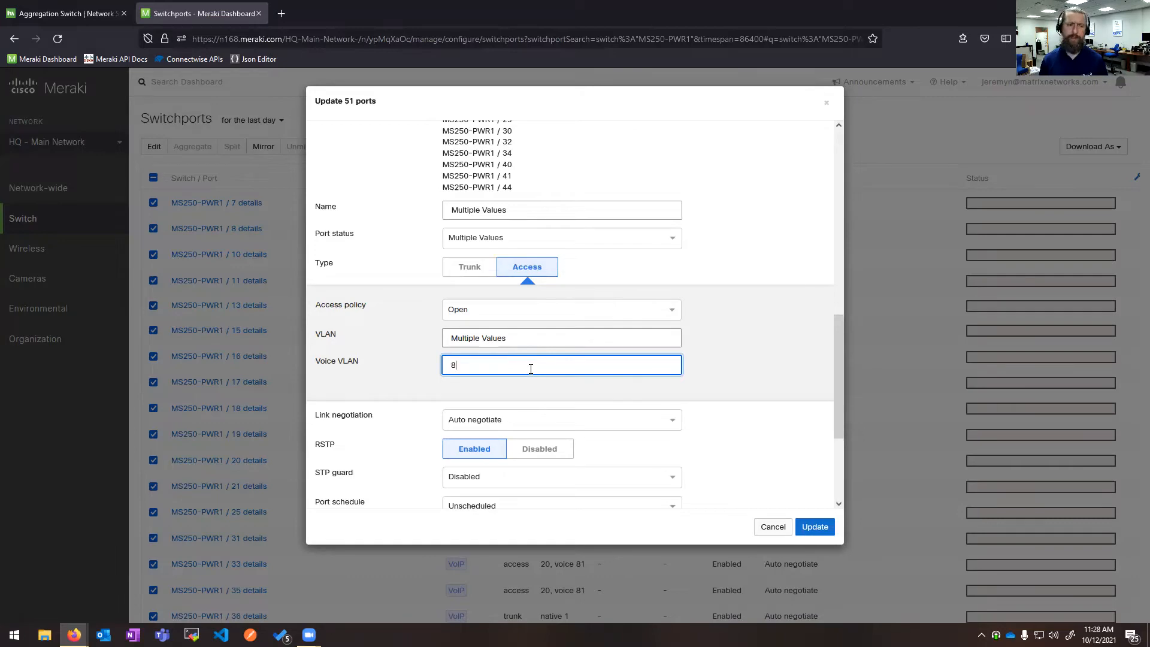
pyautogui.write('0')
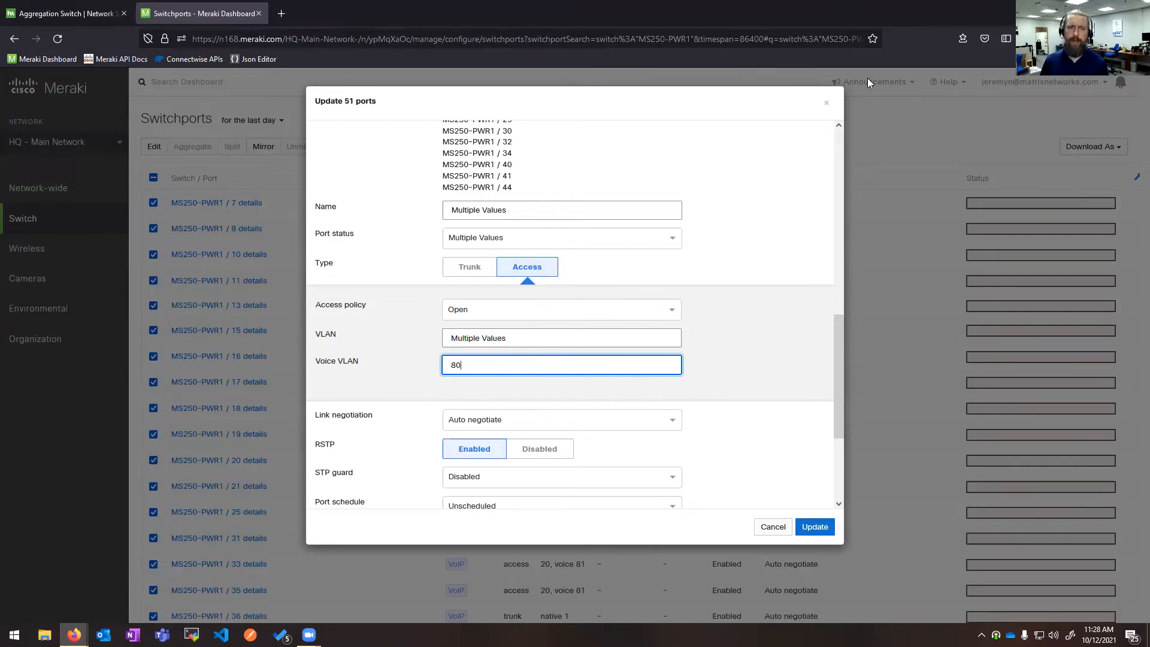
pyautogui.click(814, 527)
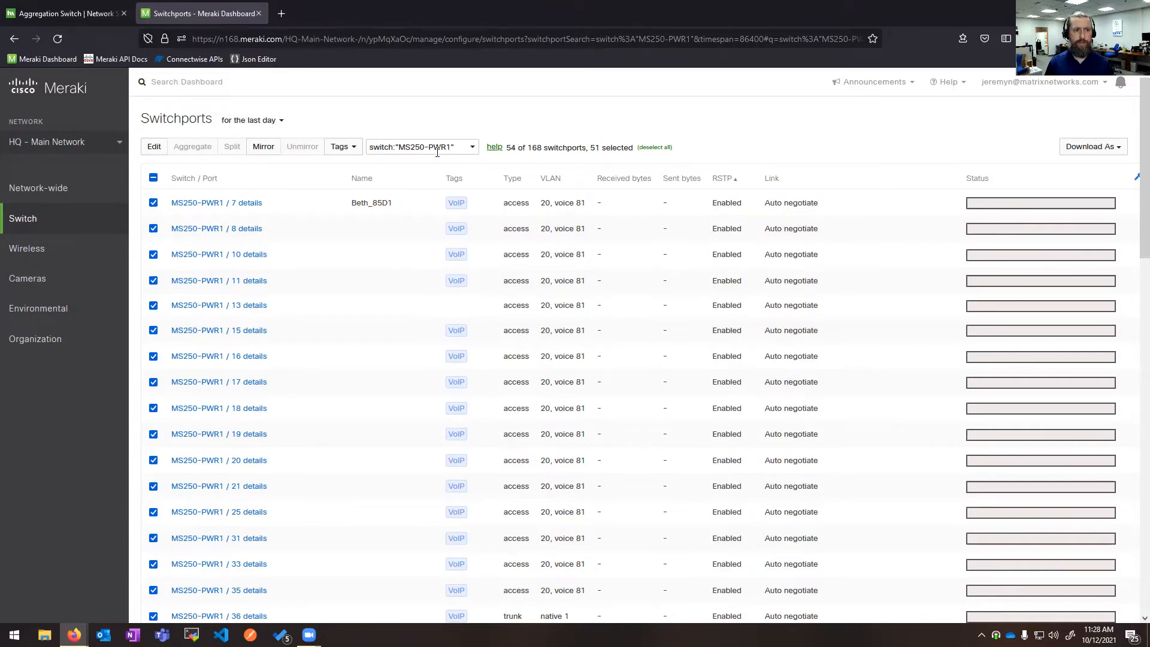
# - List all 168 switchports, then sort by received bytes descending and by sent bytes
pyautogui.tripleClick(419, 147)
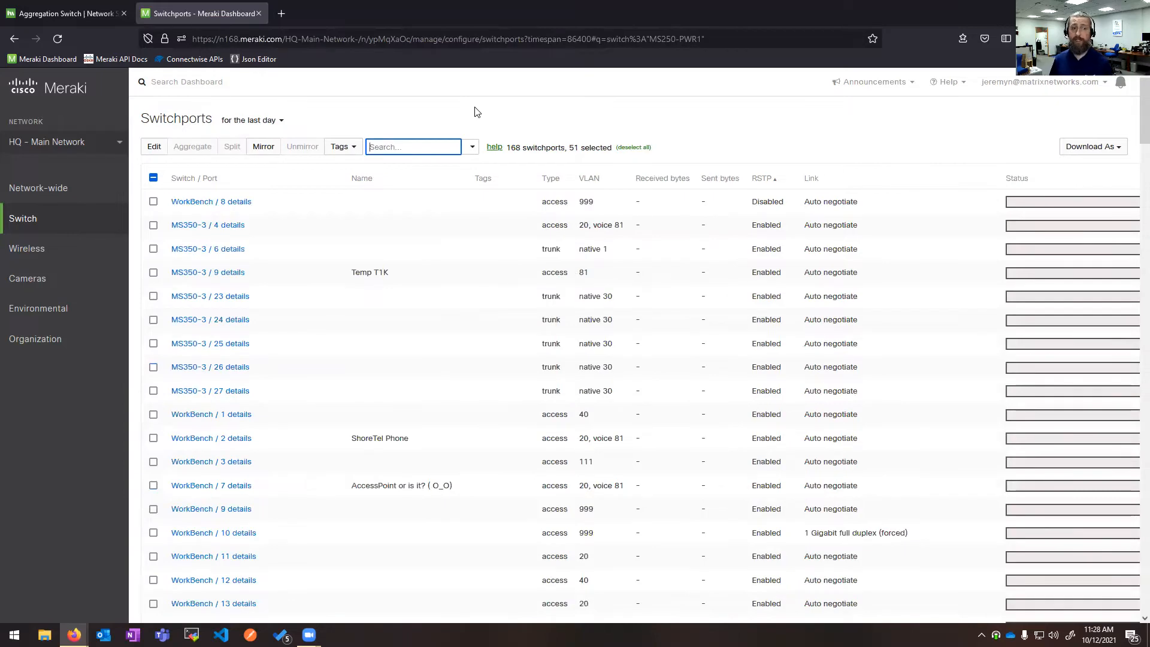
pyautogui.scroll(-3)
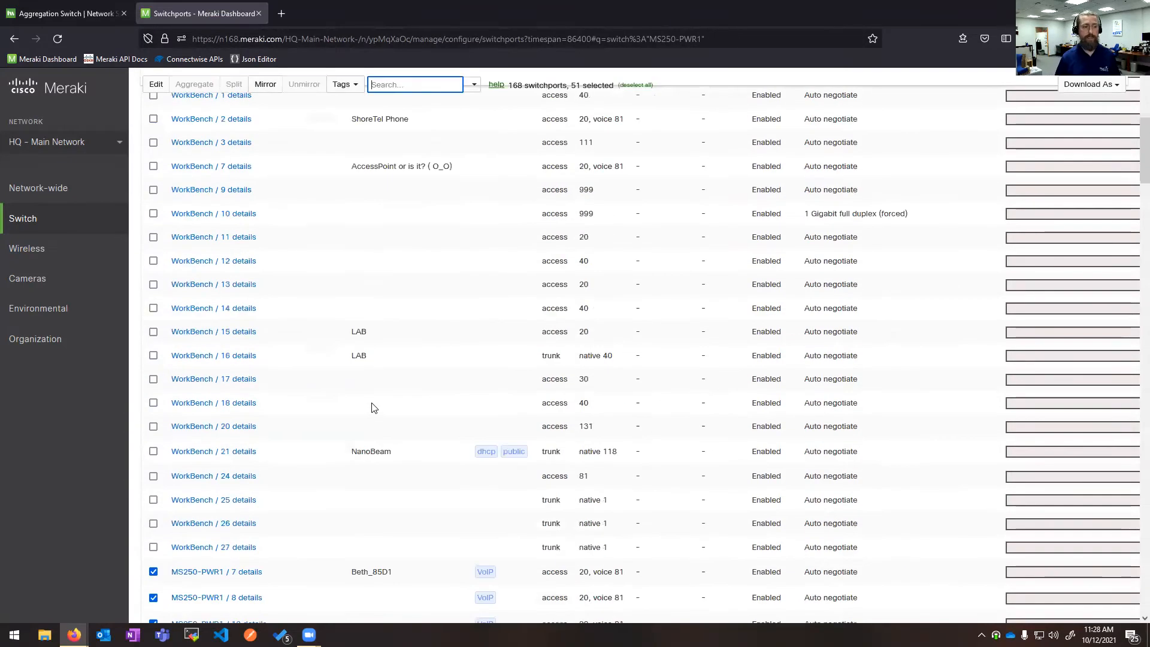
pyautogui.scroll(-3)
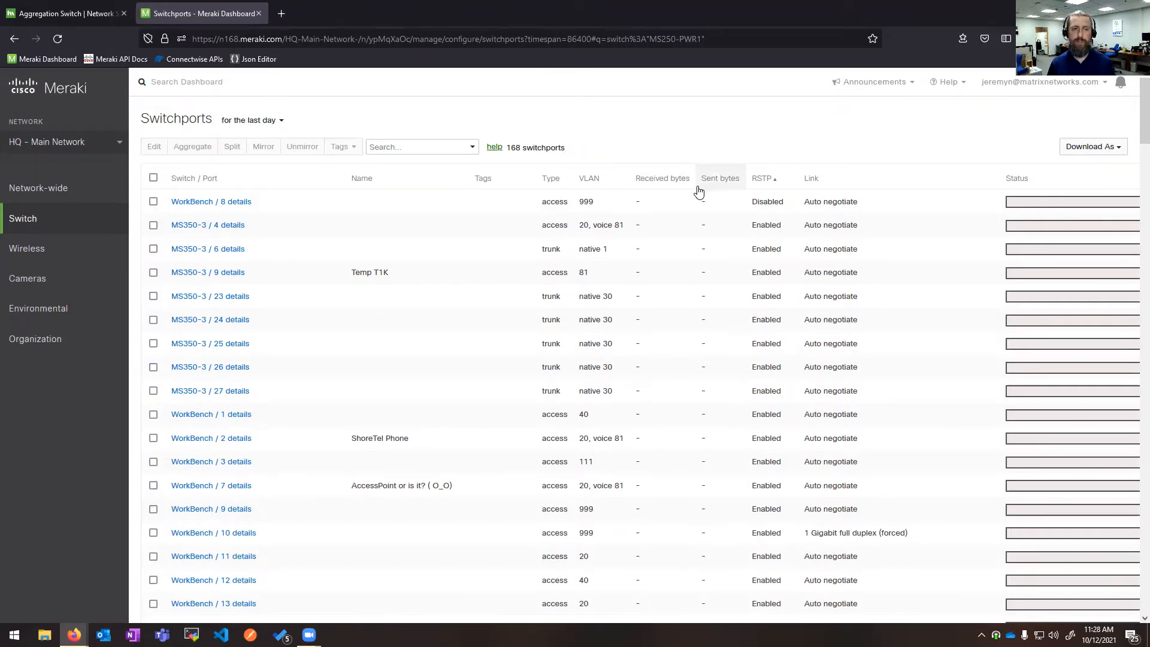
pyautogui.click(660, 177)
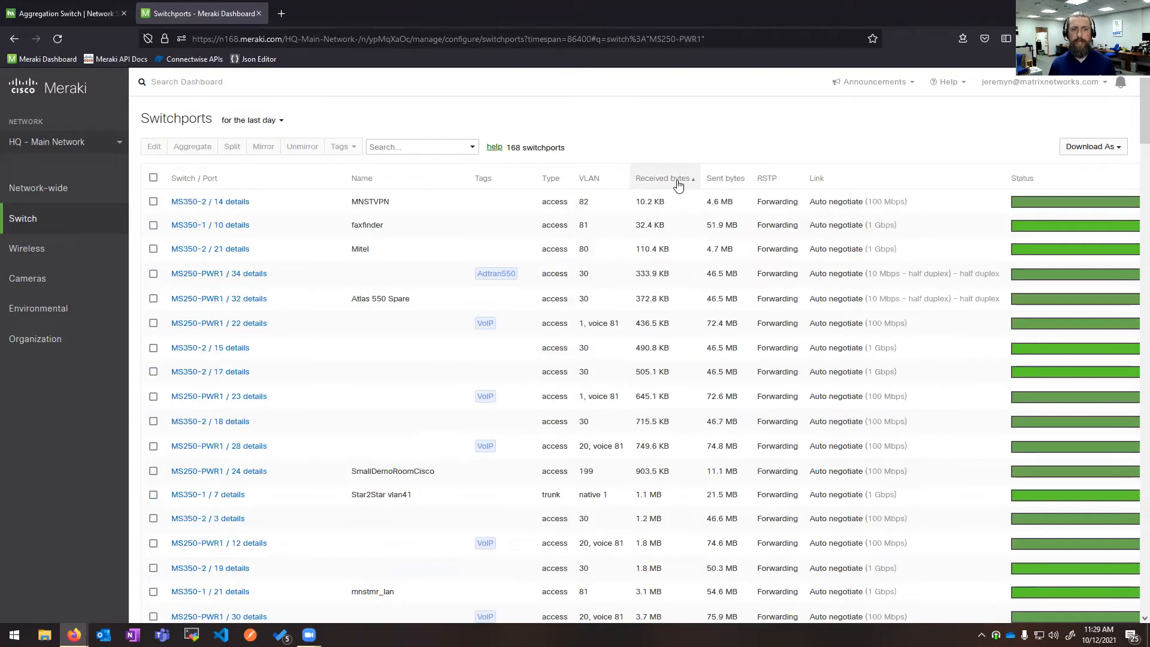
pyautogui.click(664, 177)
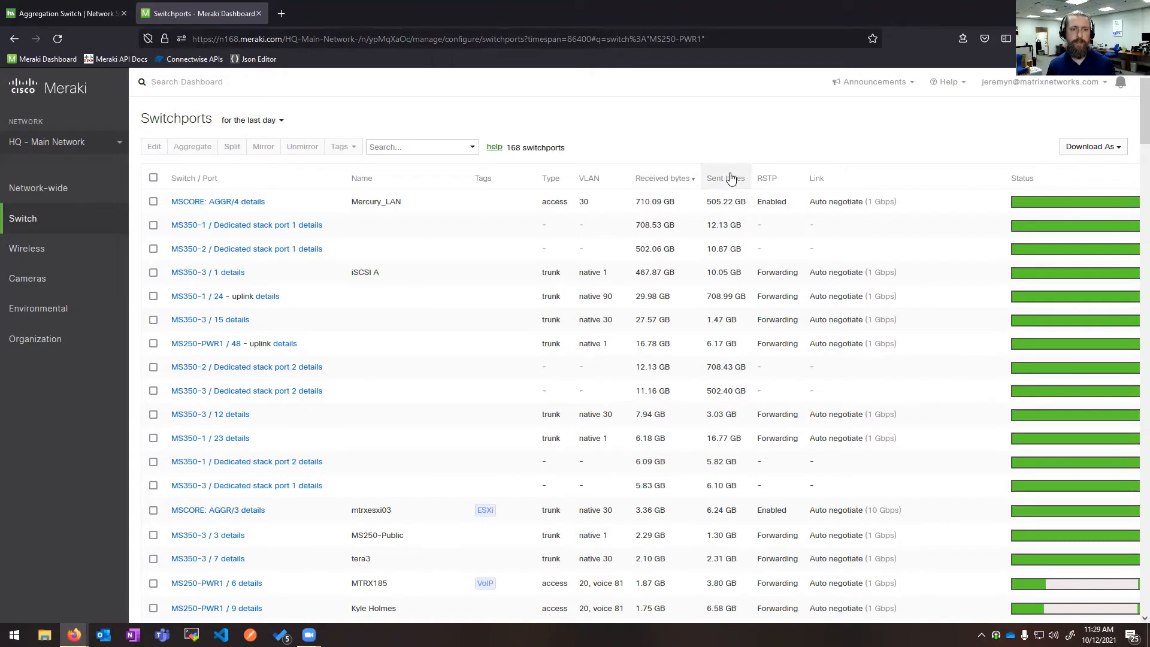
pyautogui.click(722, 177)
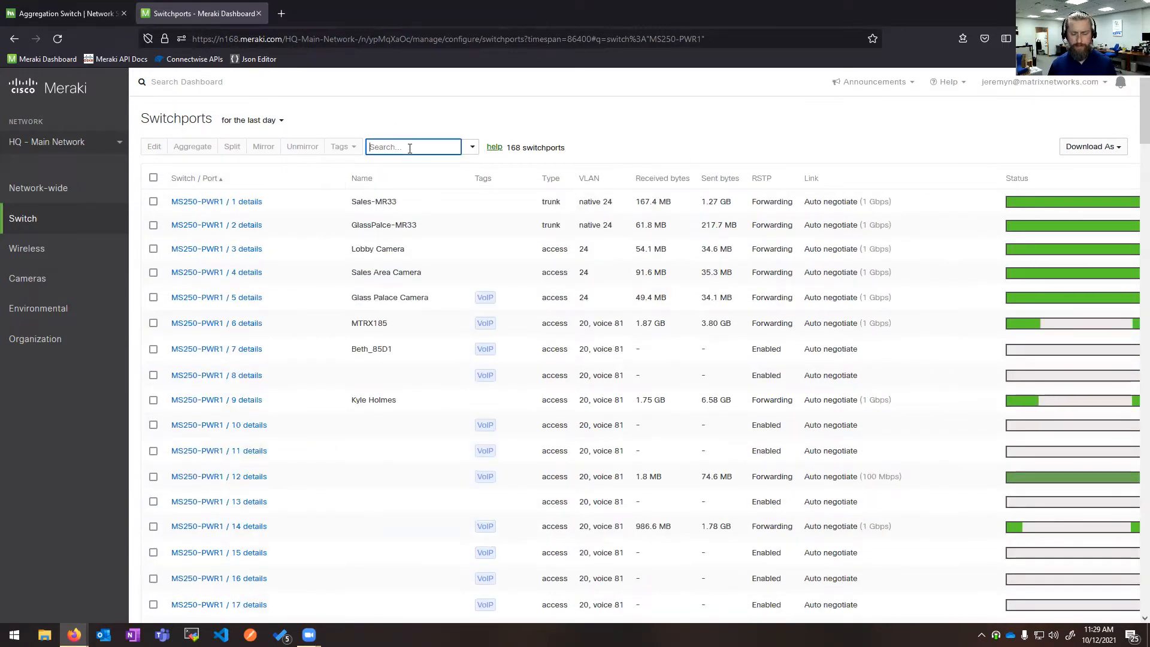
# - Search 'link:100' to show the 22 switchports linked at 100 Mbps
pyautogui.write('link')
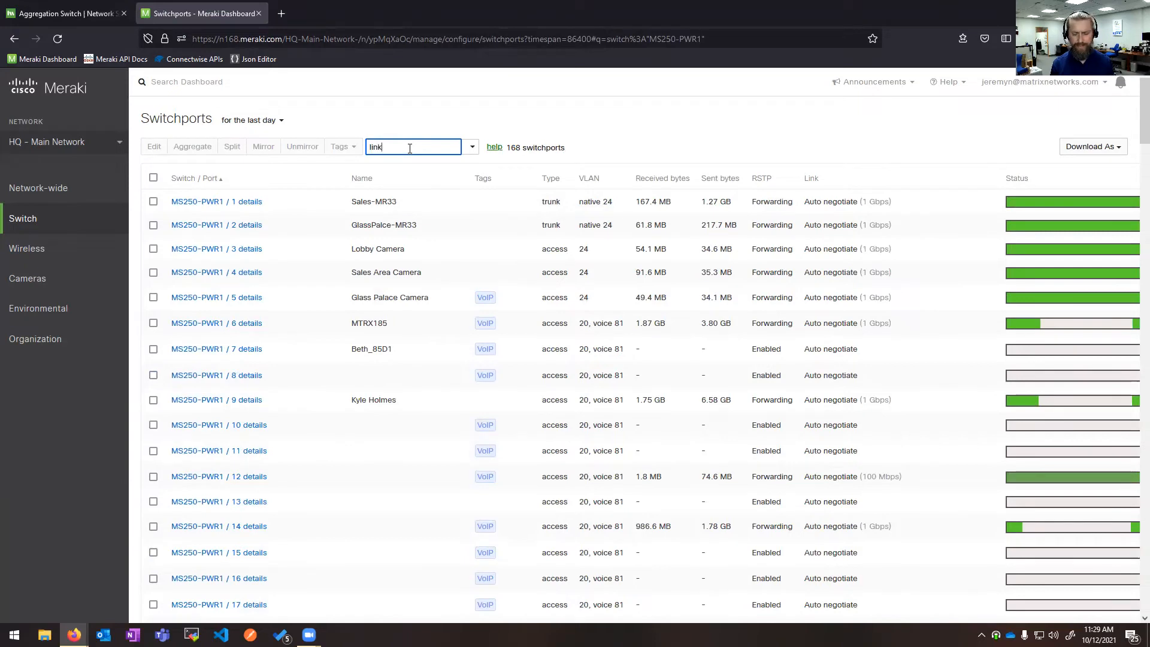
pyautogui.write(':100')
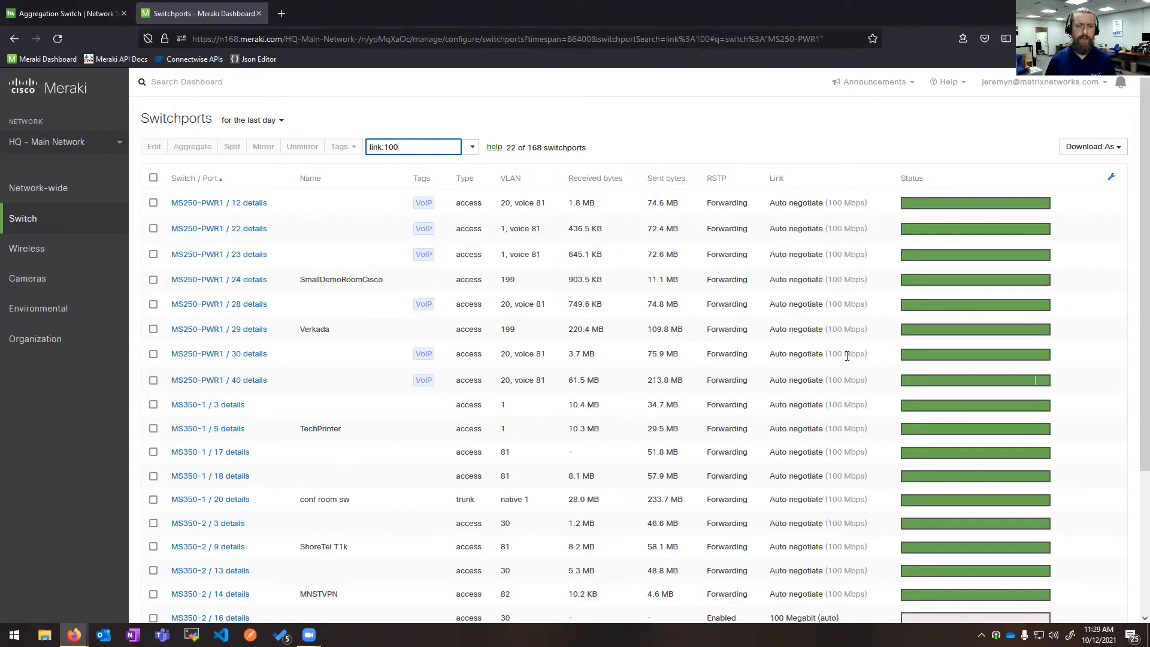
pyautogui.scroll(-3)
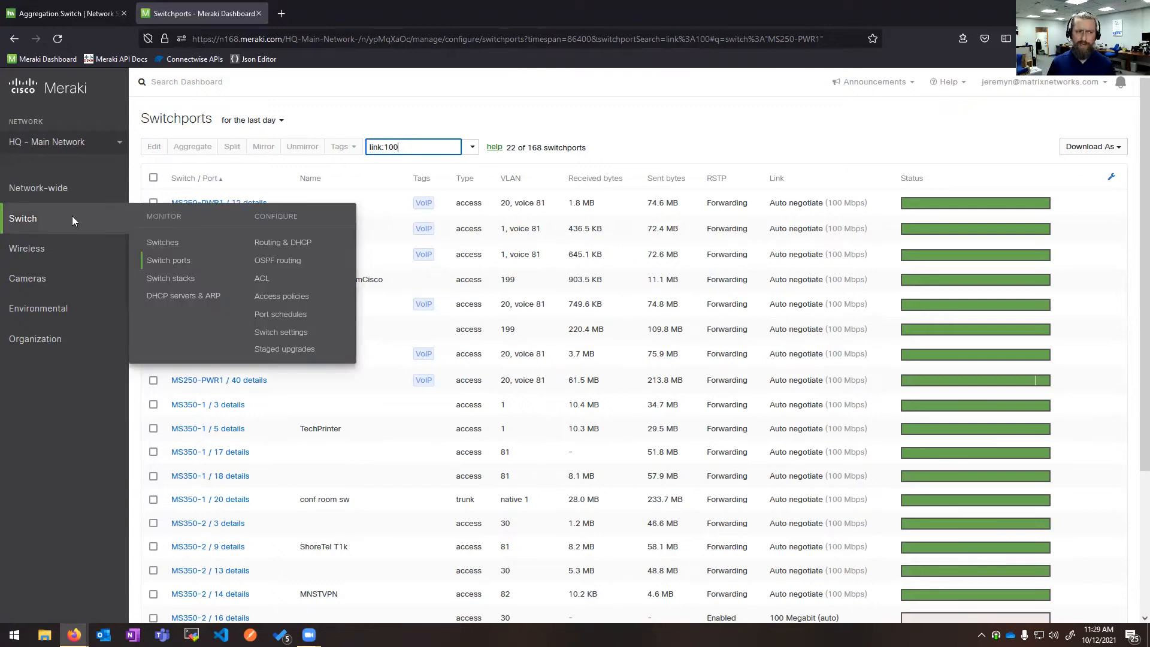
pyautogui.moveTo(170, 278)
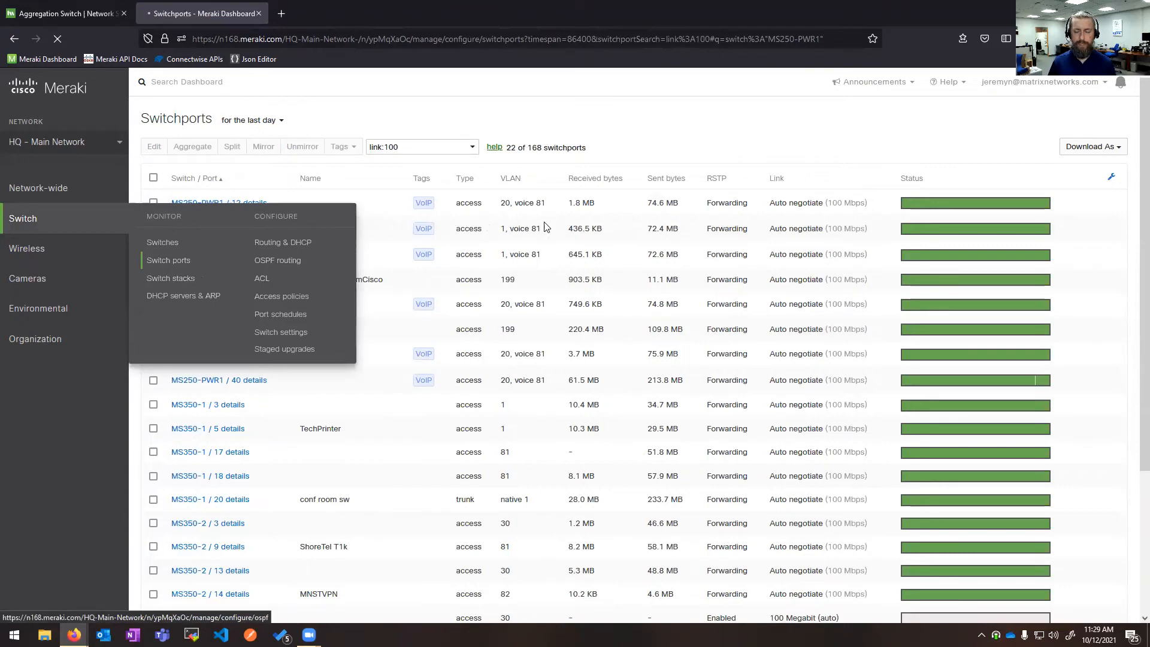
# - Open the switch stacks overview and view MSCORE's members MS350-1, MS350-2 and MS350-3
pyautogui.click(171, 277)
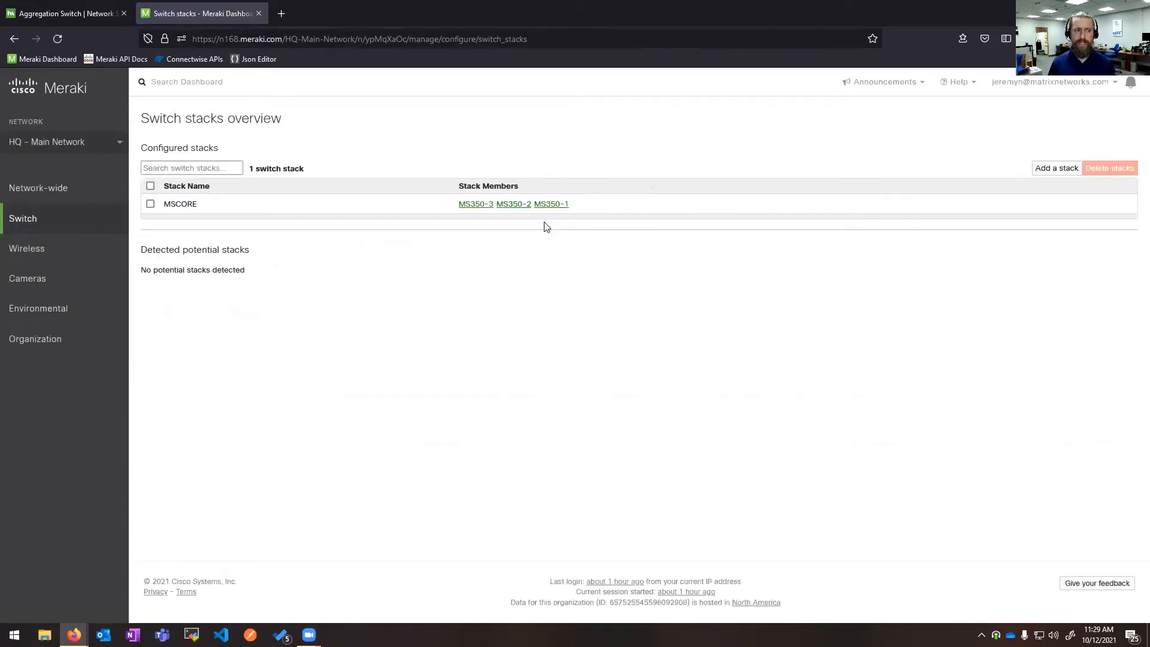
pyautogui.click(179, 203)
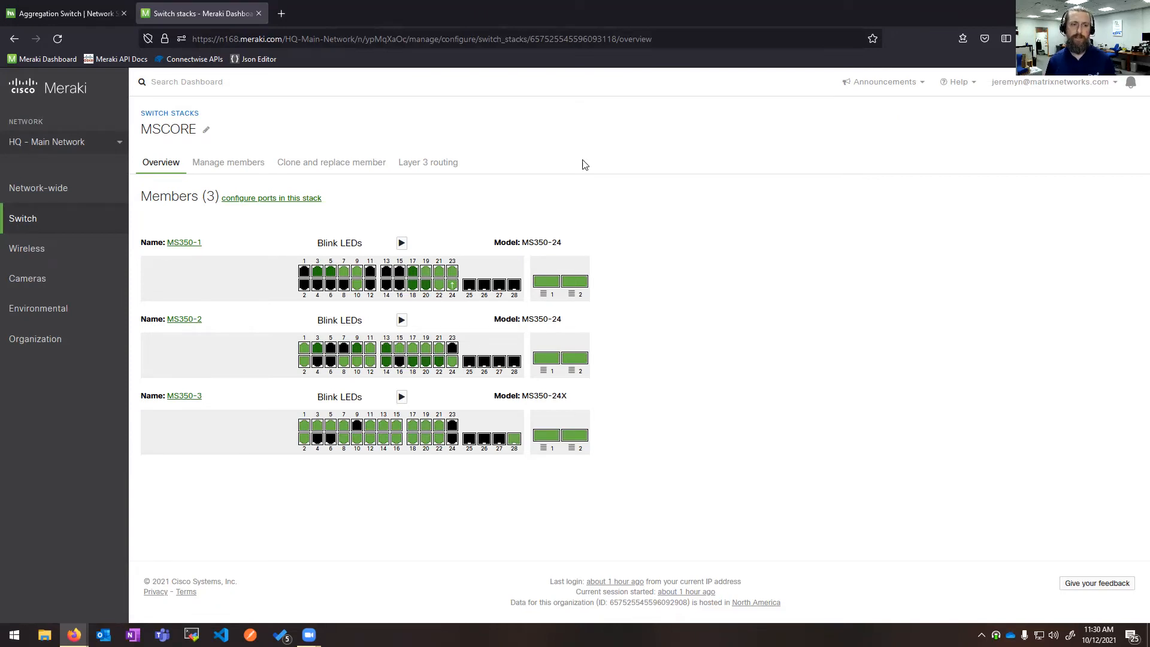
pyautogui.moveTo(674, 326)
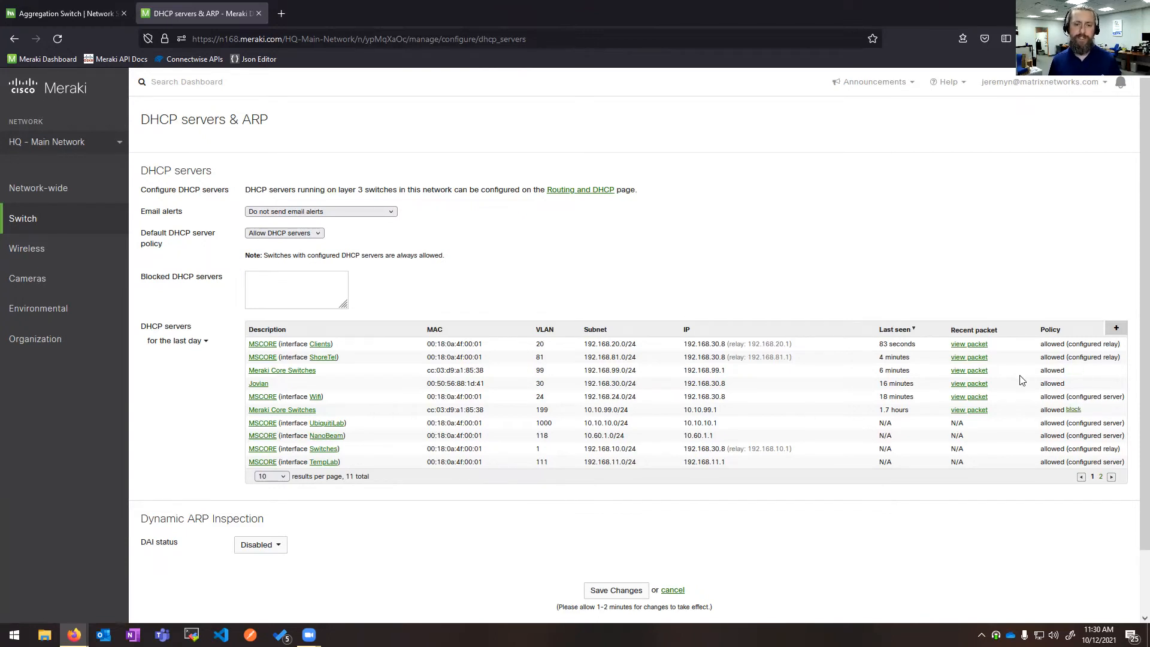
pyautogui.click(970, 370)
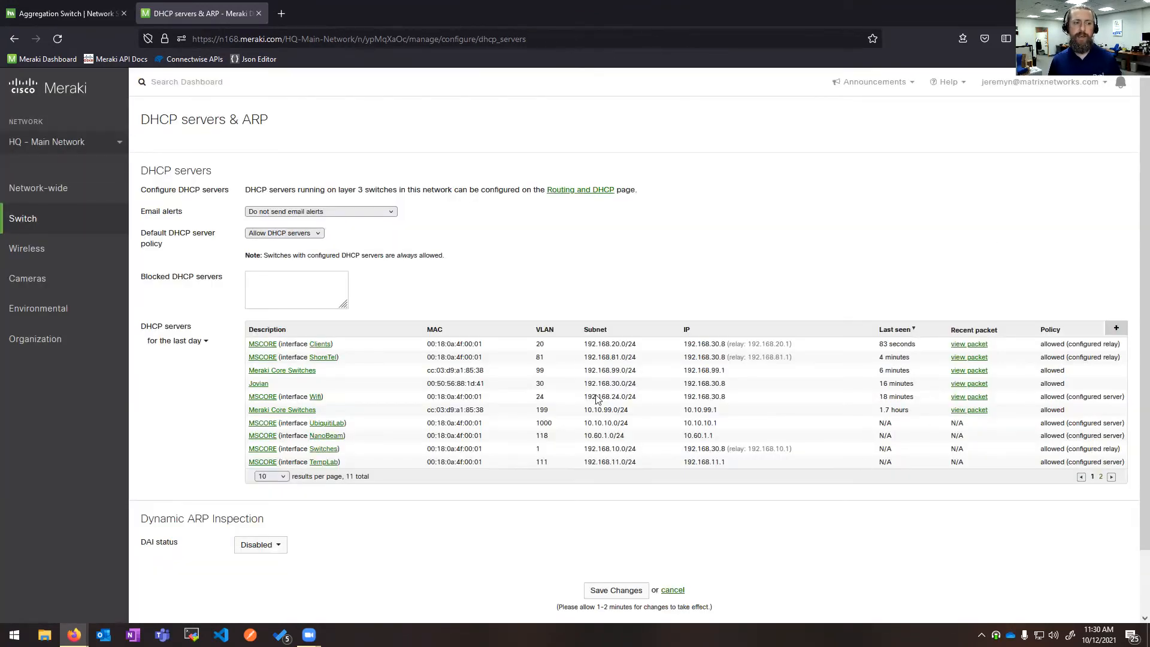
pyautogui.moveTo(504, 287)
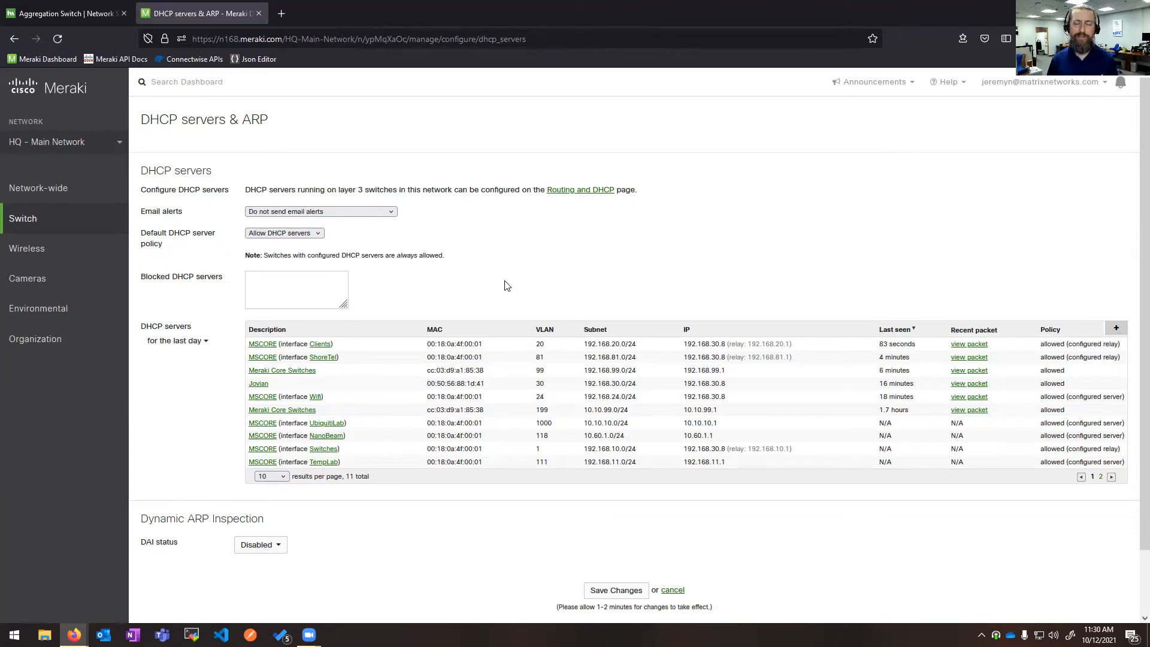
pyautogui.moveTo(22, 218)
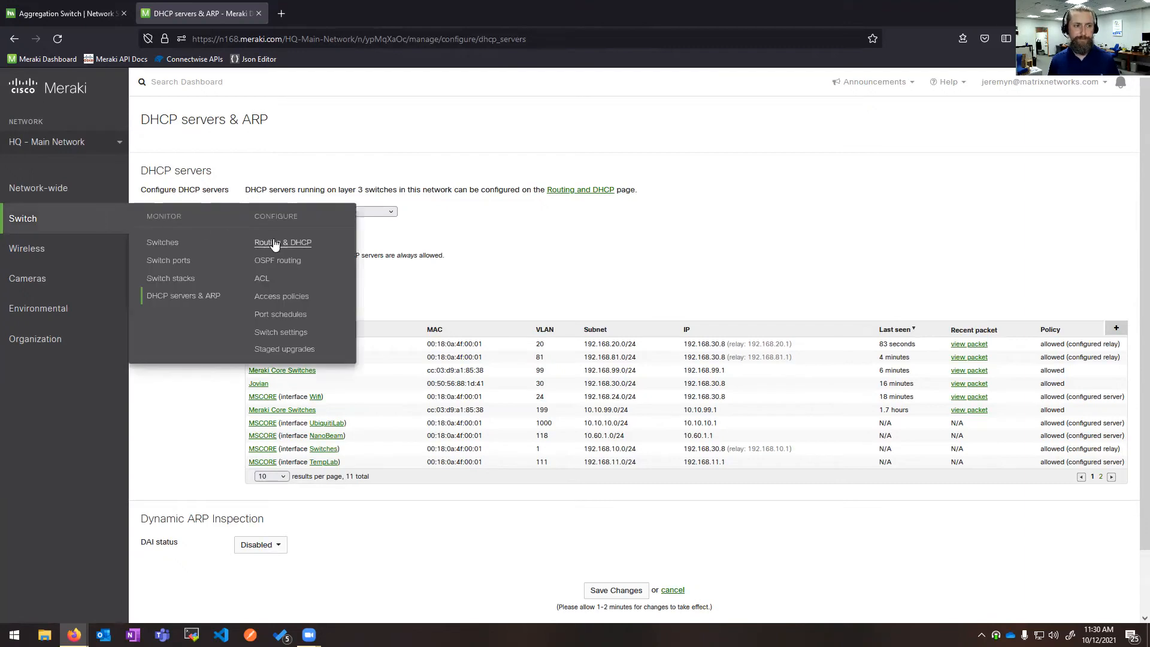
# - Start a new layer-3 interface under Routing & DHCP on the MSCORE stack
pyautogui.click(282, 242)
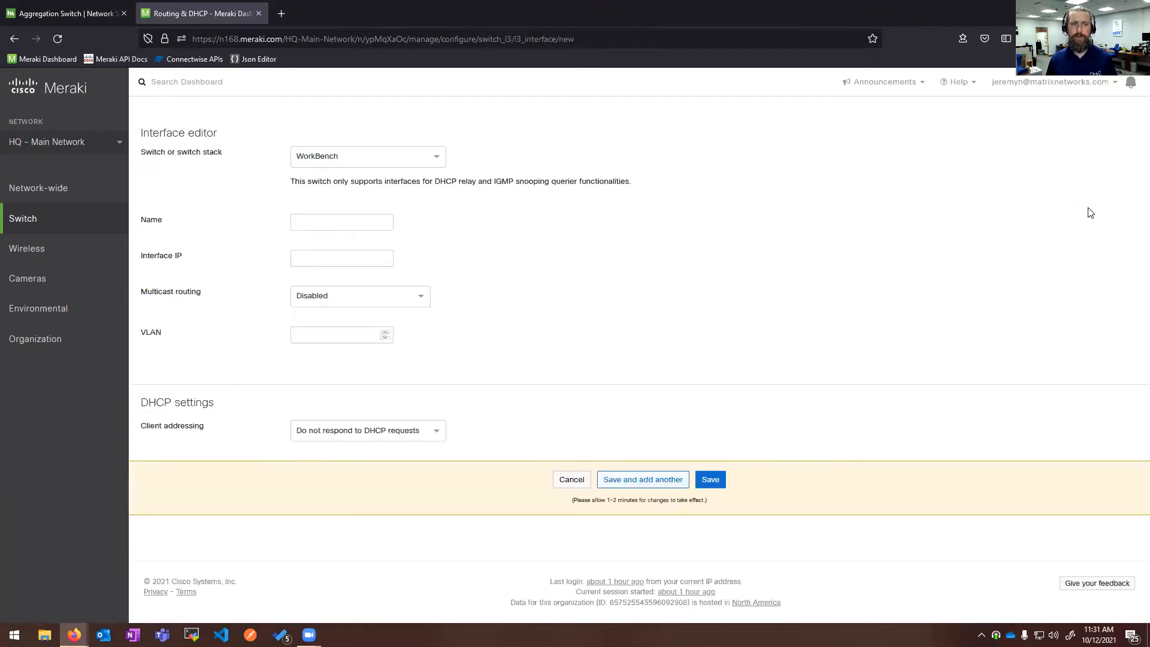
pyautogui.click(367, 156)
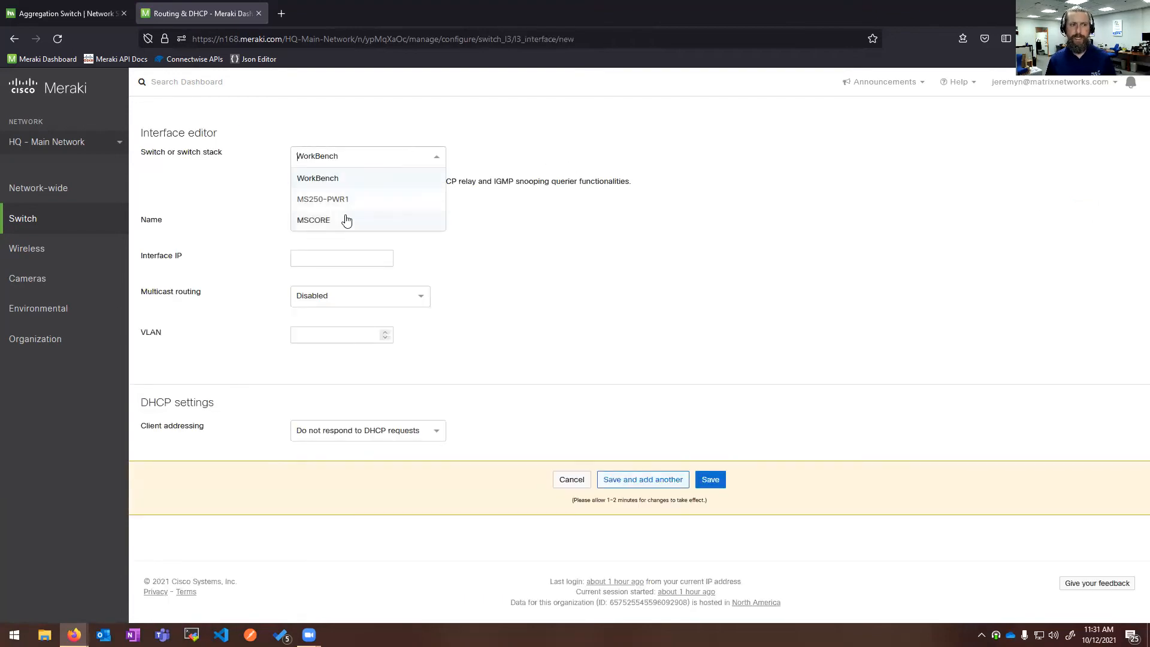
pyautogui.click(313, 220)
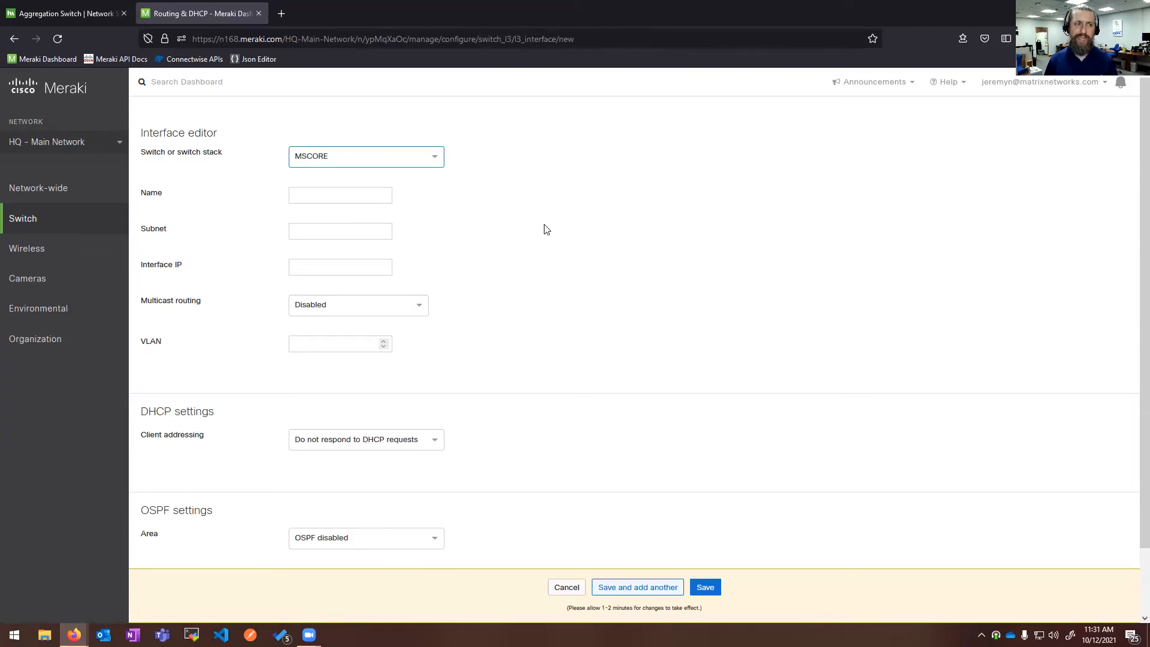
# - Fill in the interface name and choose the 192.168.10.0/24 subnet
pyautogui.click(340, 195)
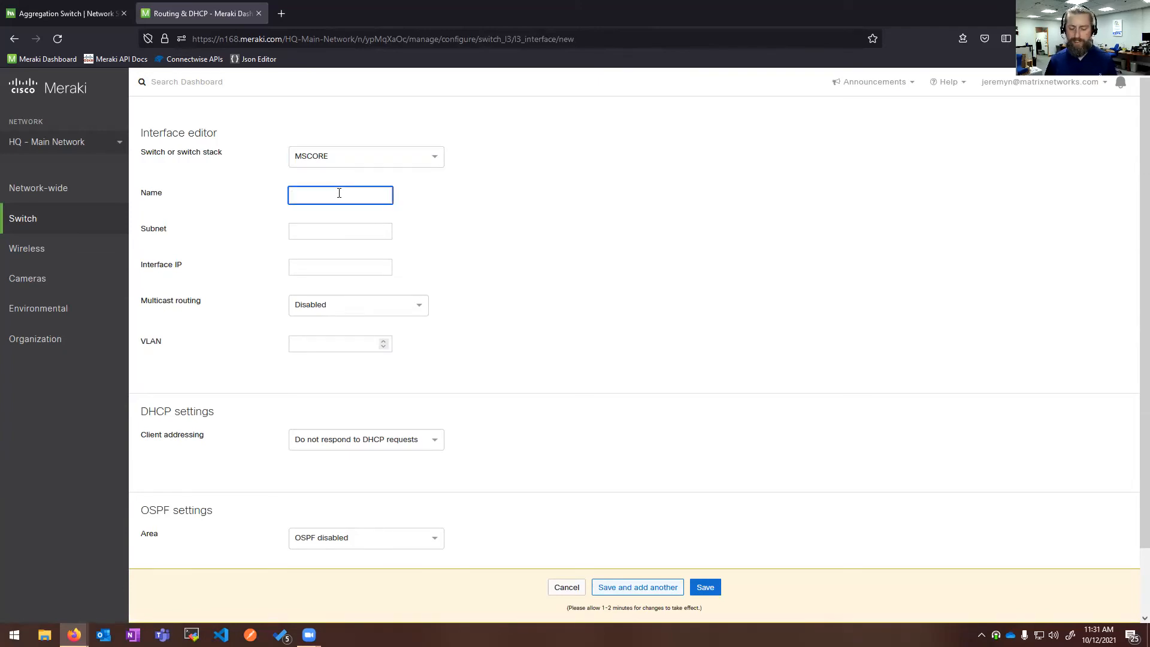
pyautogui.write('1')
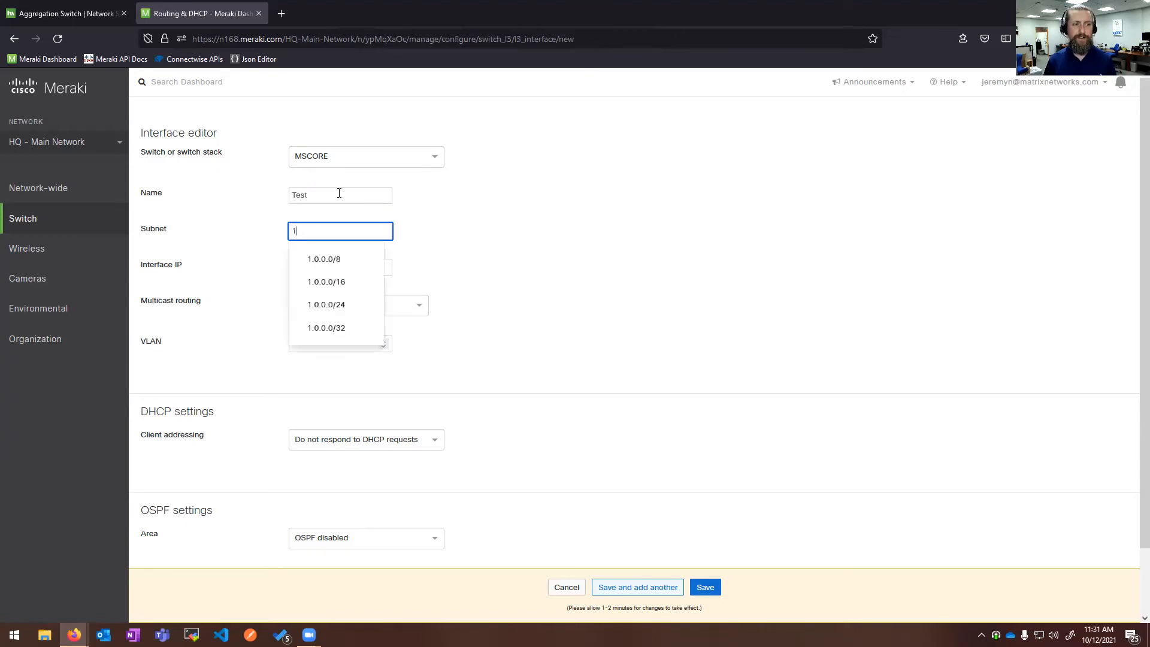
pyautogui.write('192.168.10.0')
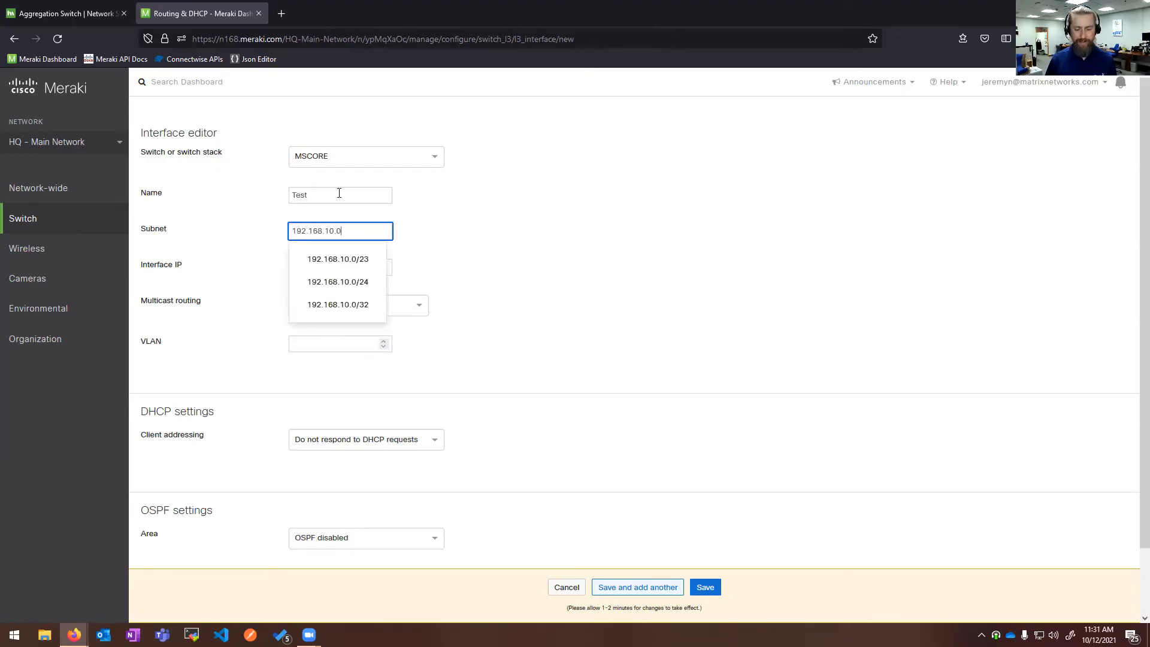
pyautogui.click(337, 282)
pyautogui.write('192.168.10.1')
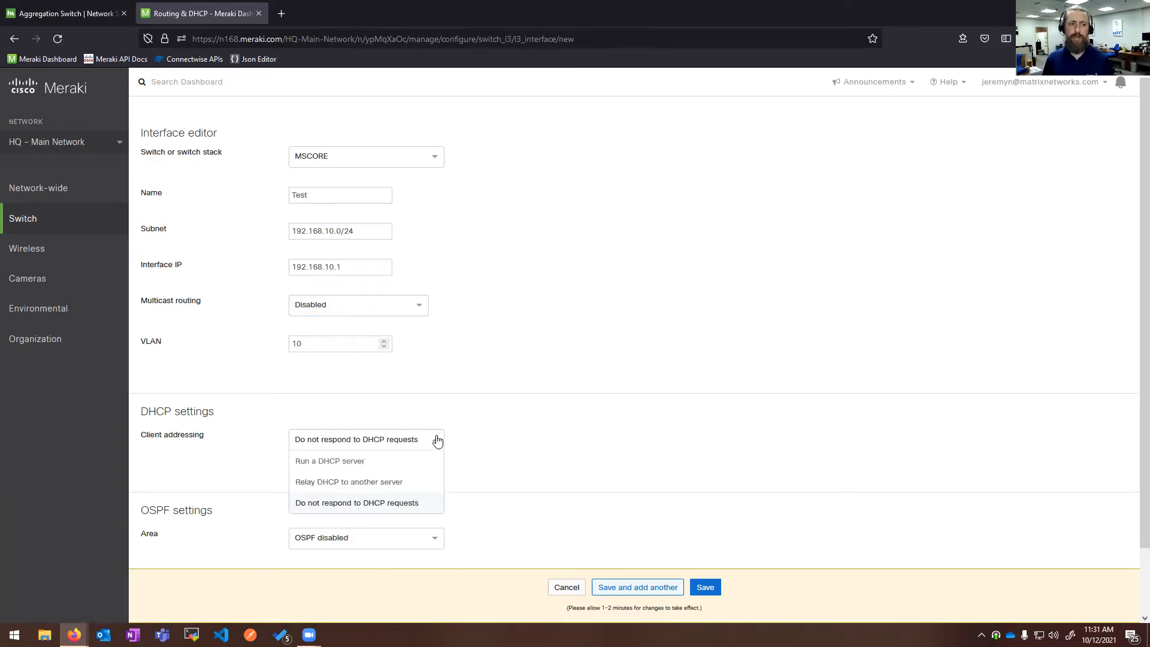
# - Set client addressing to Run a DHCP server and DNS nameservers to Use Umbrella
pyautogui.click(330, 461)
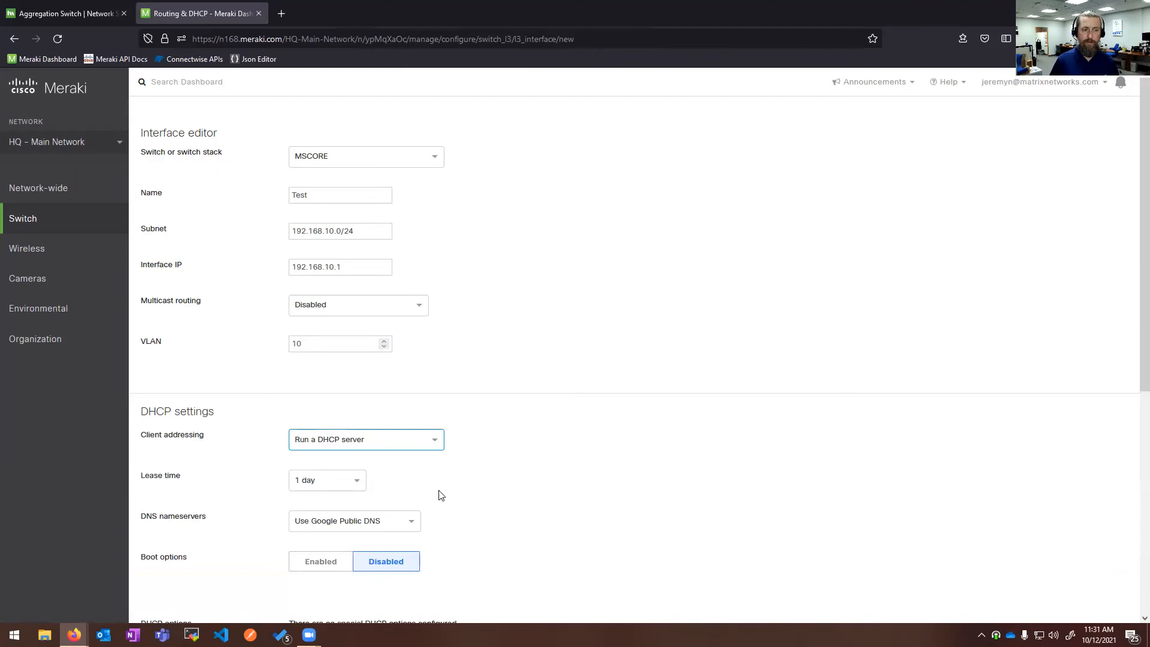
pyautogui.scroll(-3)
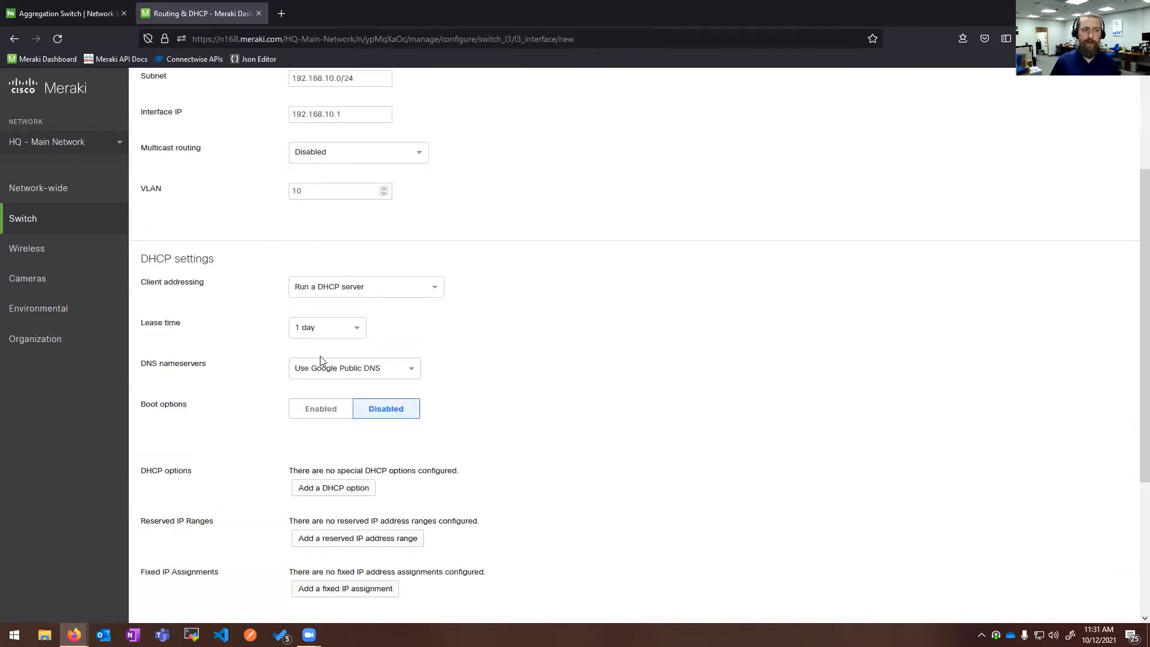
pyautogui.click(354, 368)
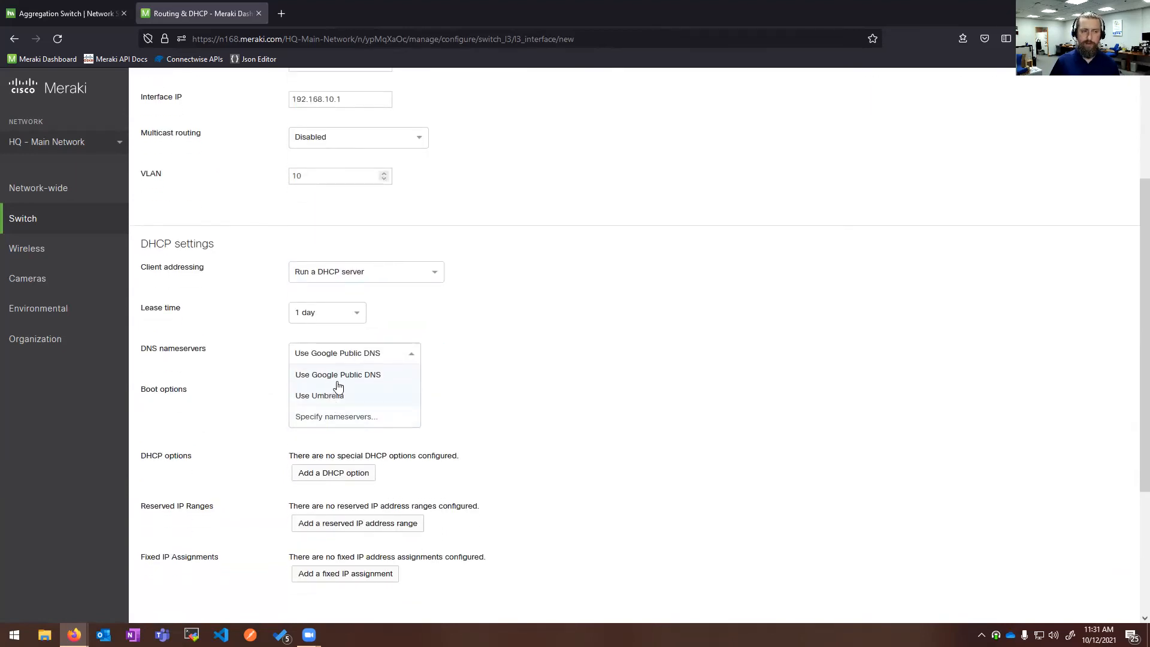
pyautogui.click(320, 395)
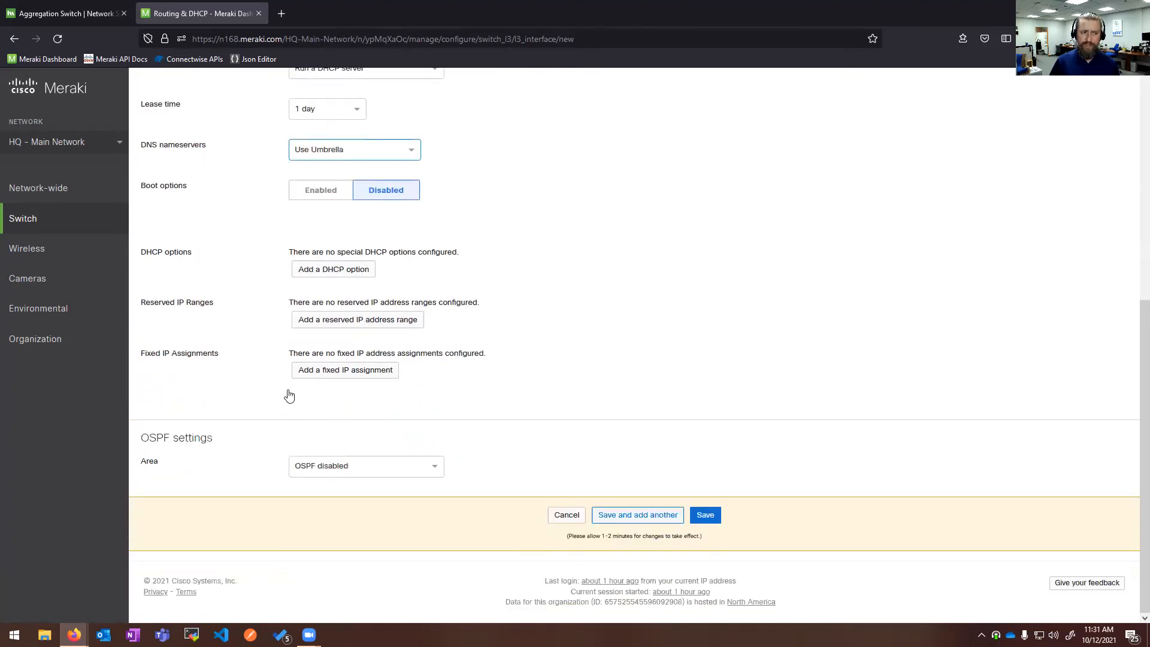
pyautogui.moveTo(732, 432)
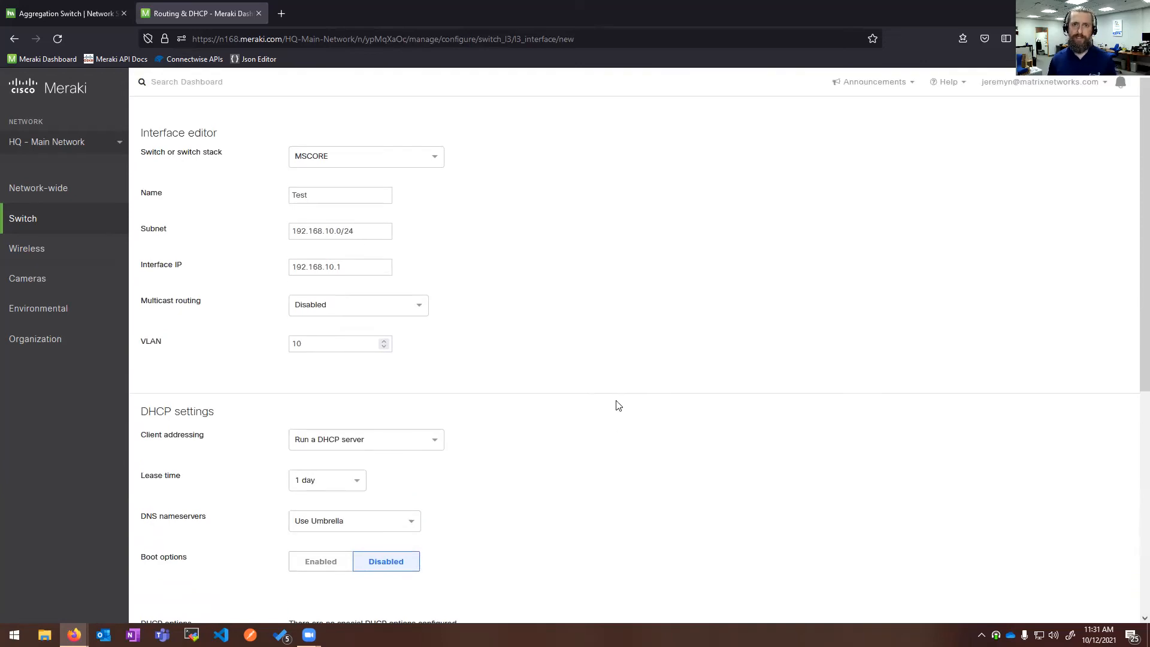
pyautogui.moveTo(120, 234)
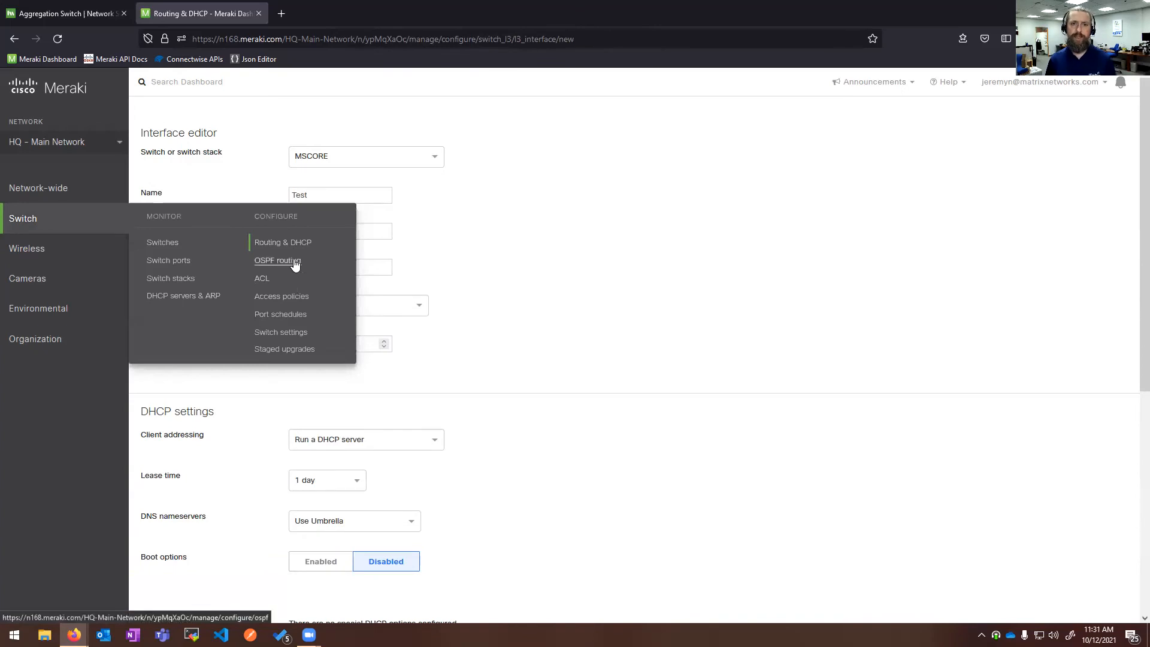
pyautogui.moveTo(261, 281)
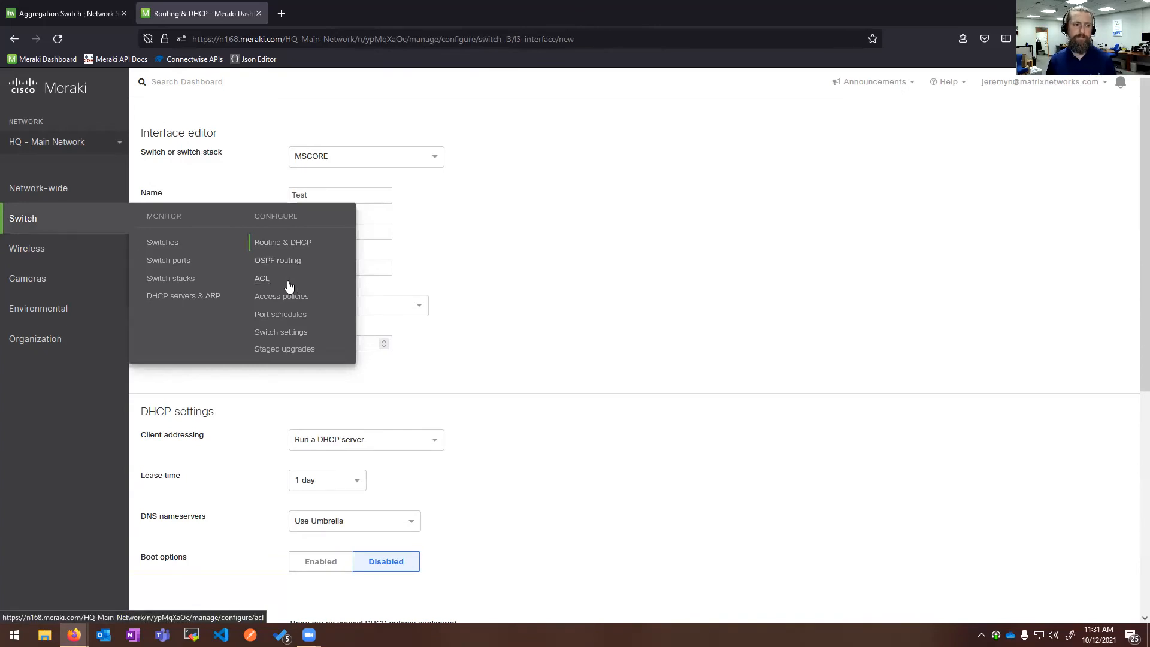
pyautogui.moveTo(585, 374)
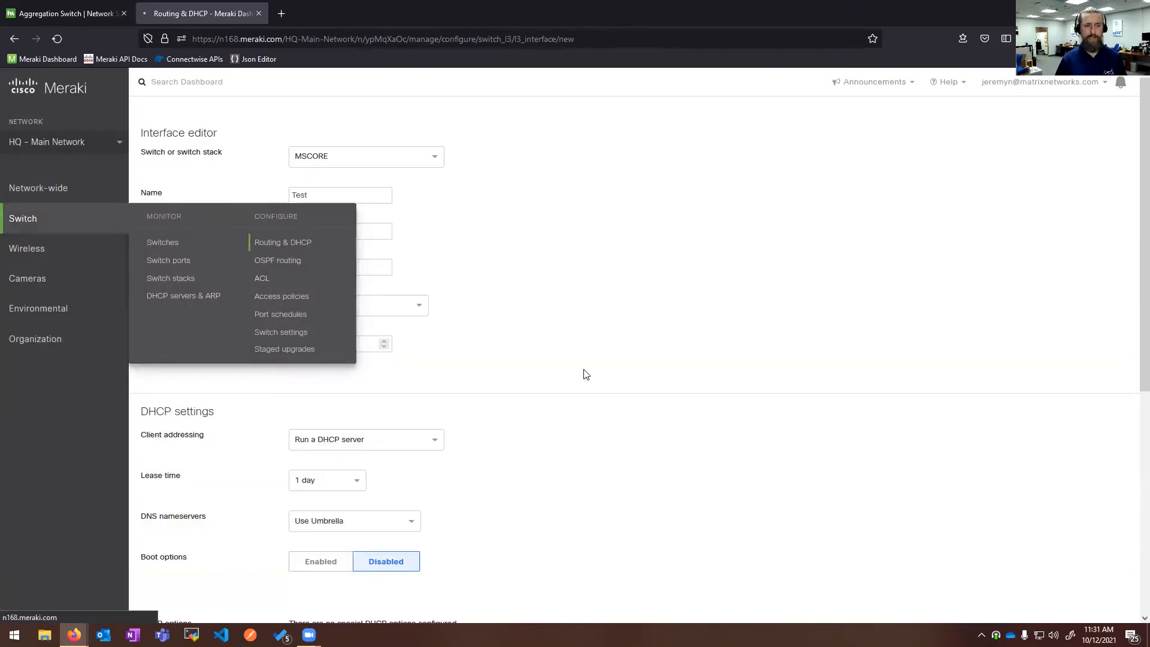
# - View the ACL rule denying 10.20.0.0/16 to 192.168.30.0/24
pyautogui.click(261, 278)
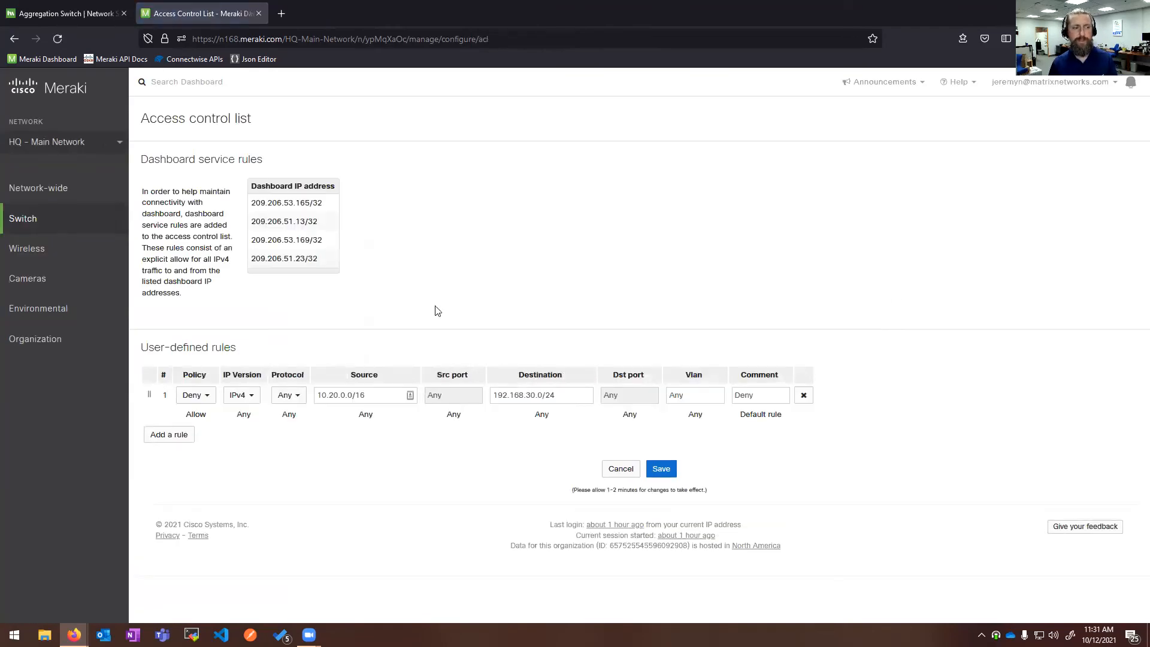
pyautogui.moveTo(567, 333)
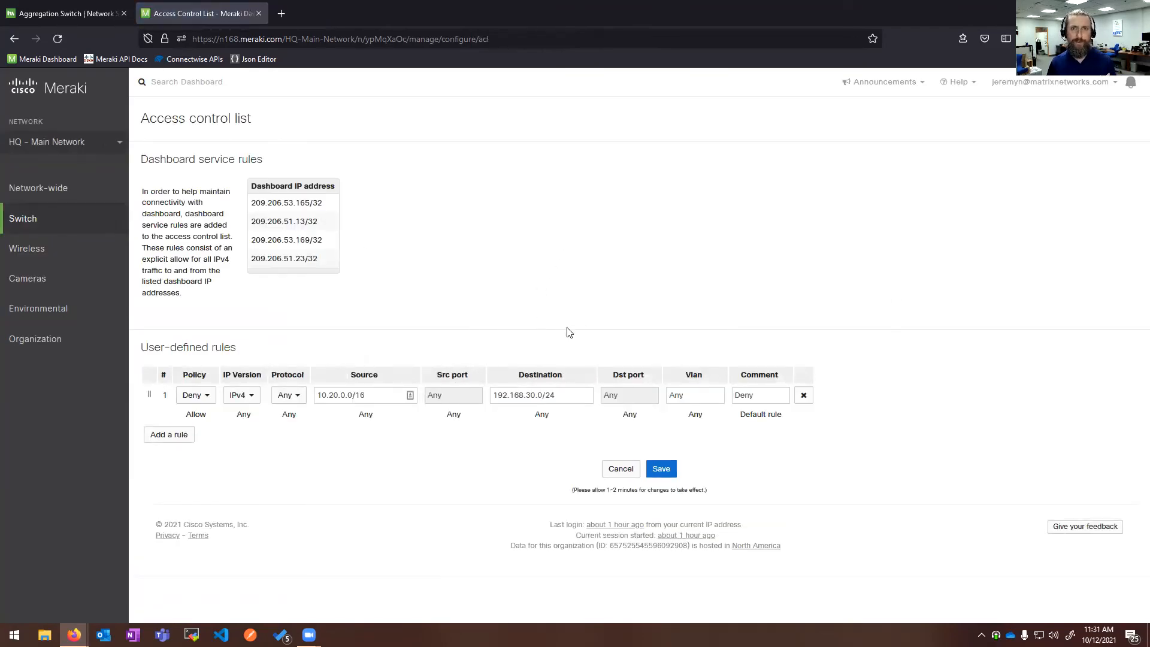
pyautogui.click(23, 218)
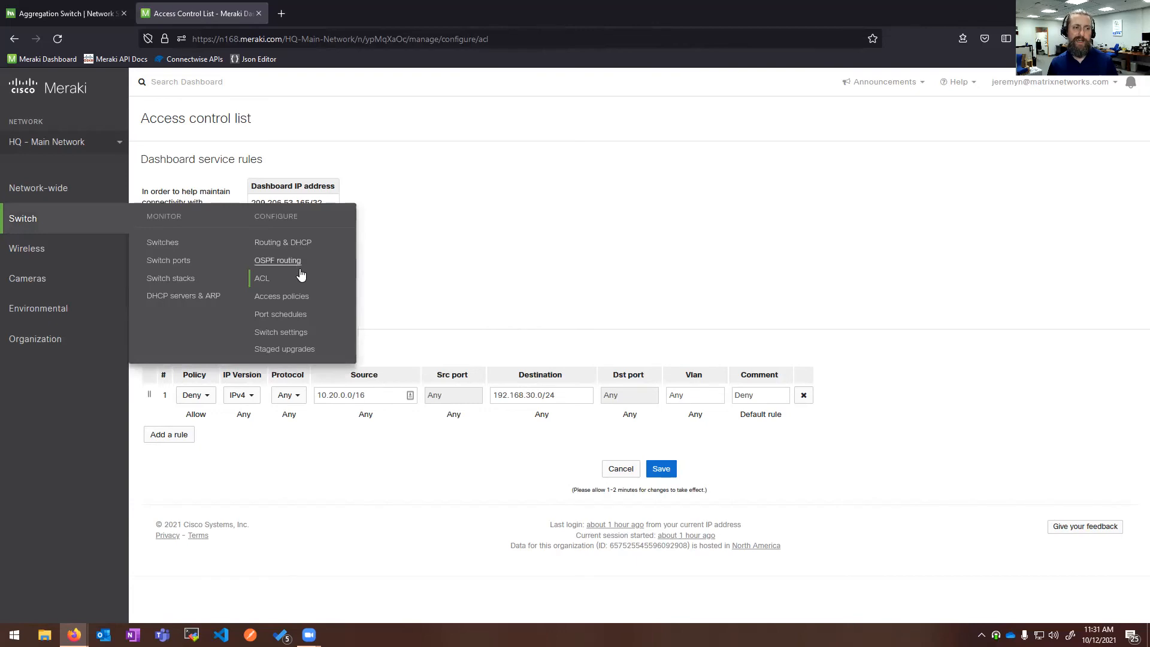
pyautogui.moveTo(282, 295)
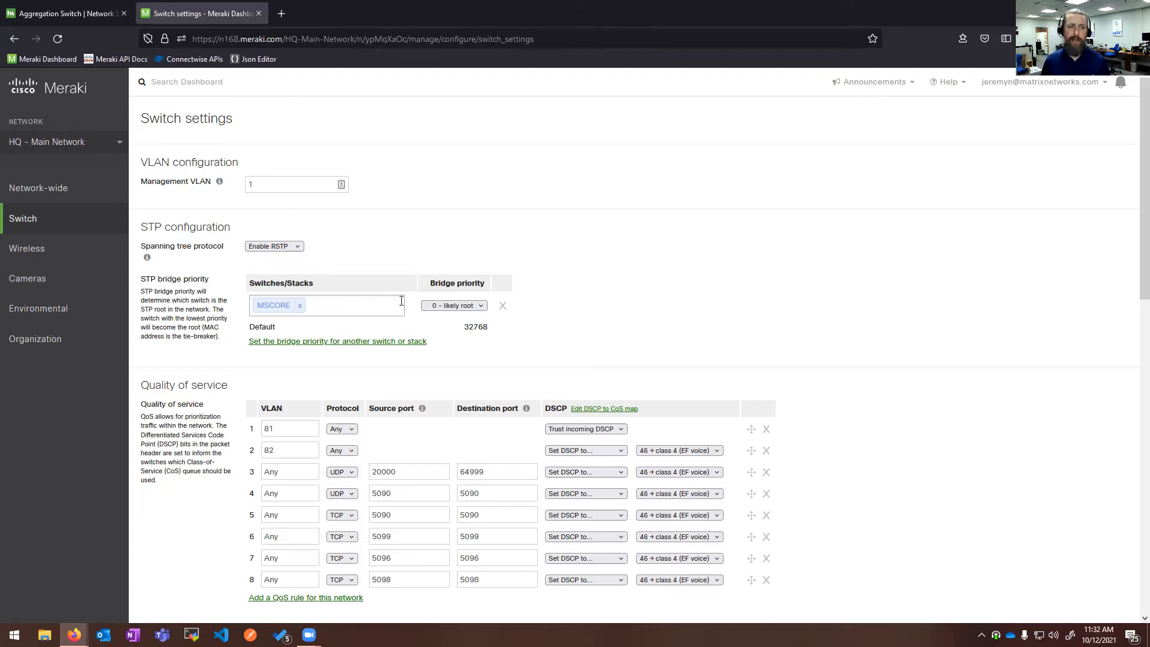
pyautogui.click(345, 305)
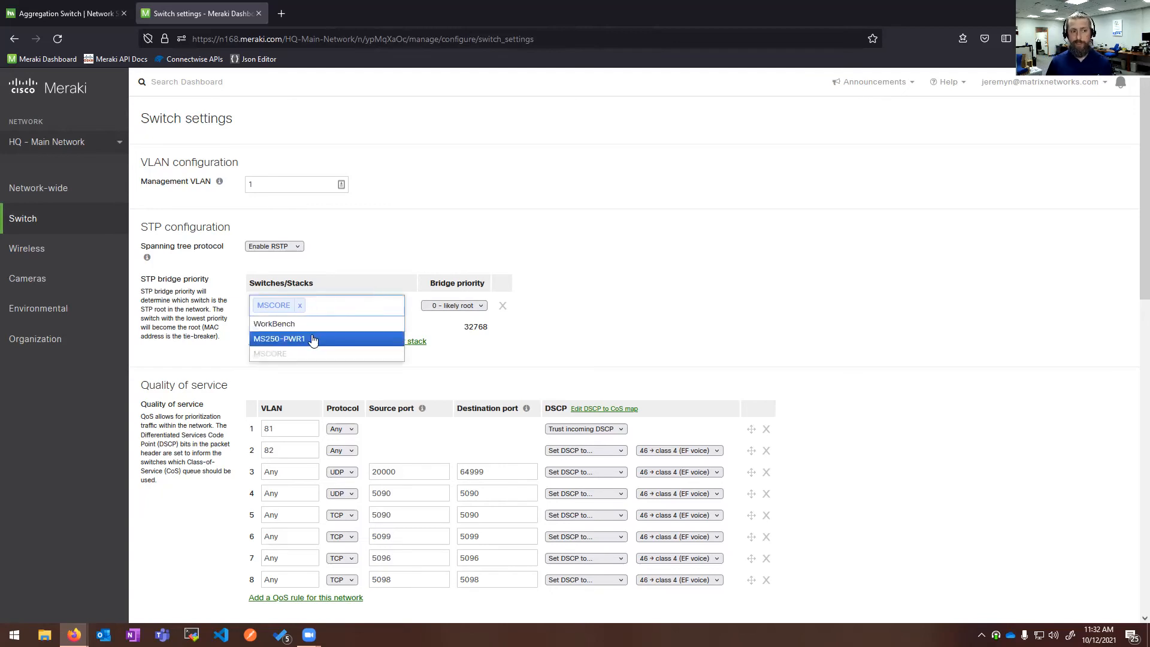
pyautogui.moveTo(288, 314)
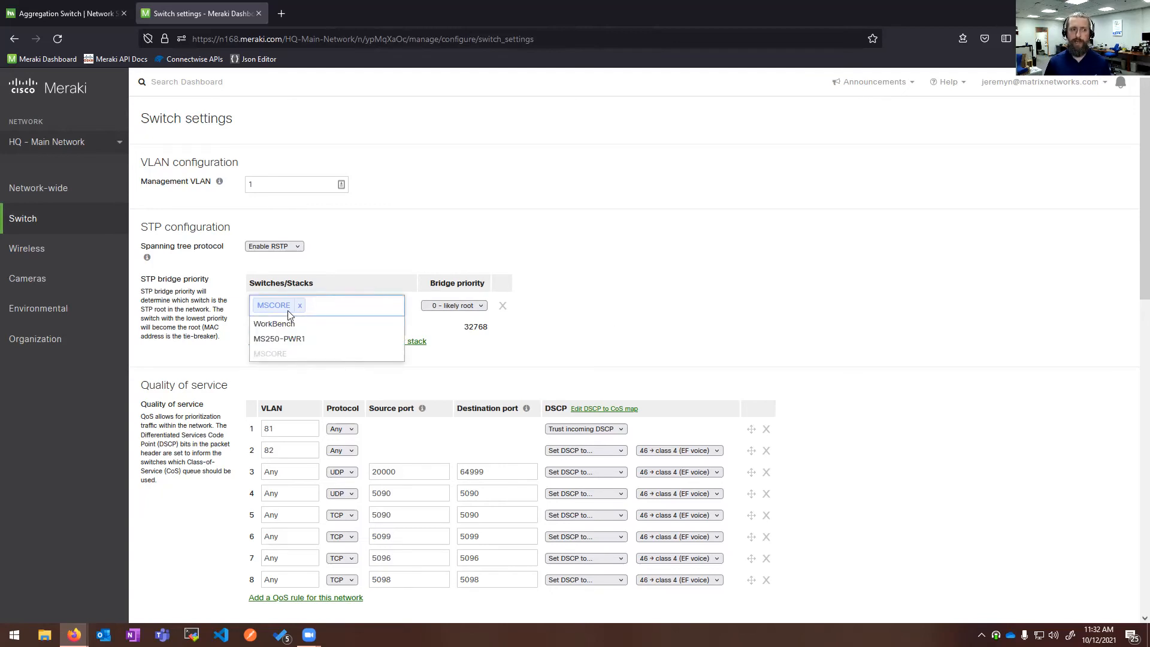
pyautogui.click(454, 305)
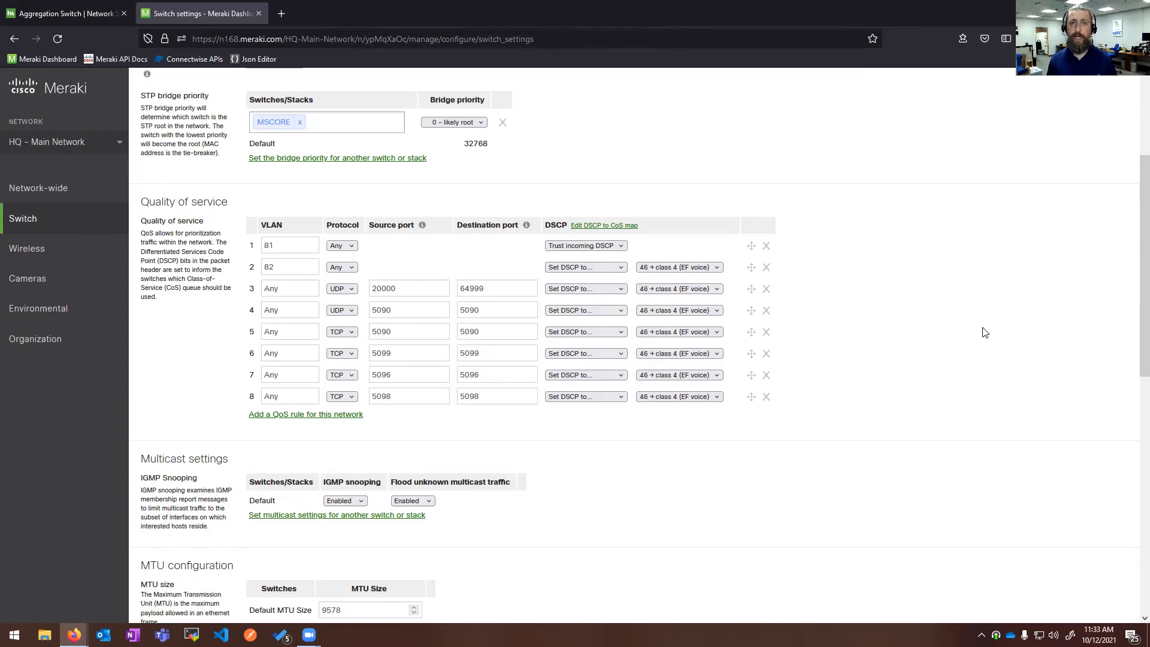
pyautogui.moveTo(880, 332)
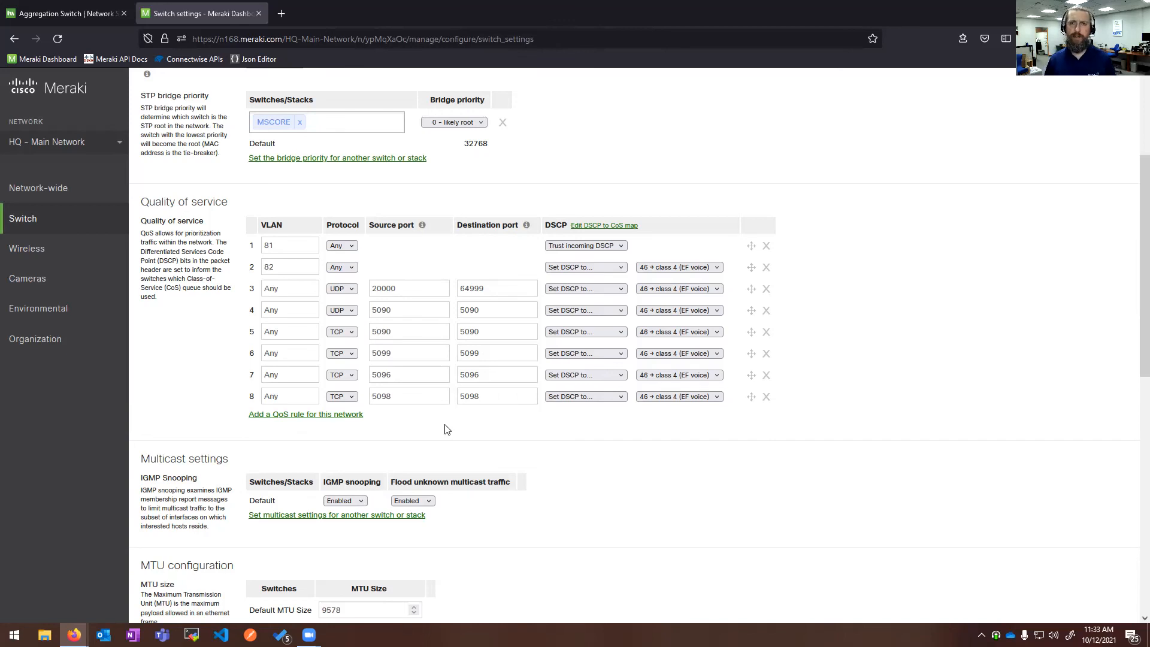
pyautogui.moveTo(591, 428)
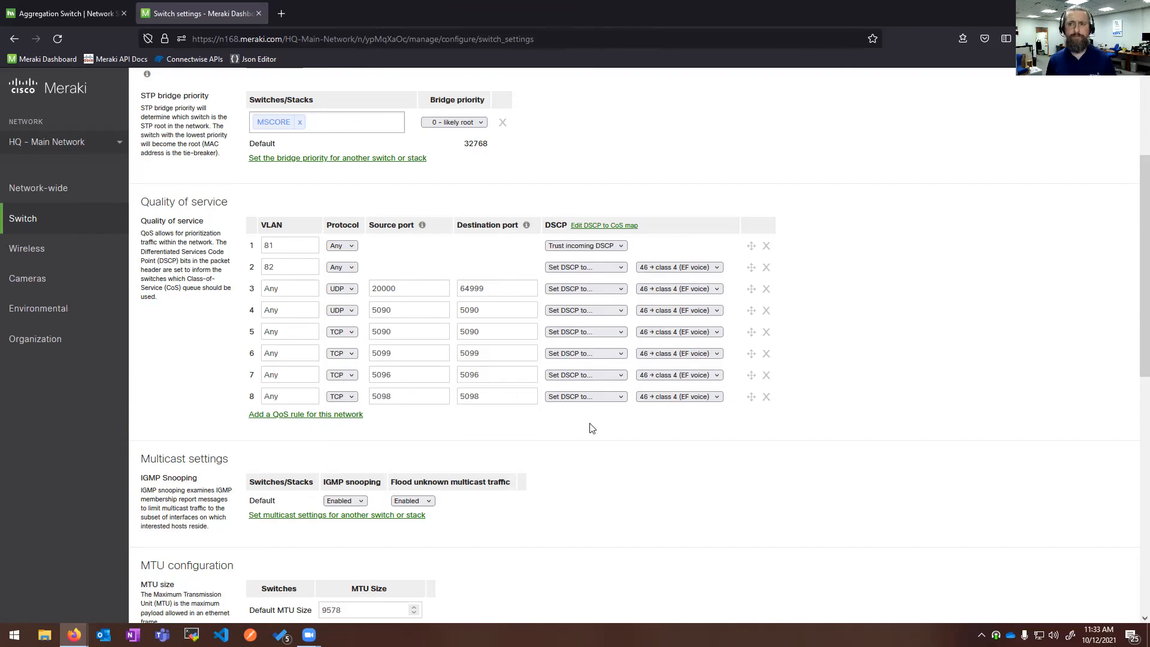